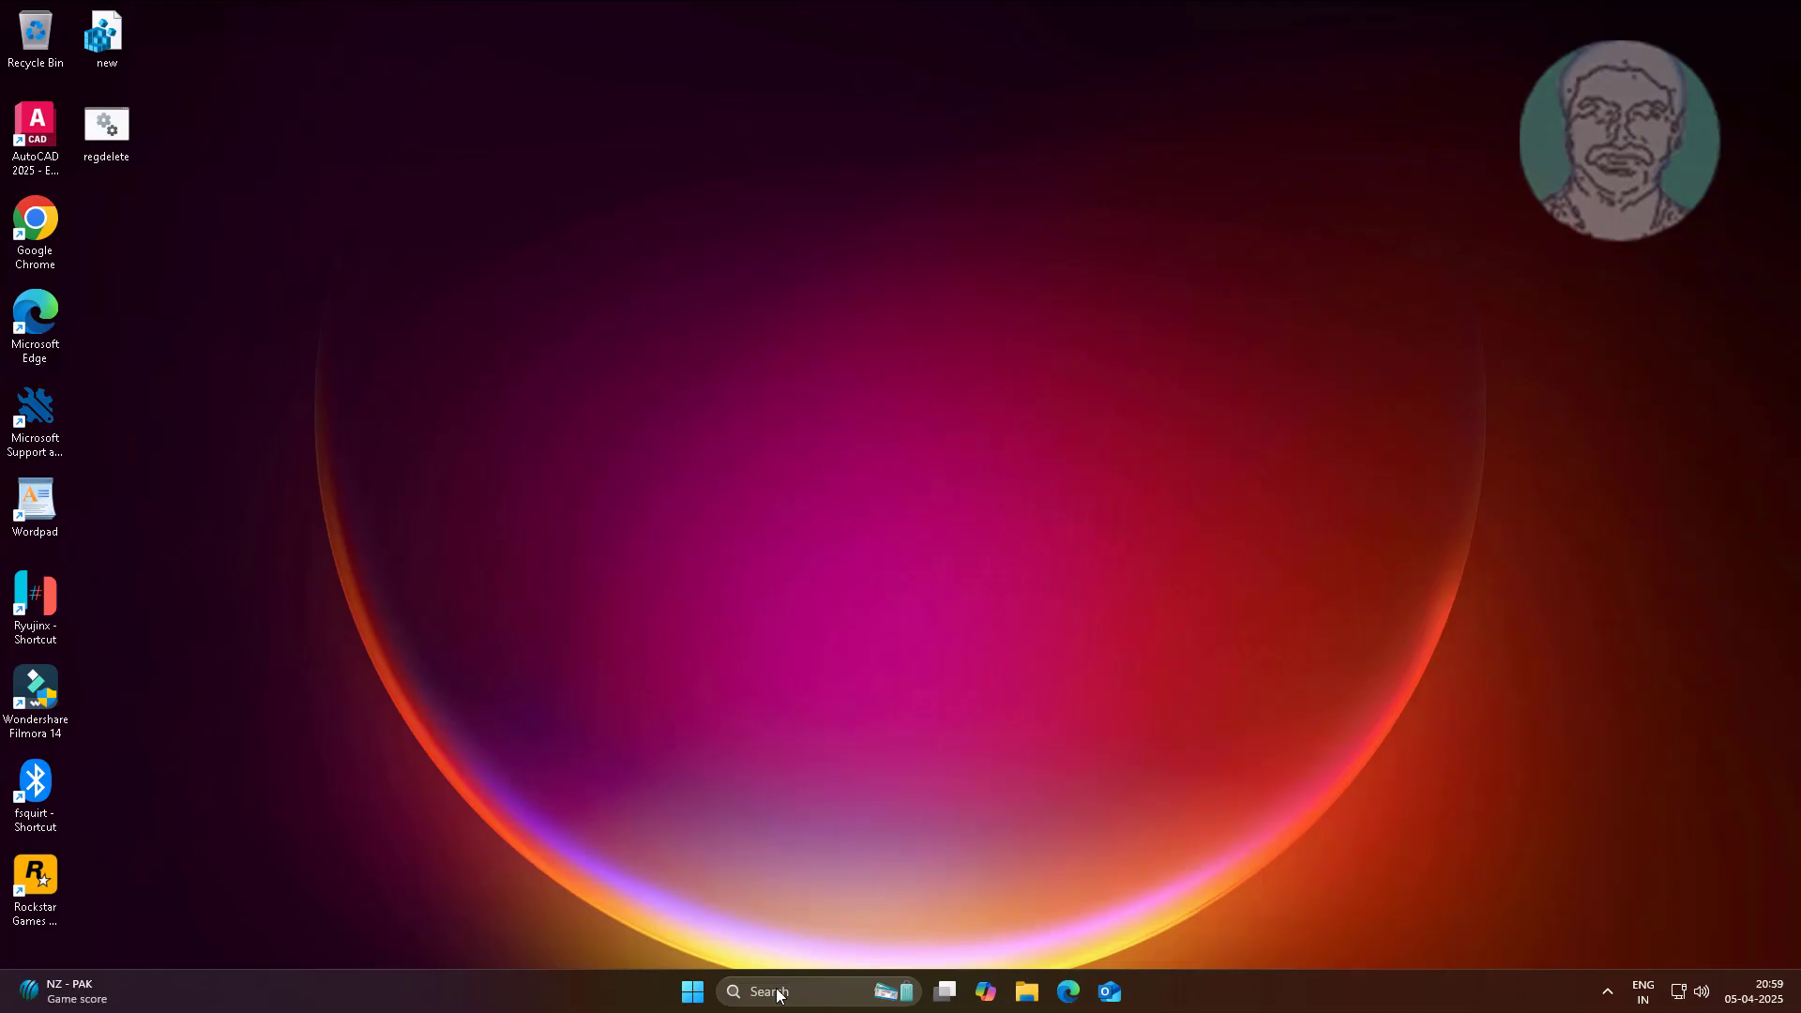
- Search for cmd and launch Command Prompt as administrator, accepting the UAC prompt
click(804, 991)
text(cmd)
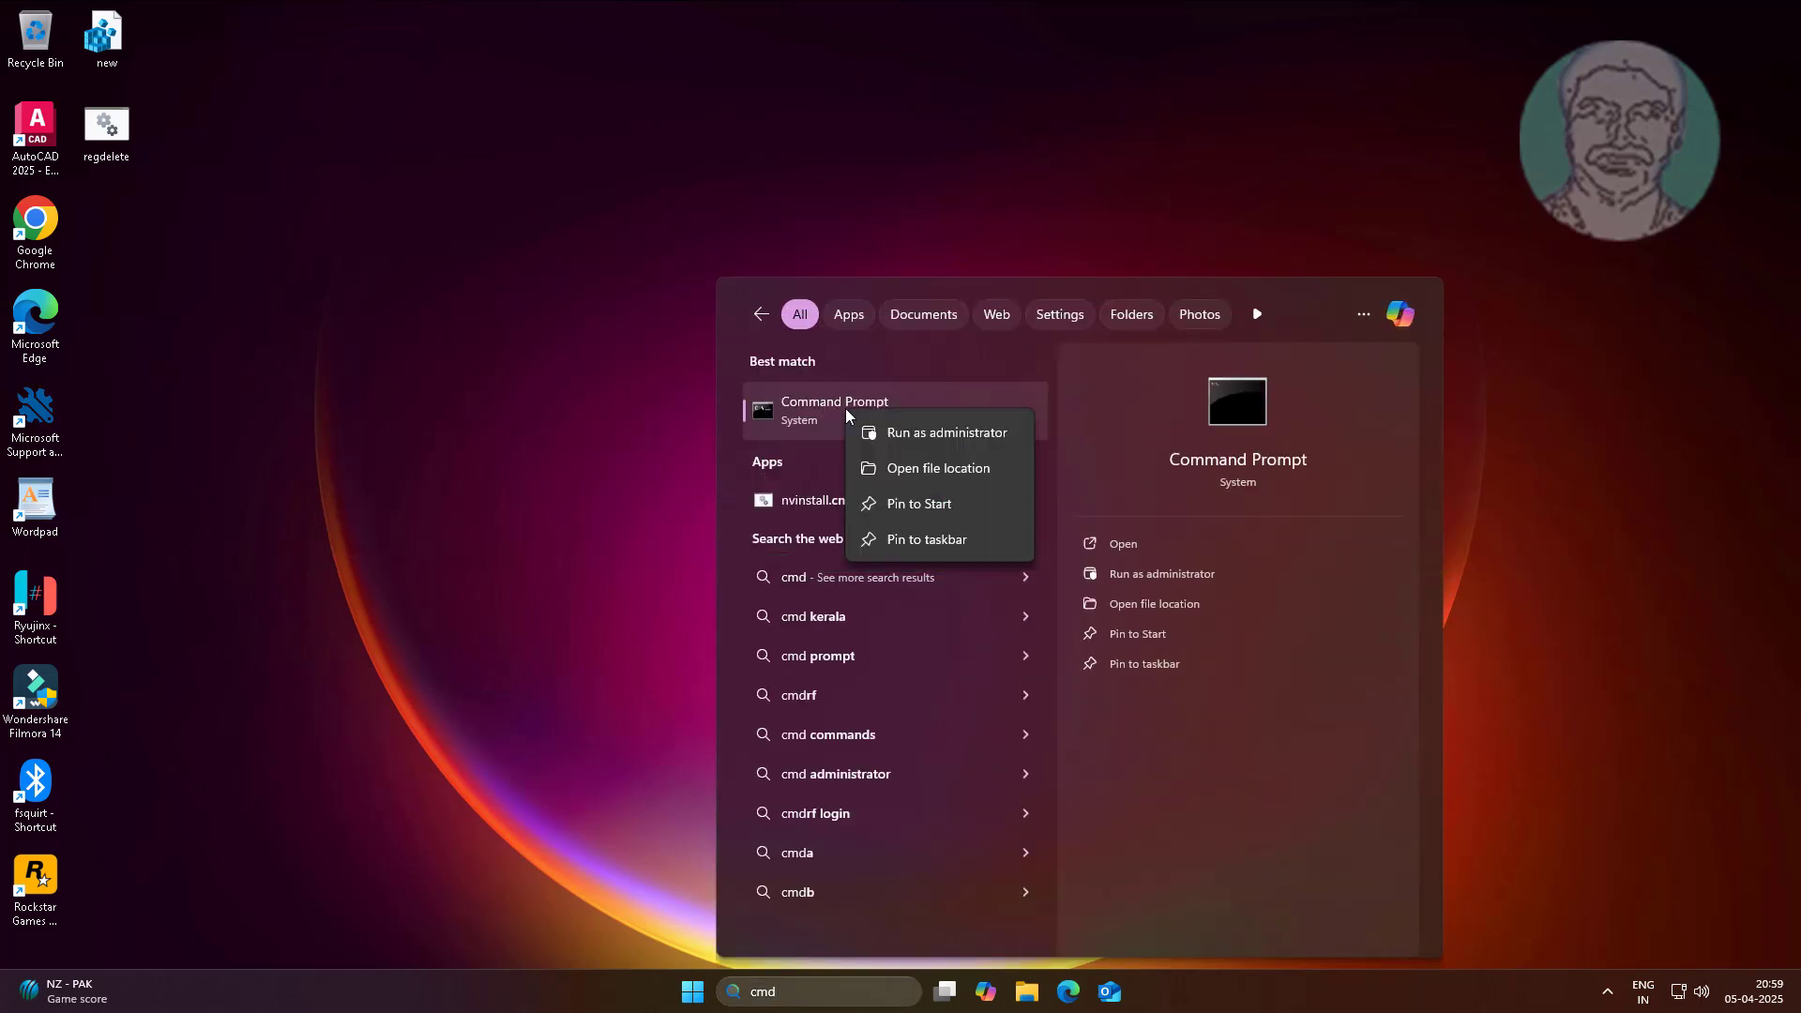
click(947, 431)
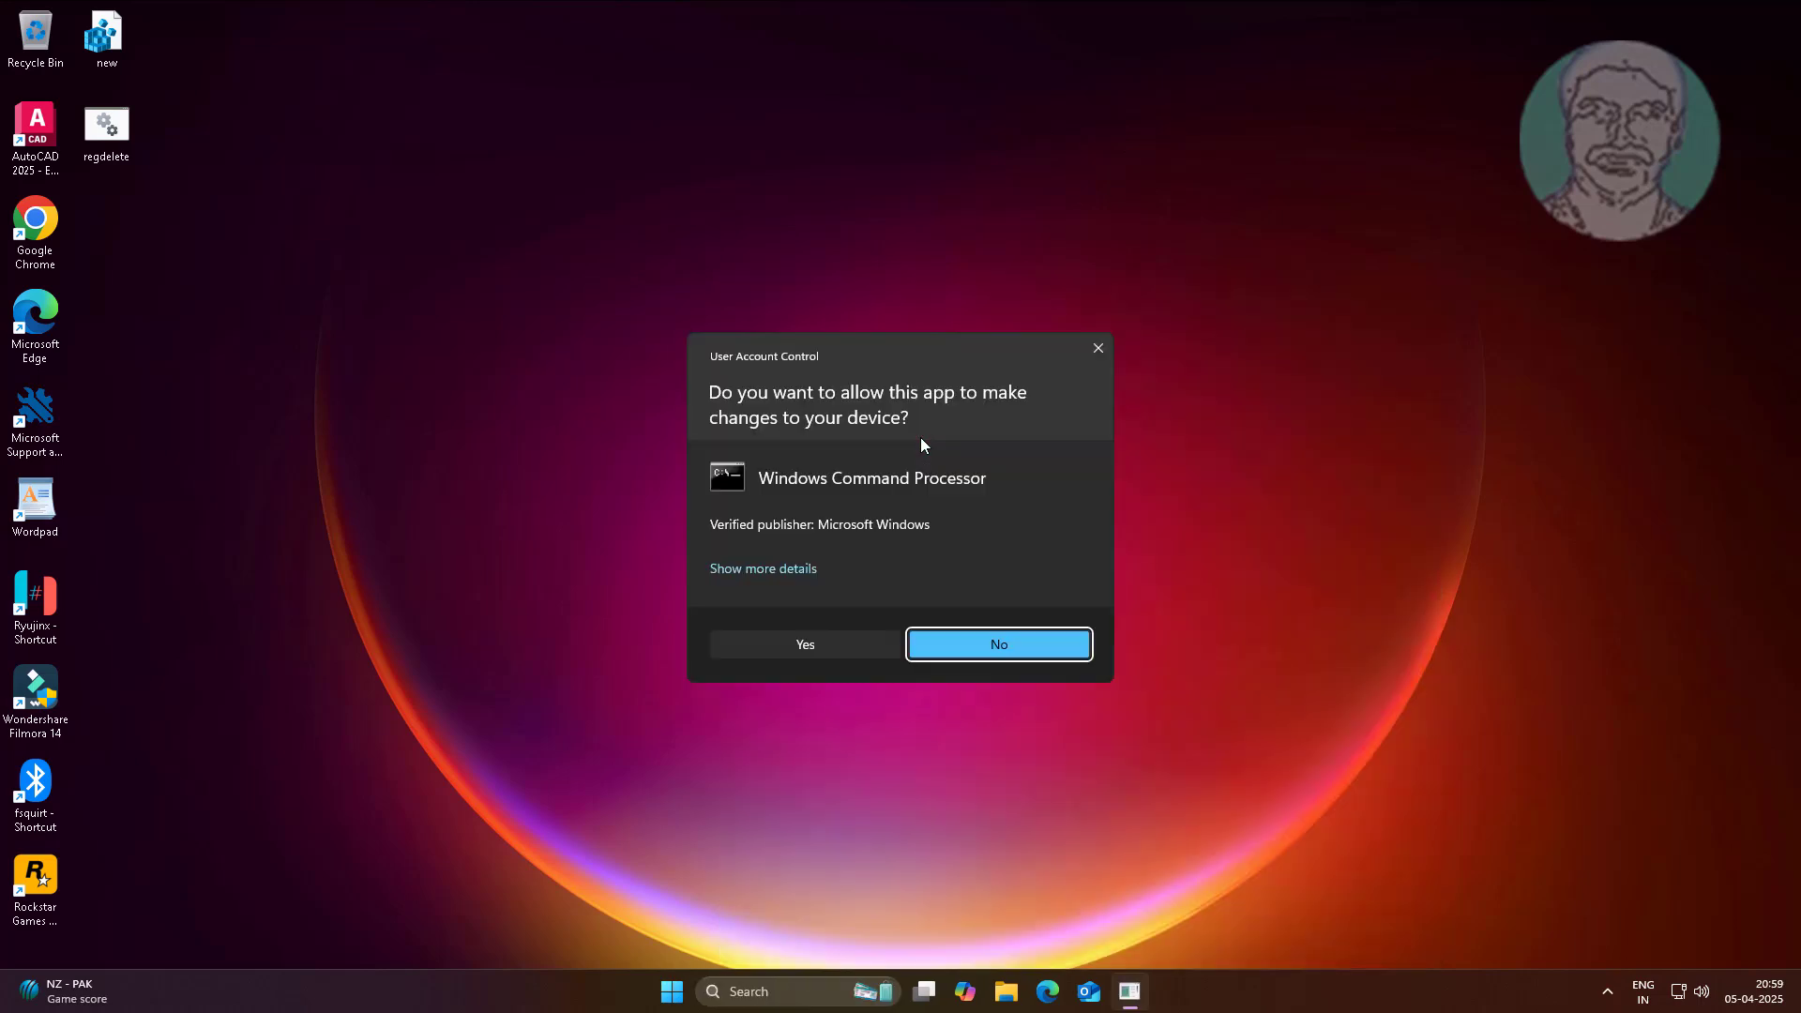
click(804, 643)
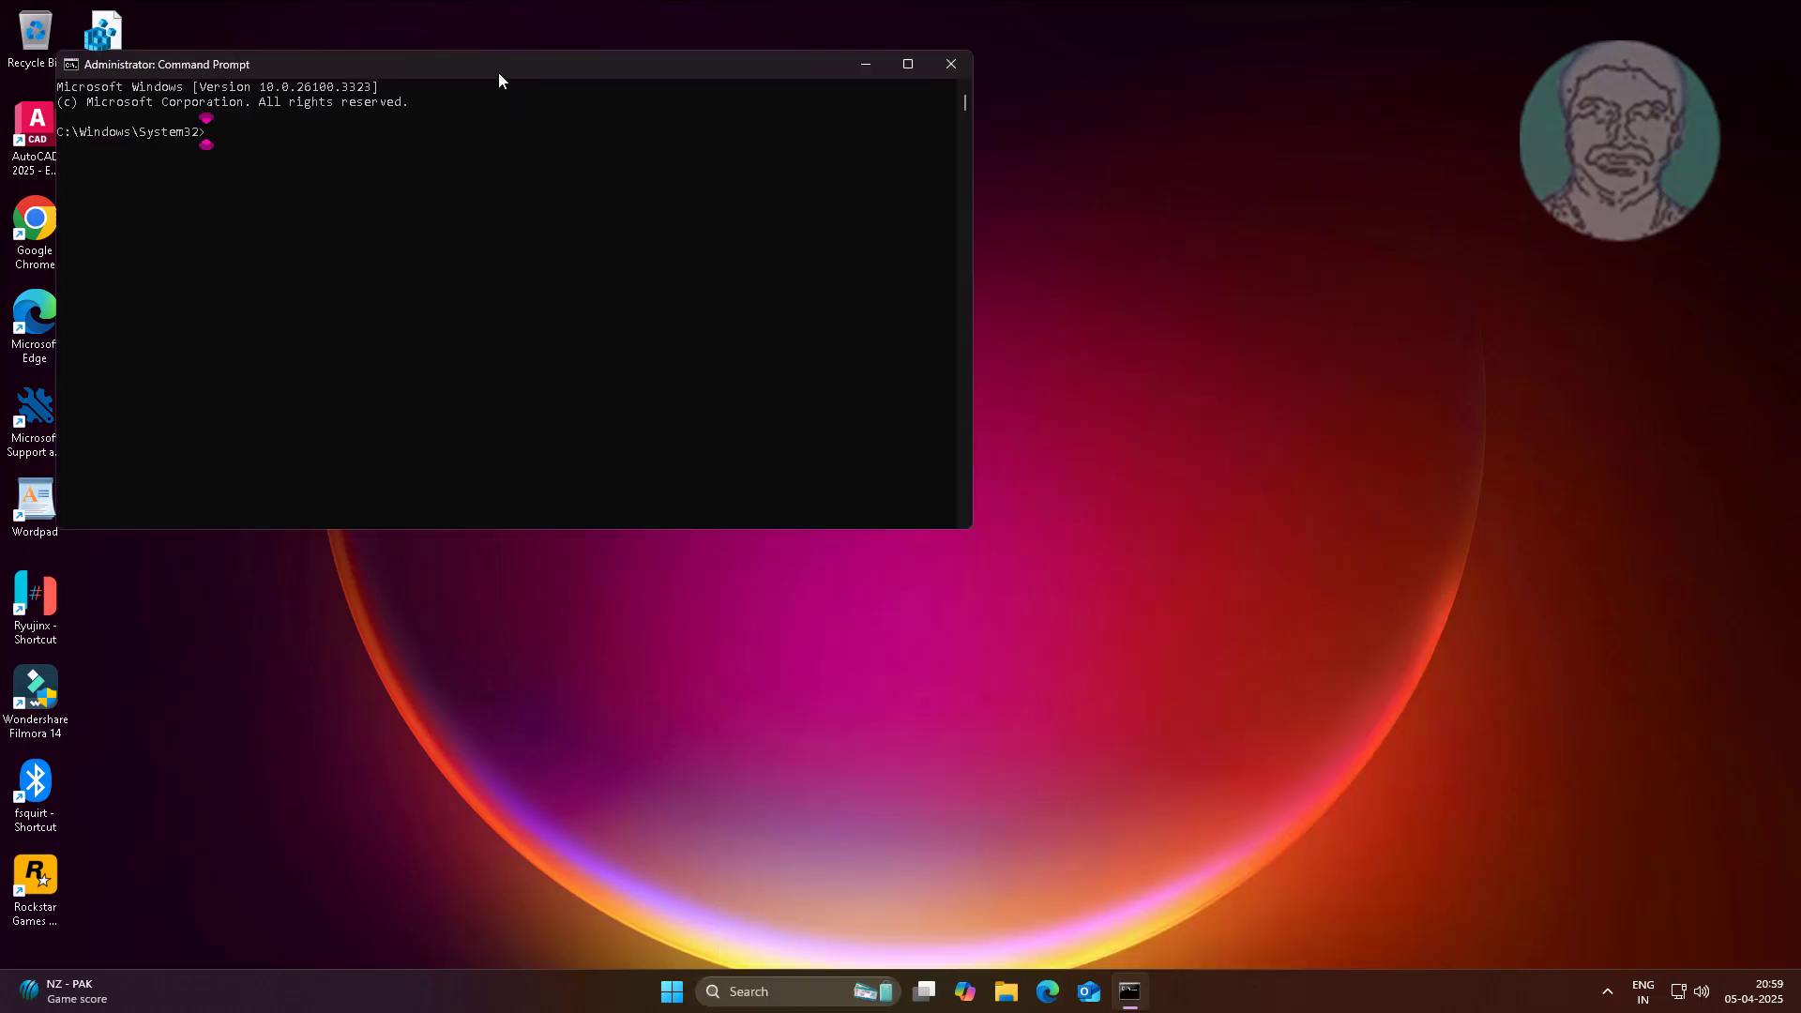
- Run 'msdt.exe -id DeviceDiagnostic' in the elevated console
click(906, 63)
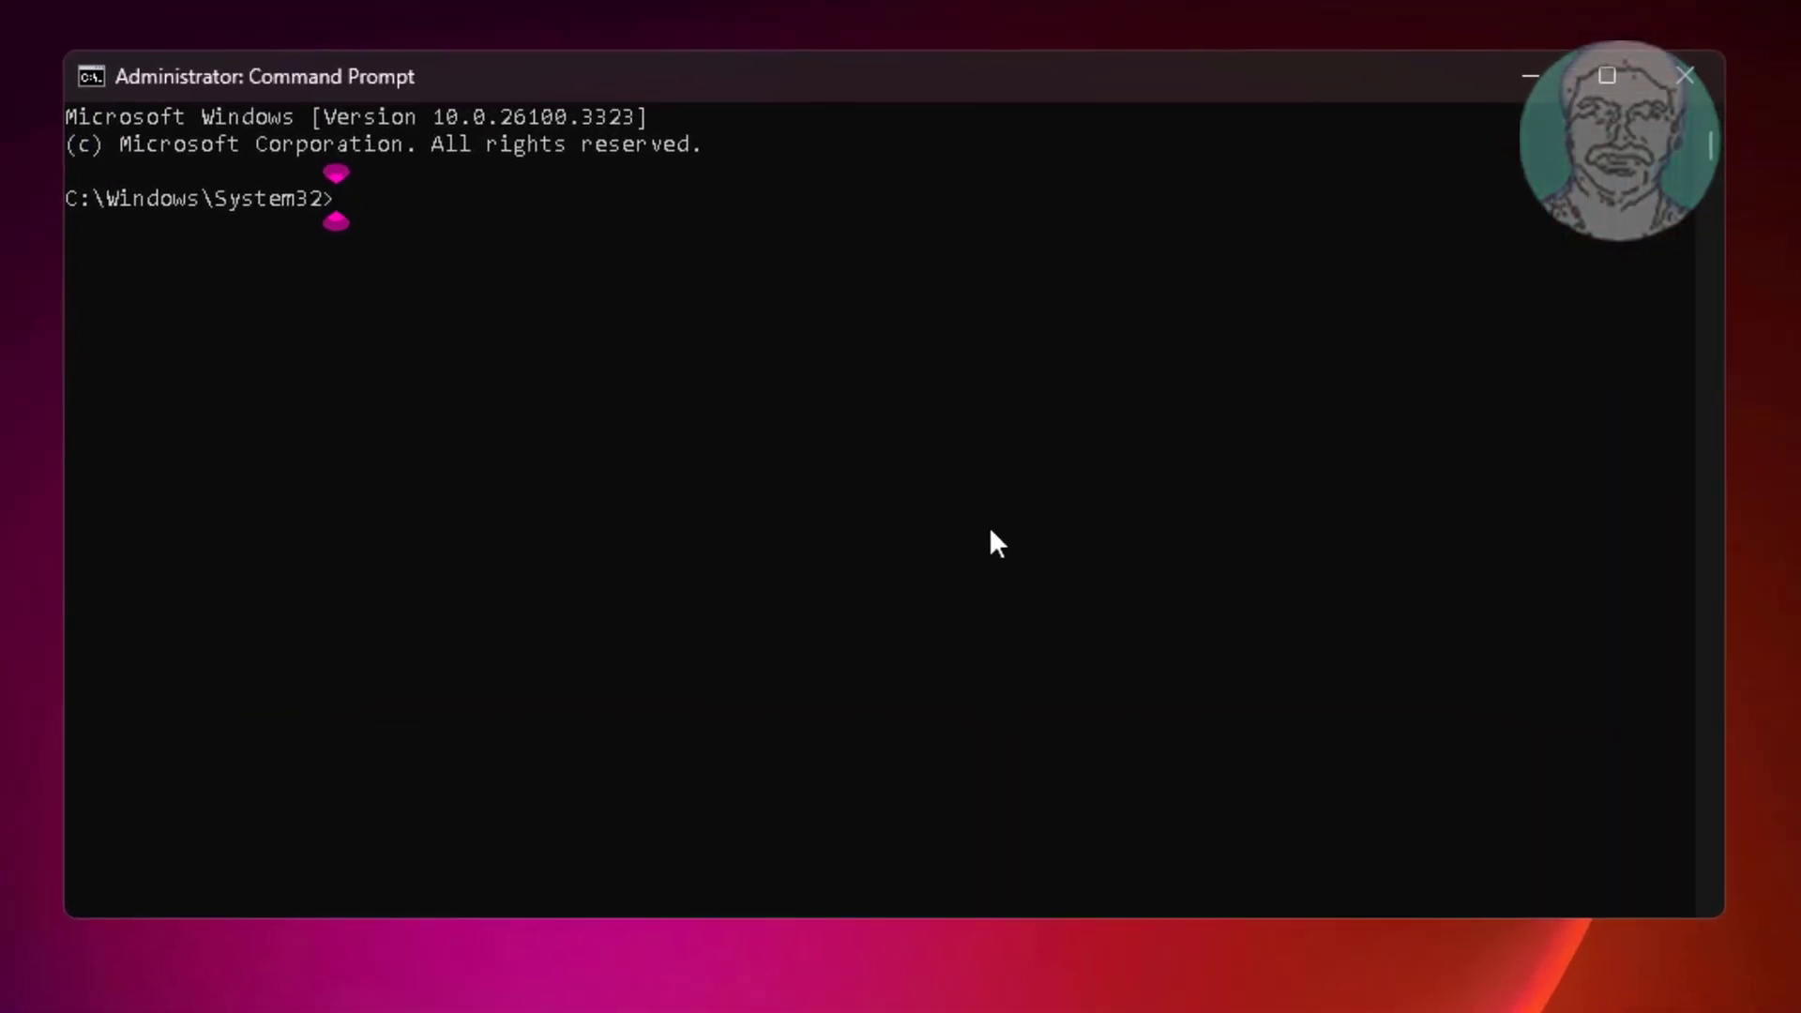
text(msdt.exe)
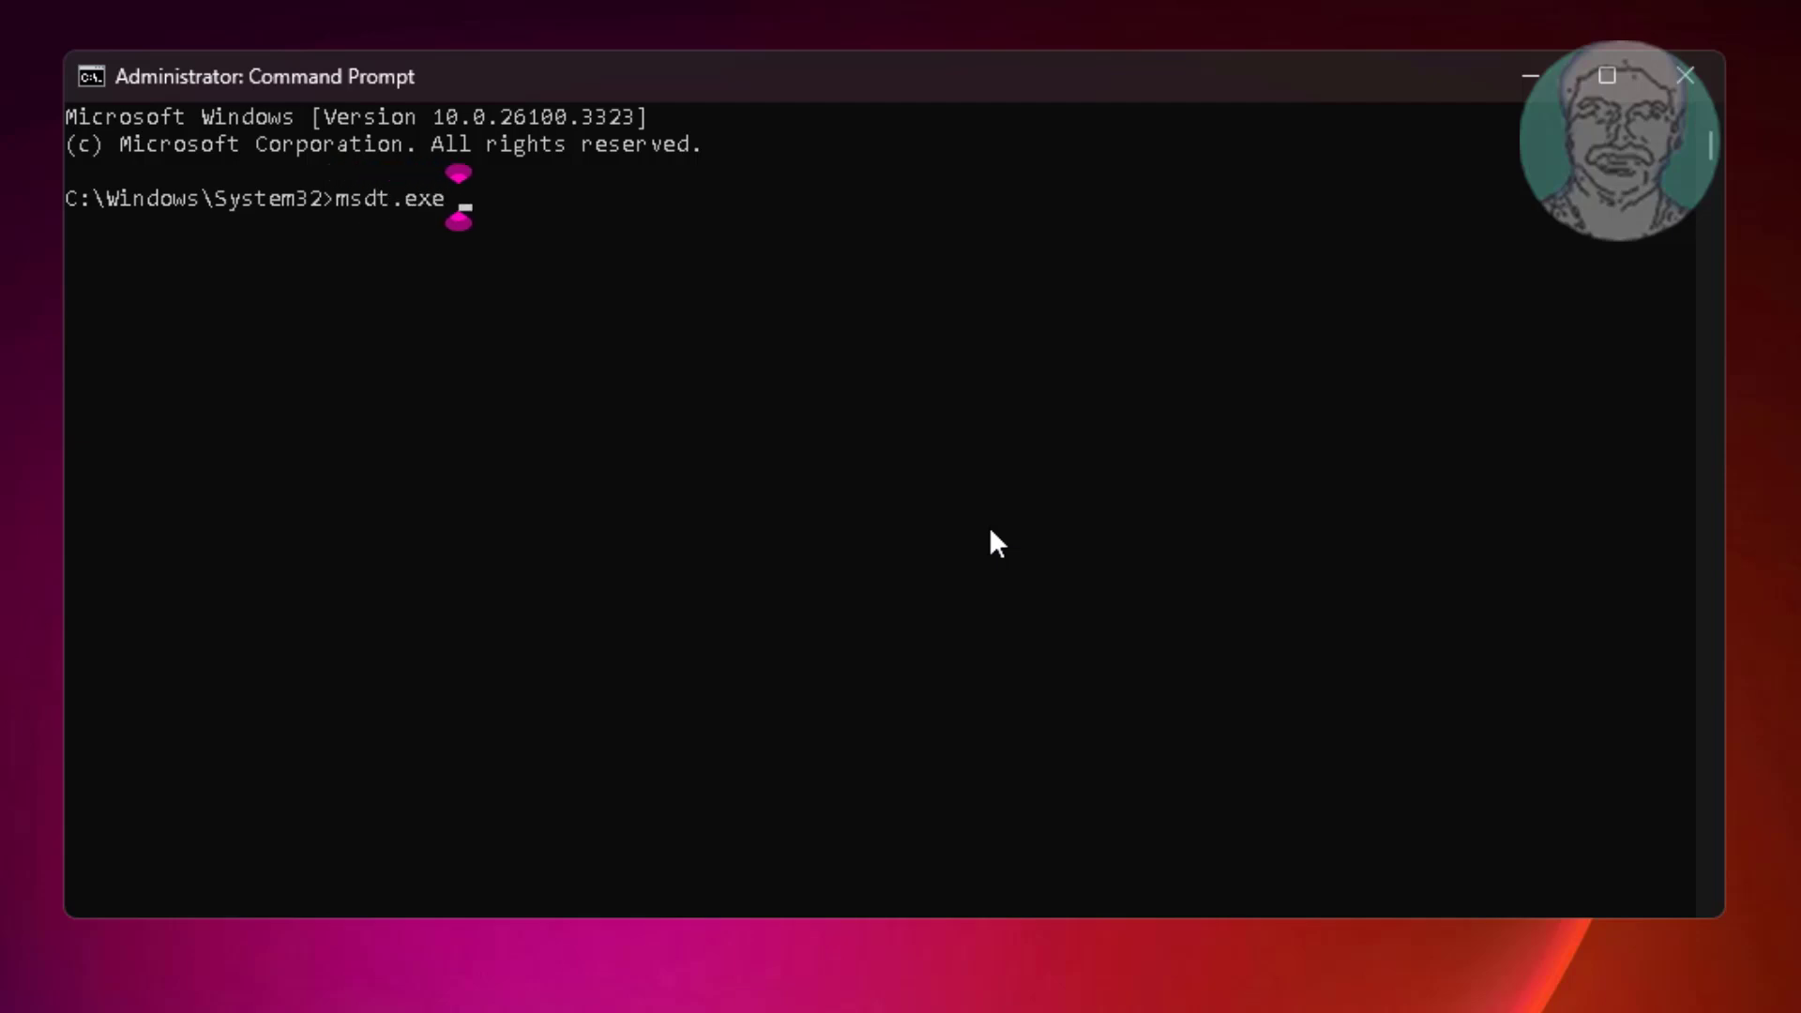
text(-id)
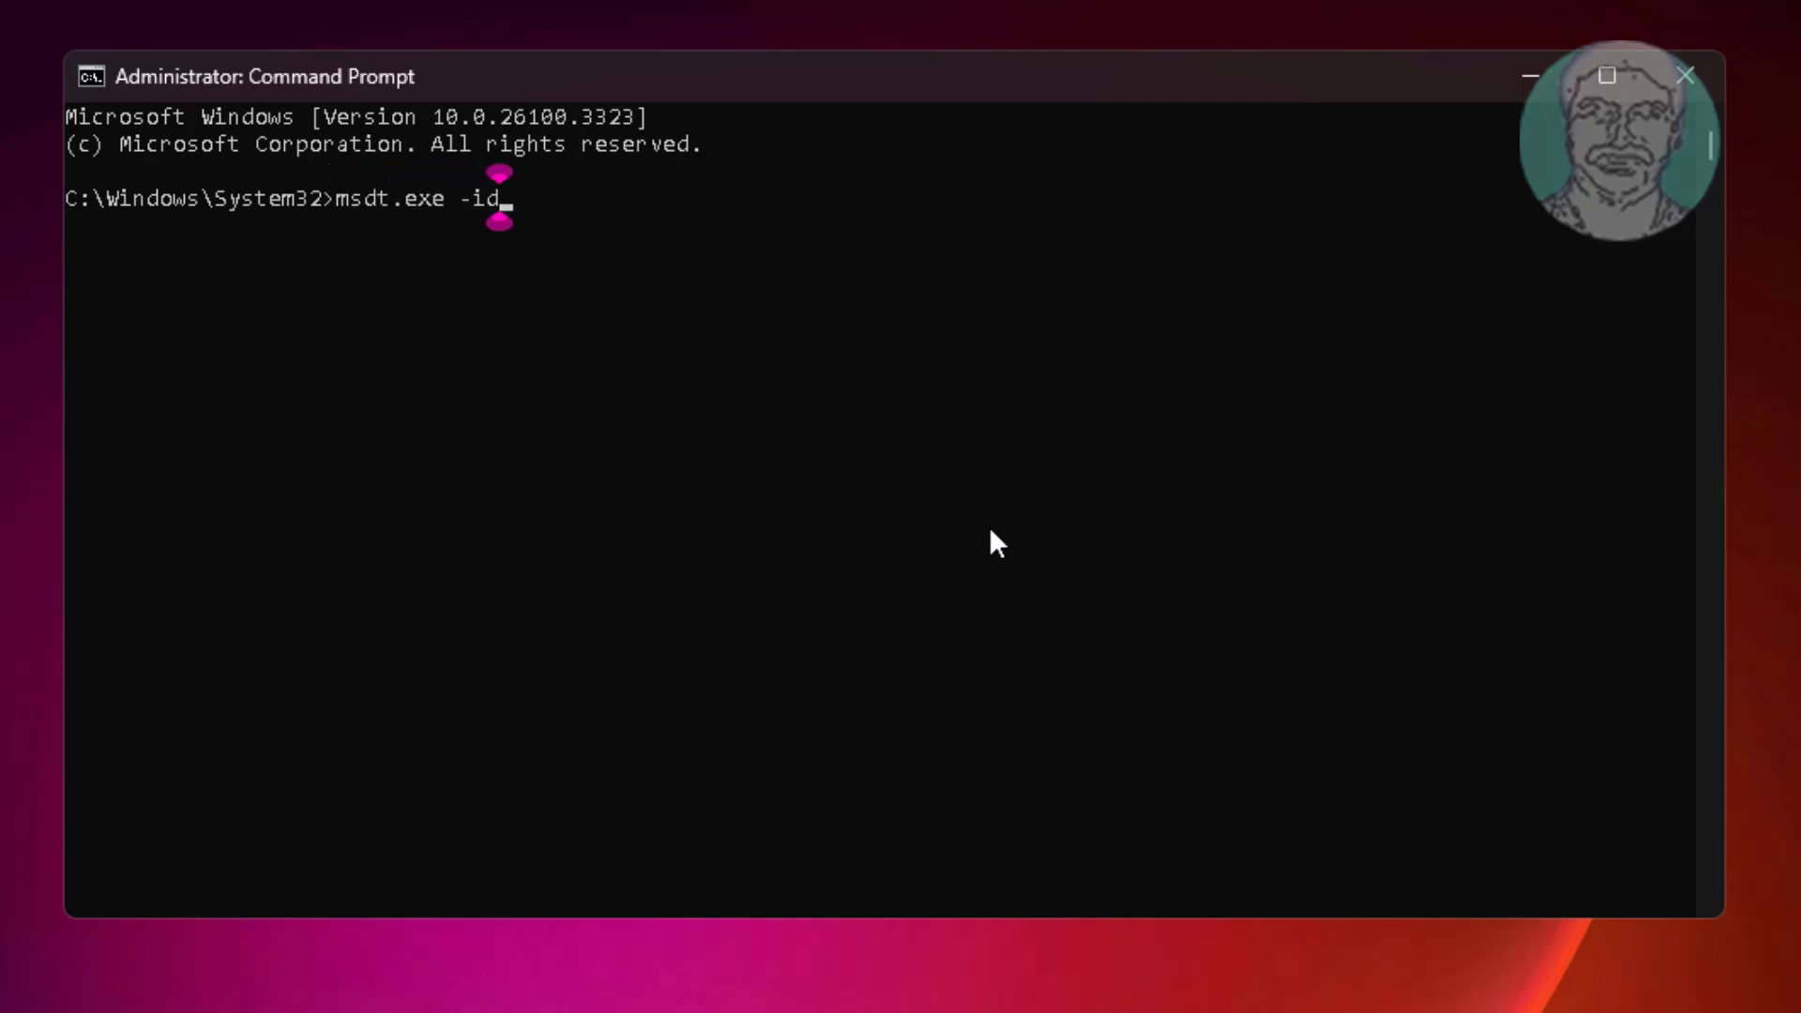
text(Device)
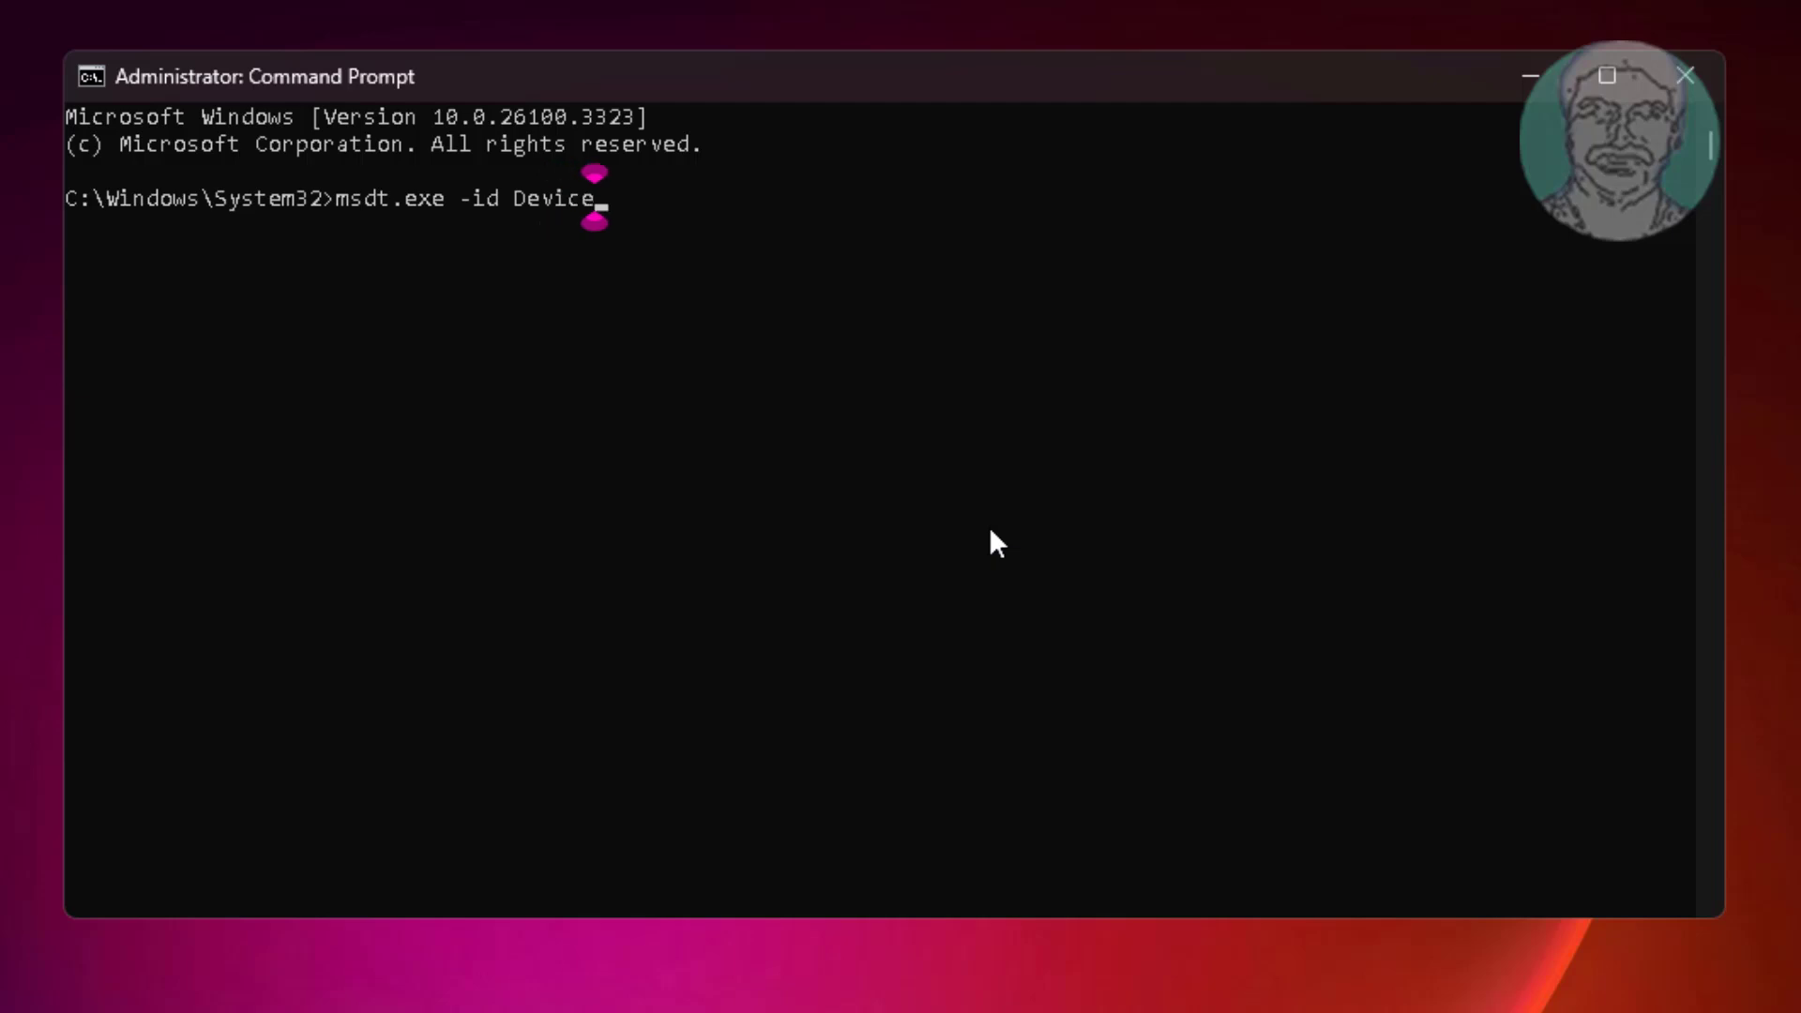
text(Diagnostic)
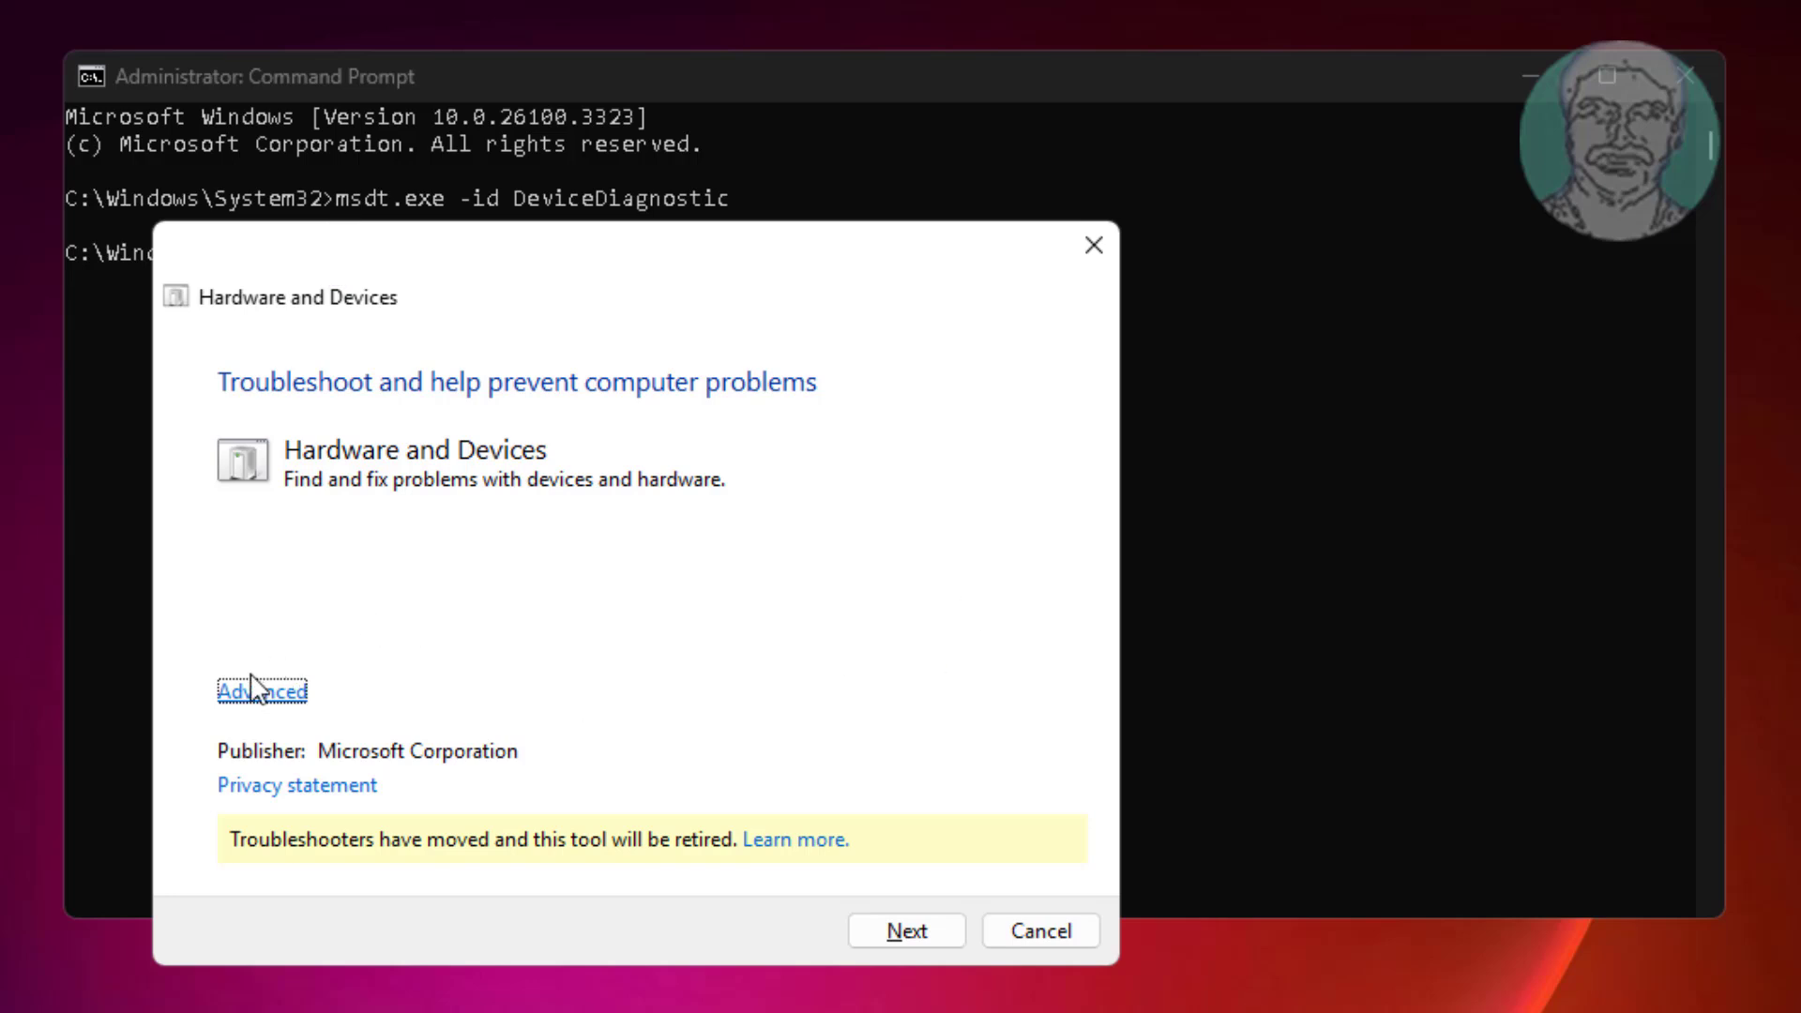
- Scan with Apply repairs automatically, enable automatic driver installs, and close the troubleshooter
click(261, 690)
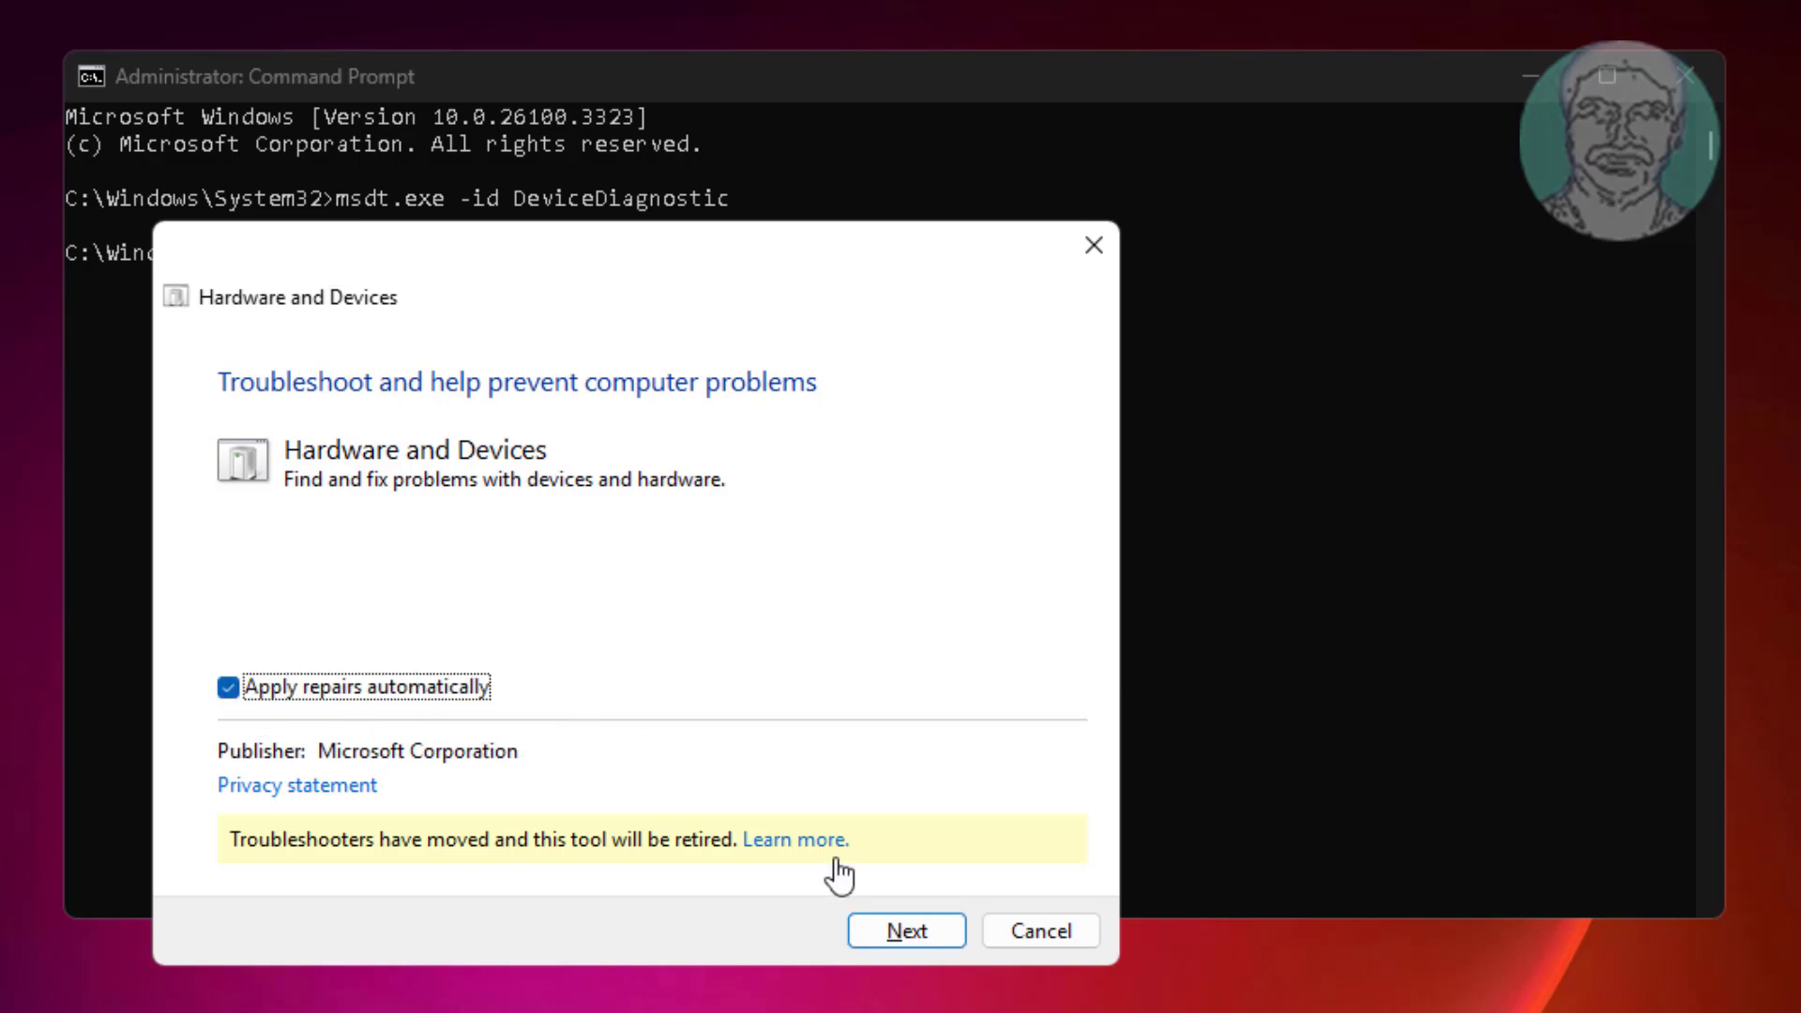
click(905, 930)
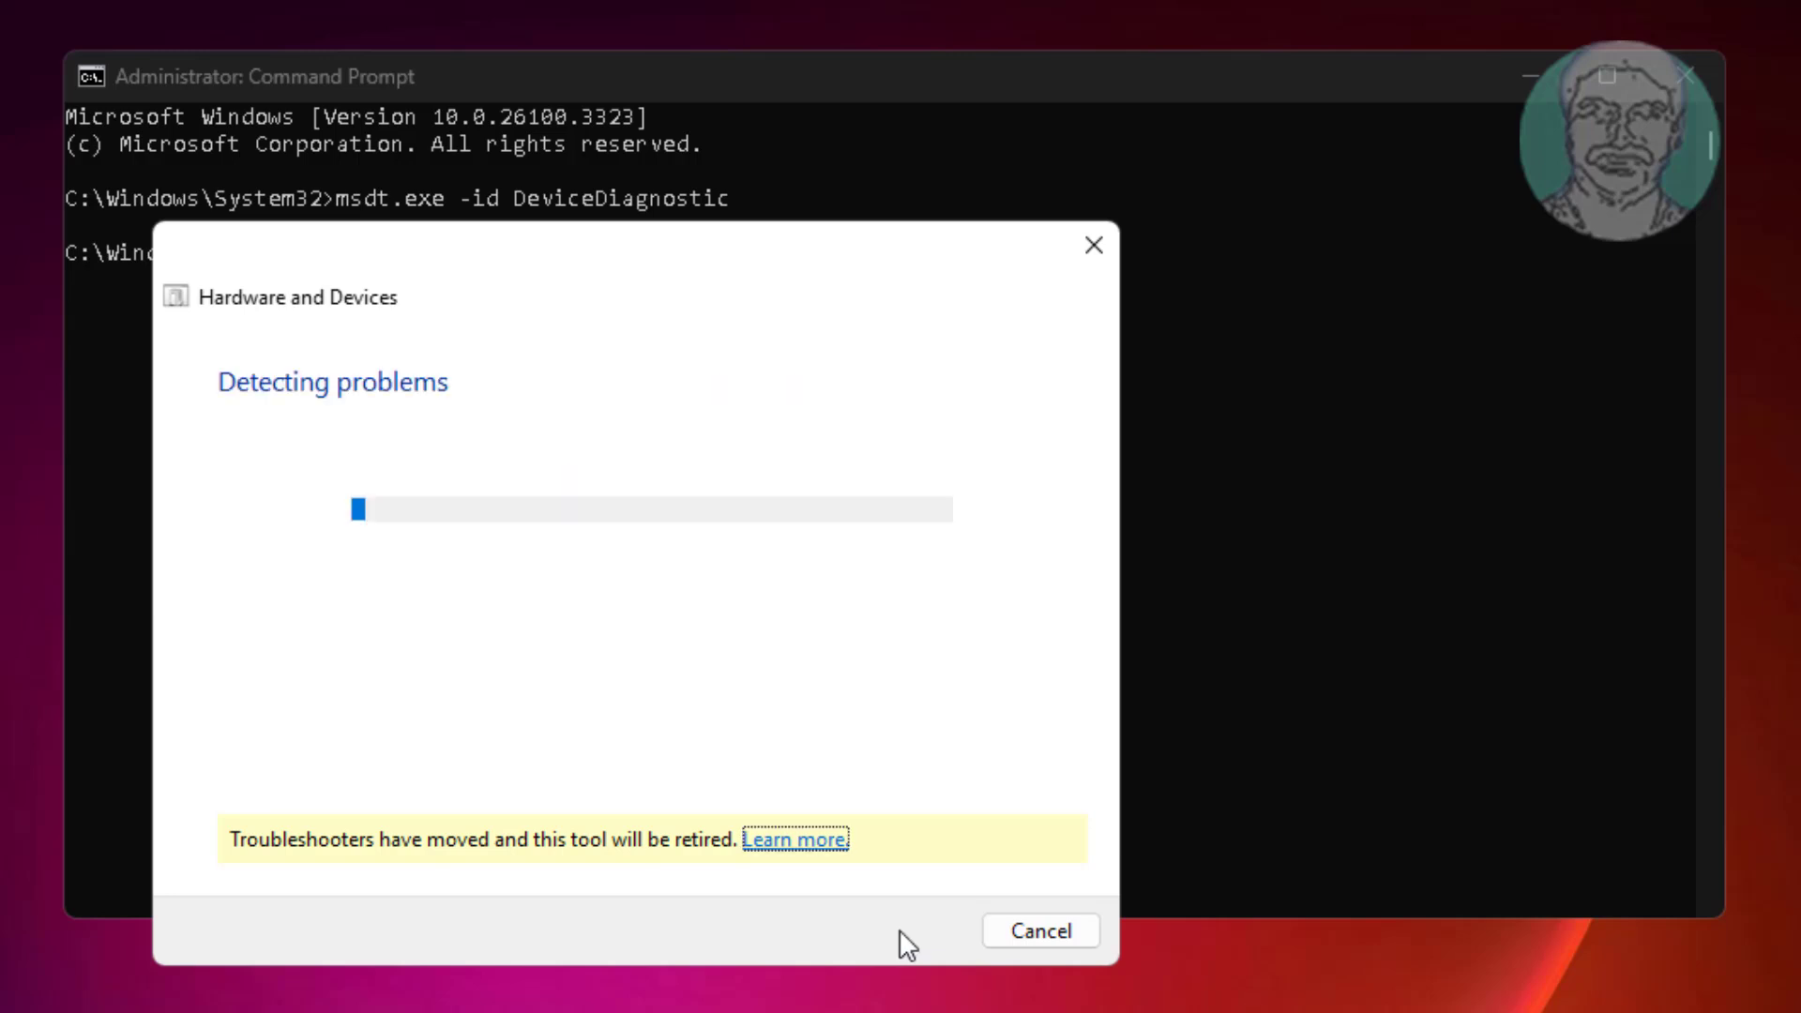
mouse_move(905, 709)
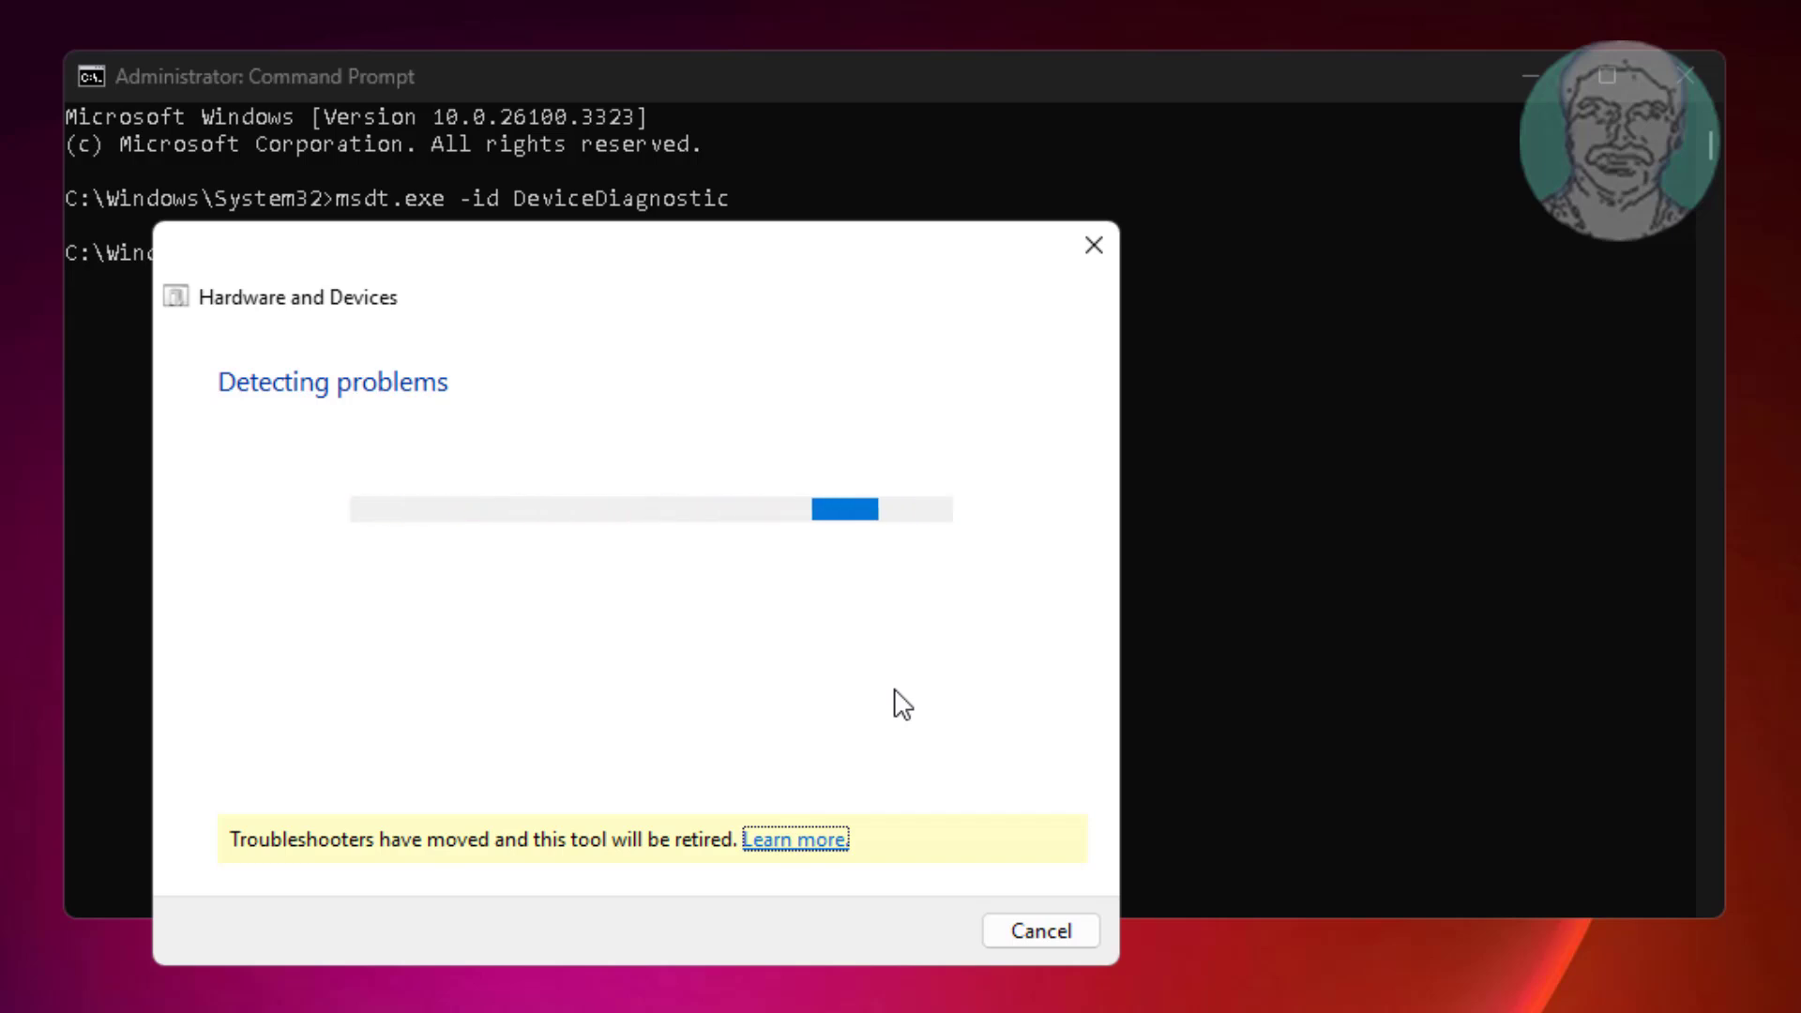
mouse_move(907, 665)
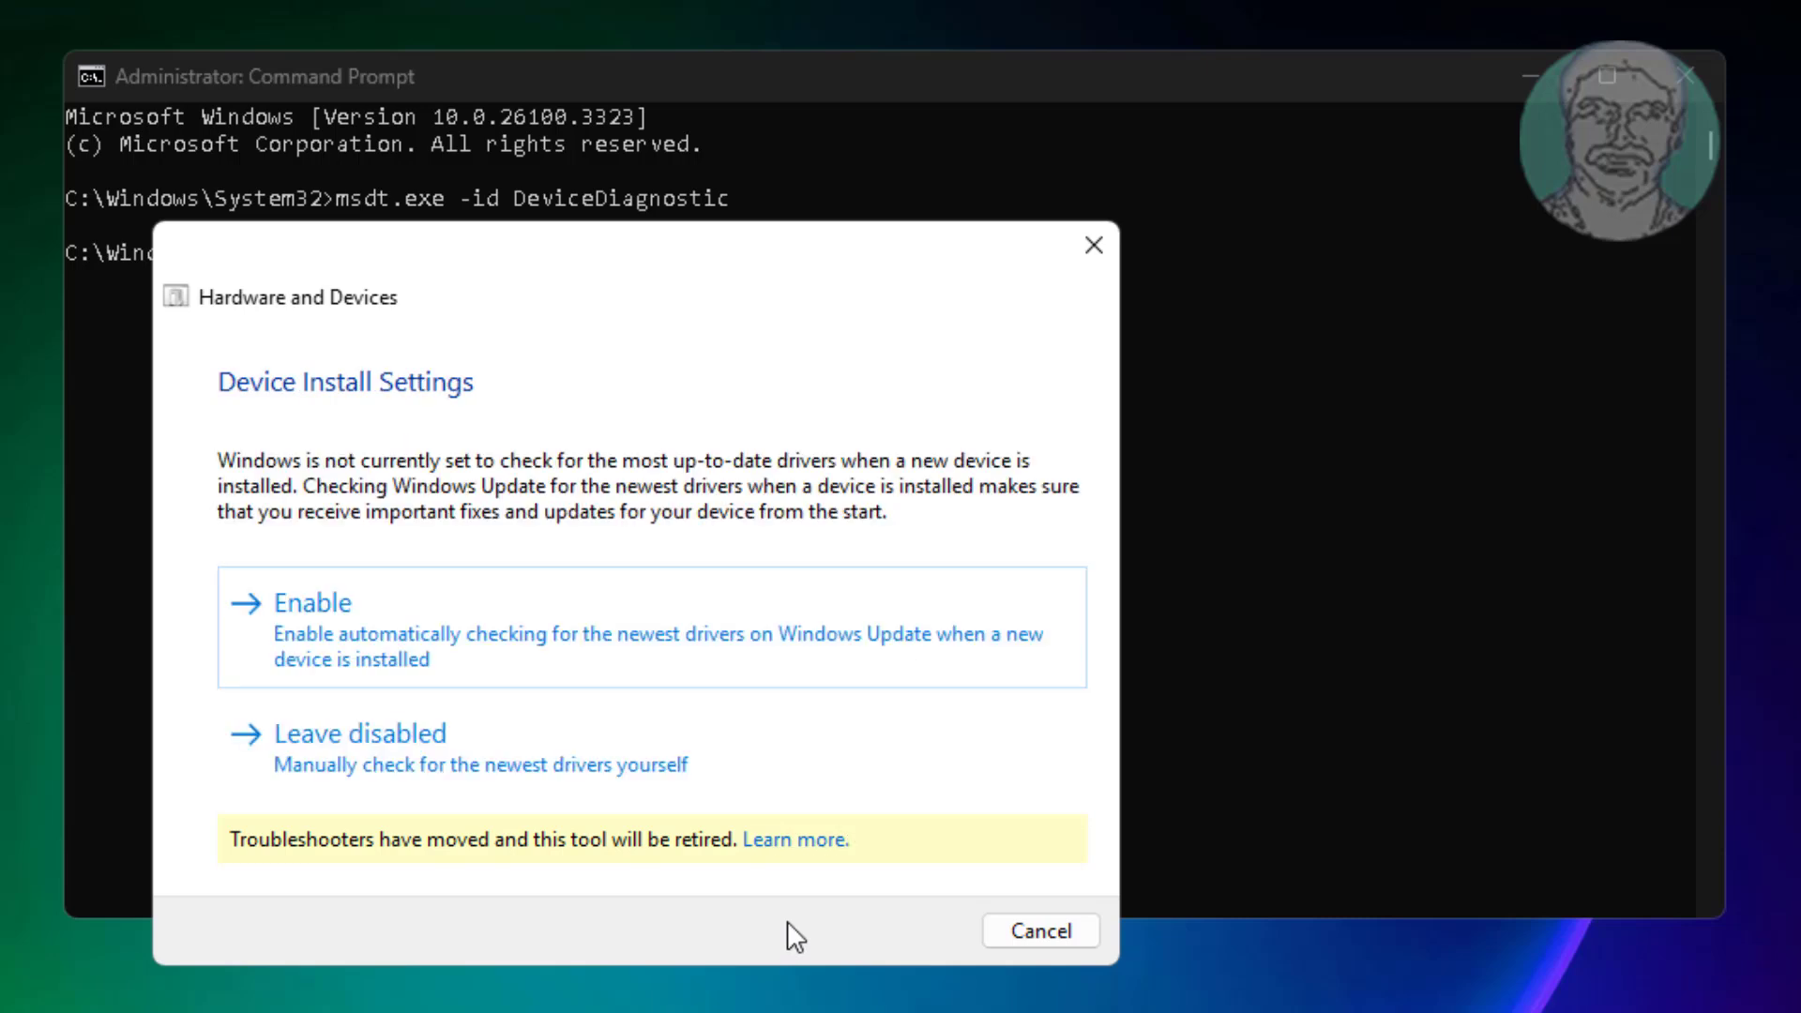
click(328, 602)
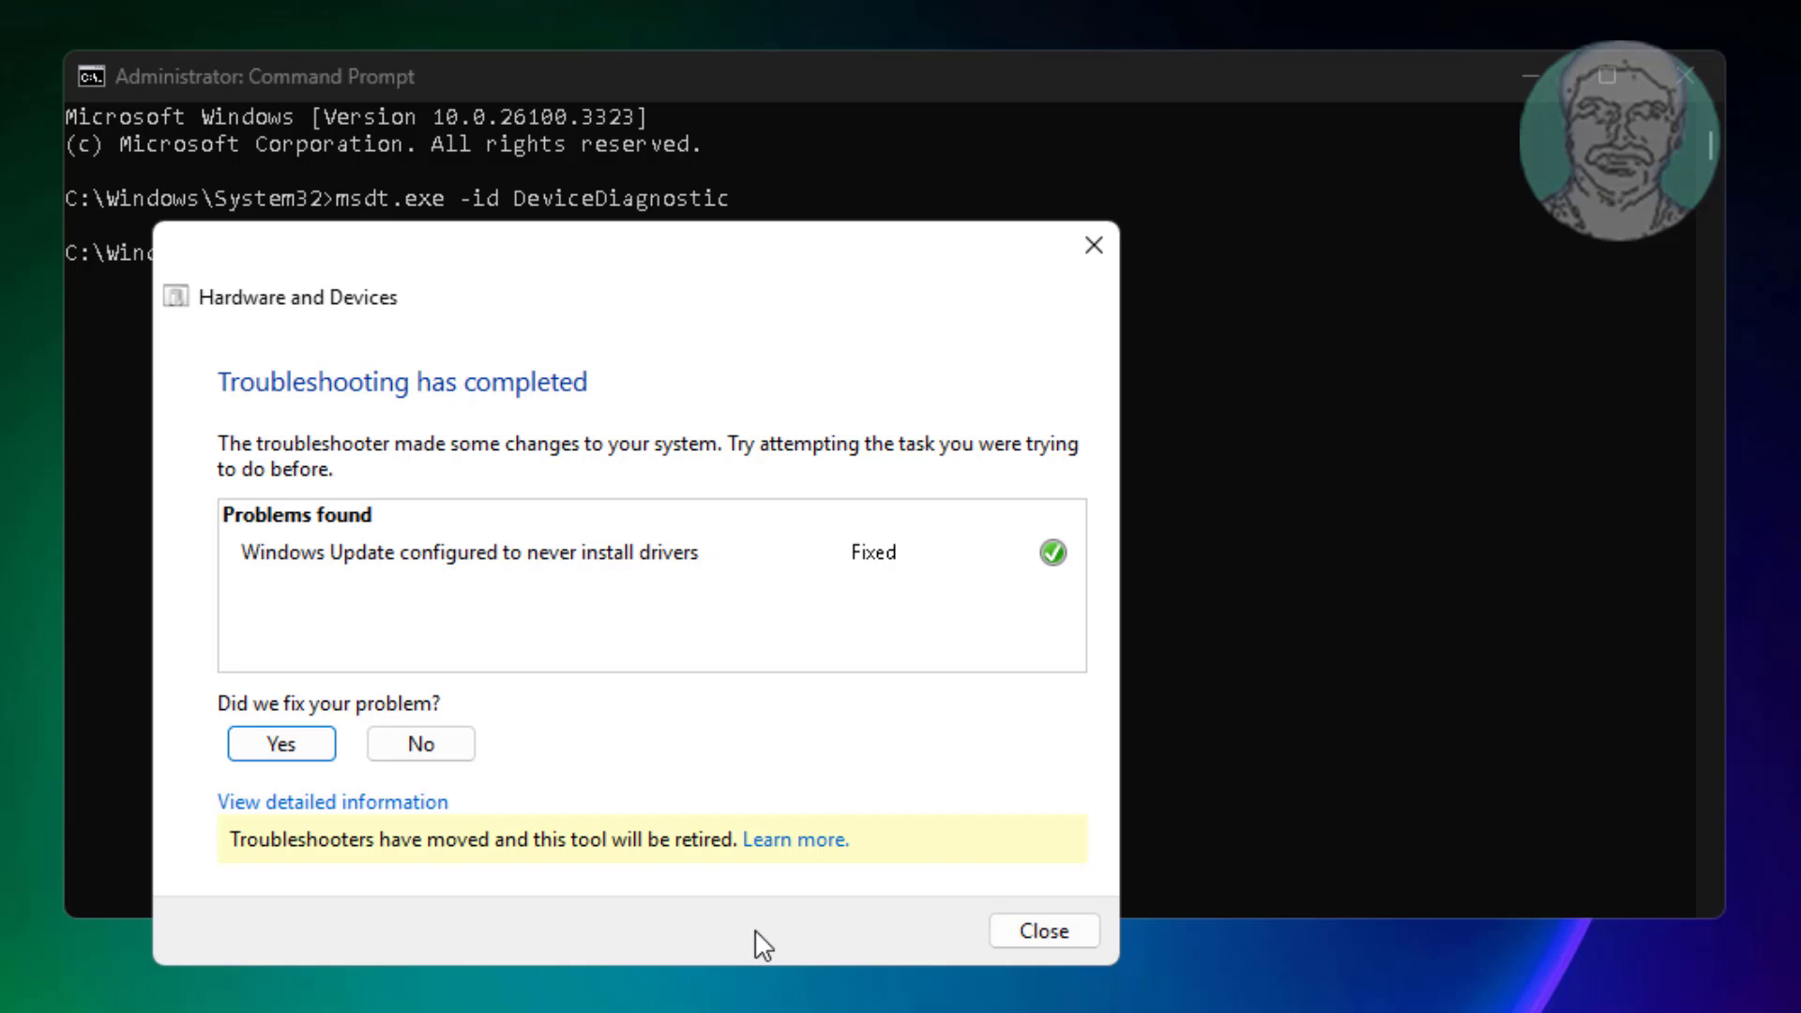
mouse_move(457, 574)
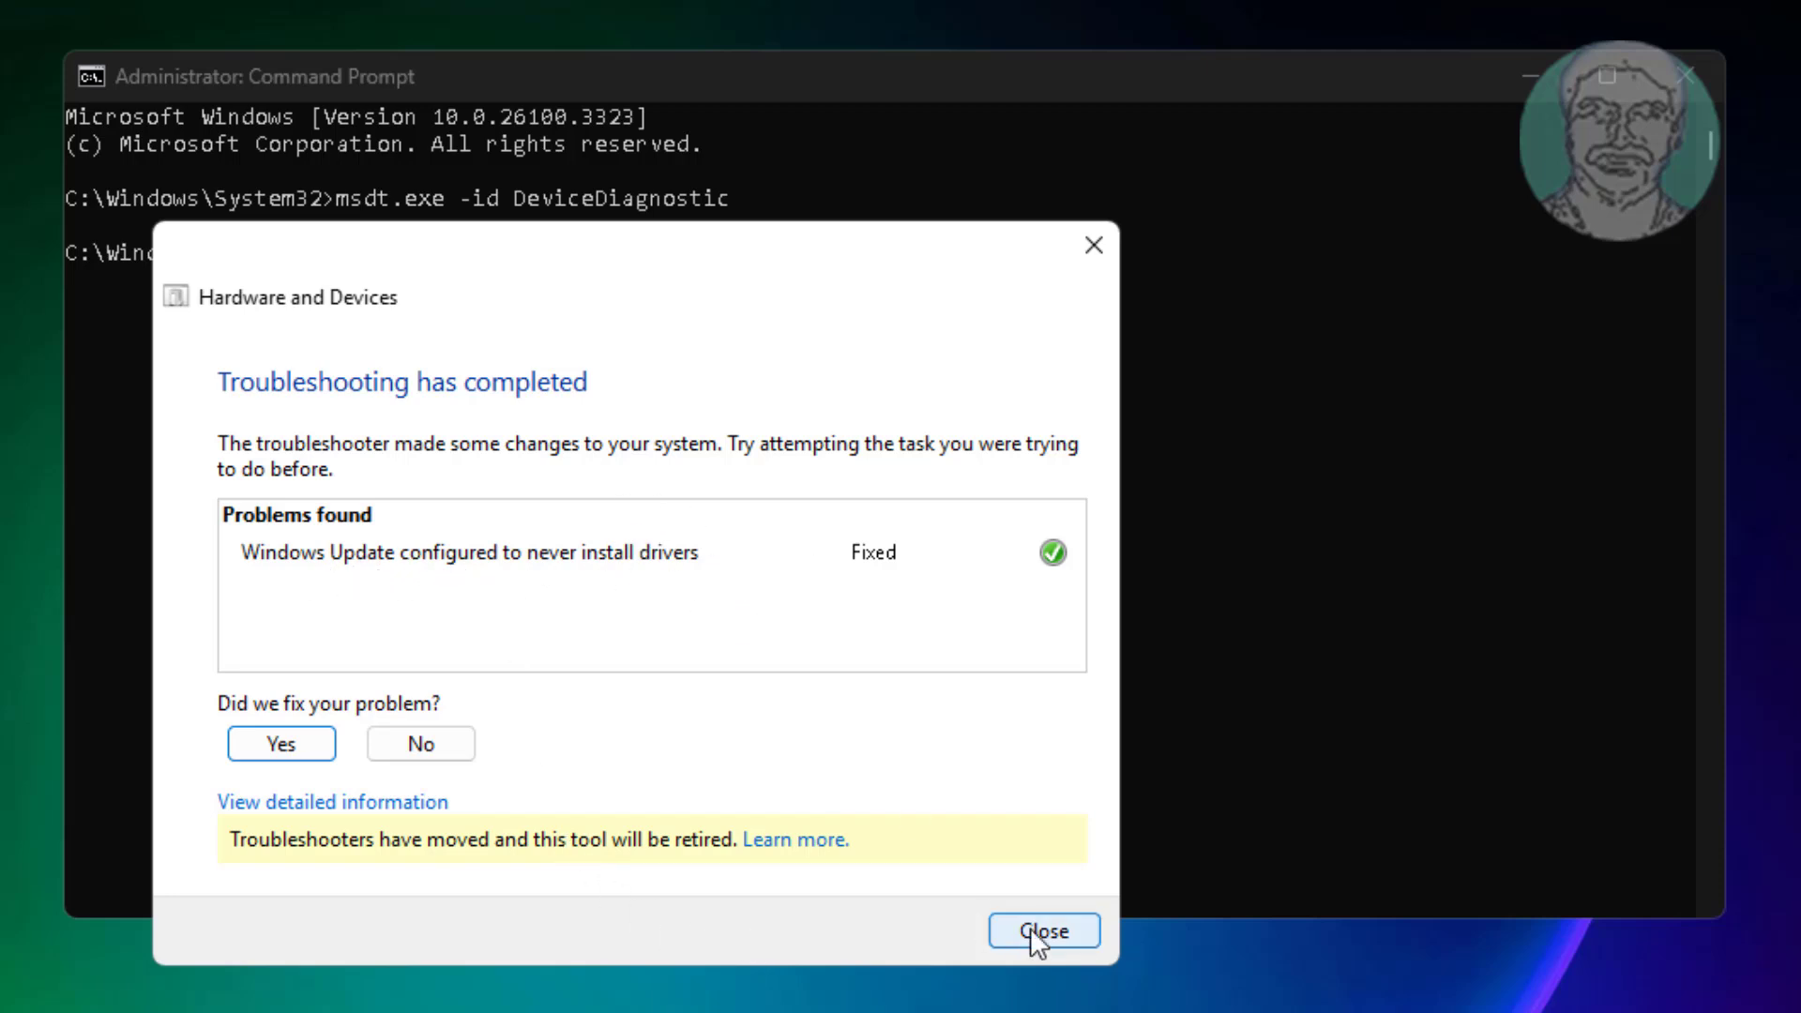
click(1043, 931)
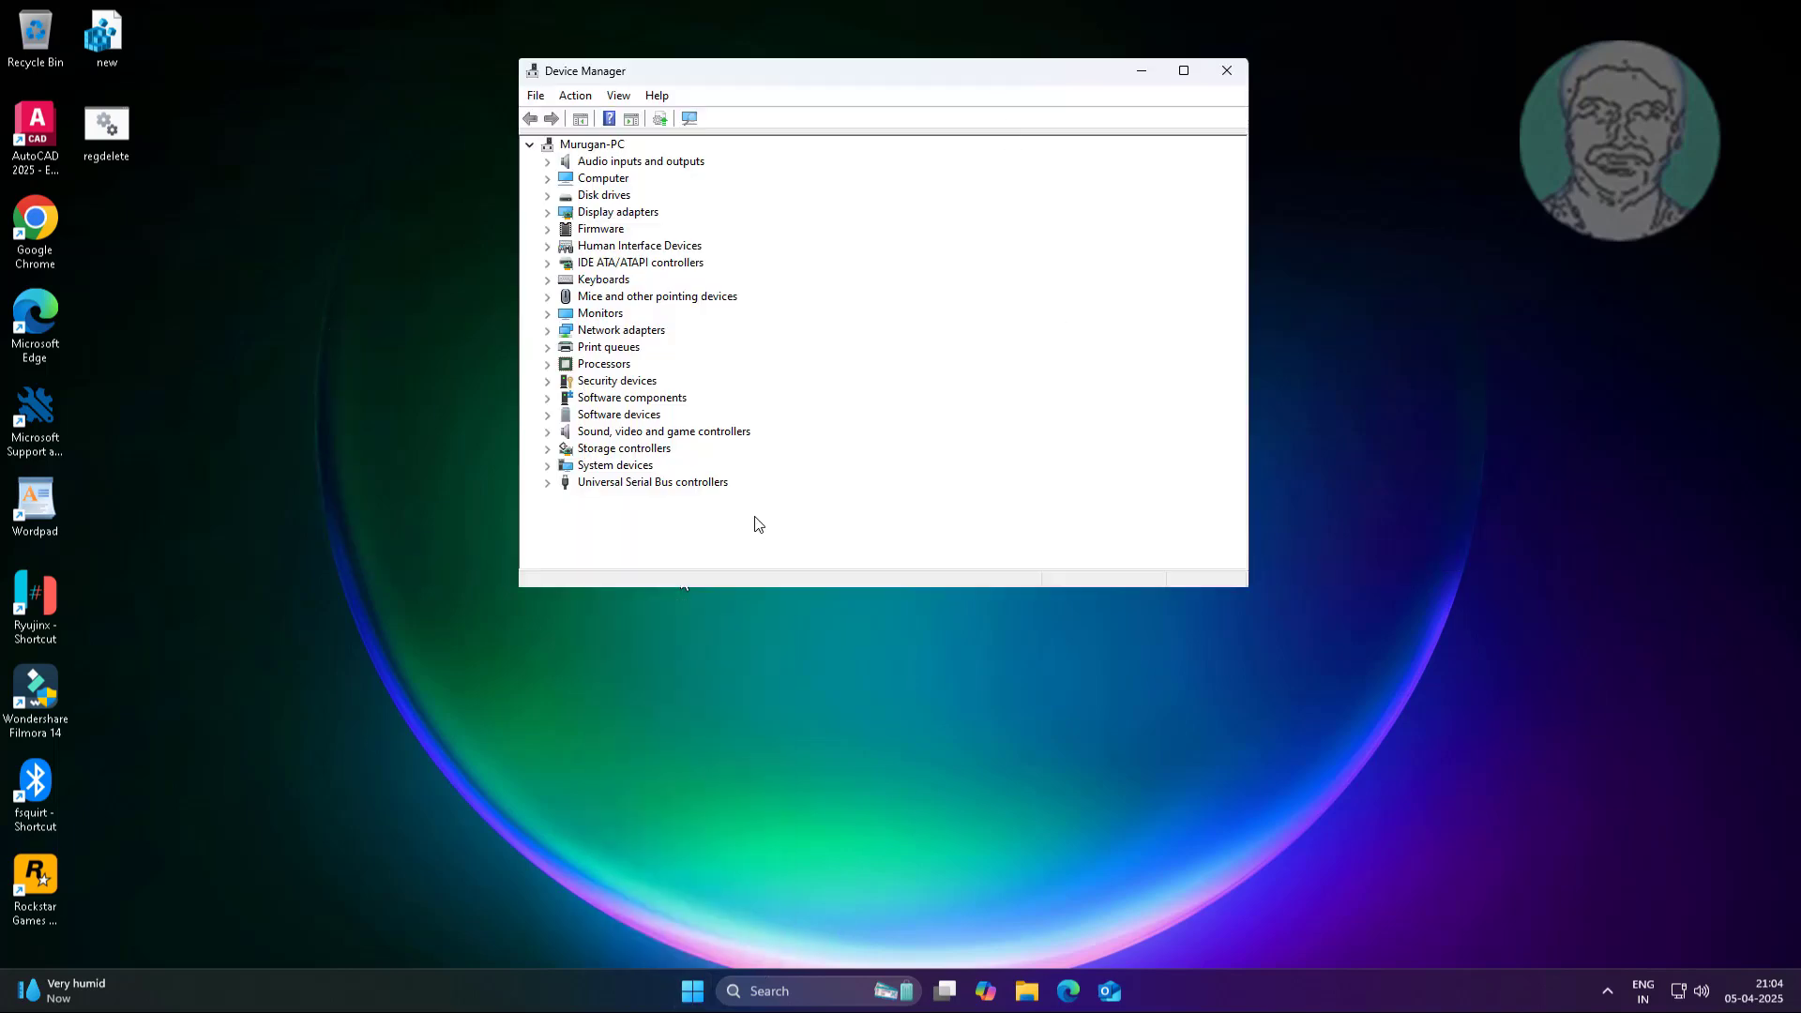
- Expand Universal Serial Bus controllers to show host controllers, root hubs and composite device
click(650, 481)
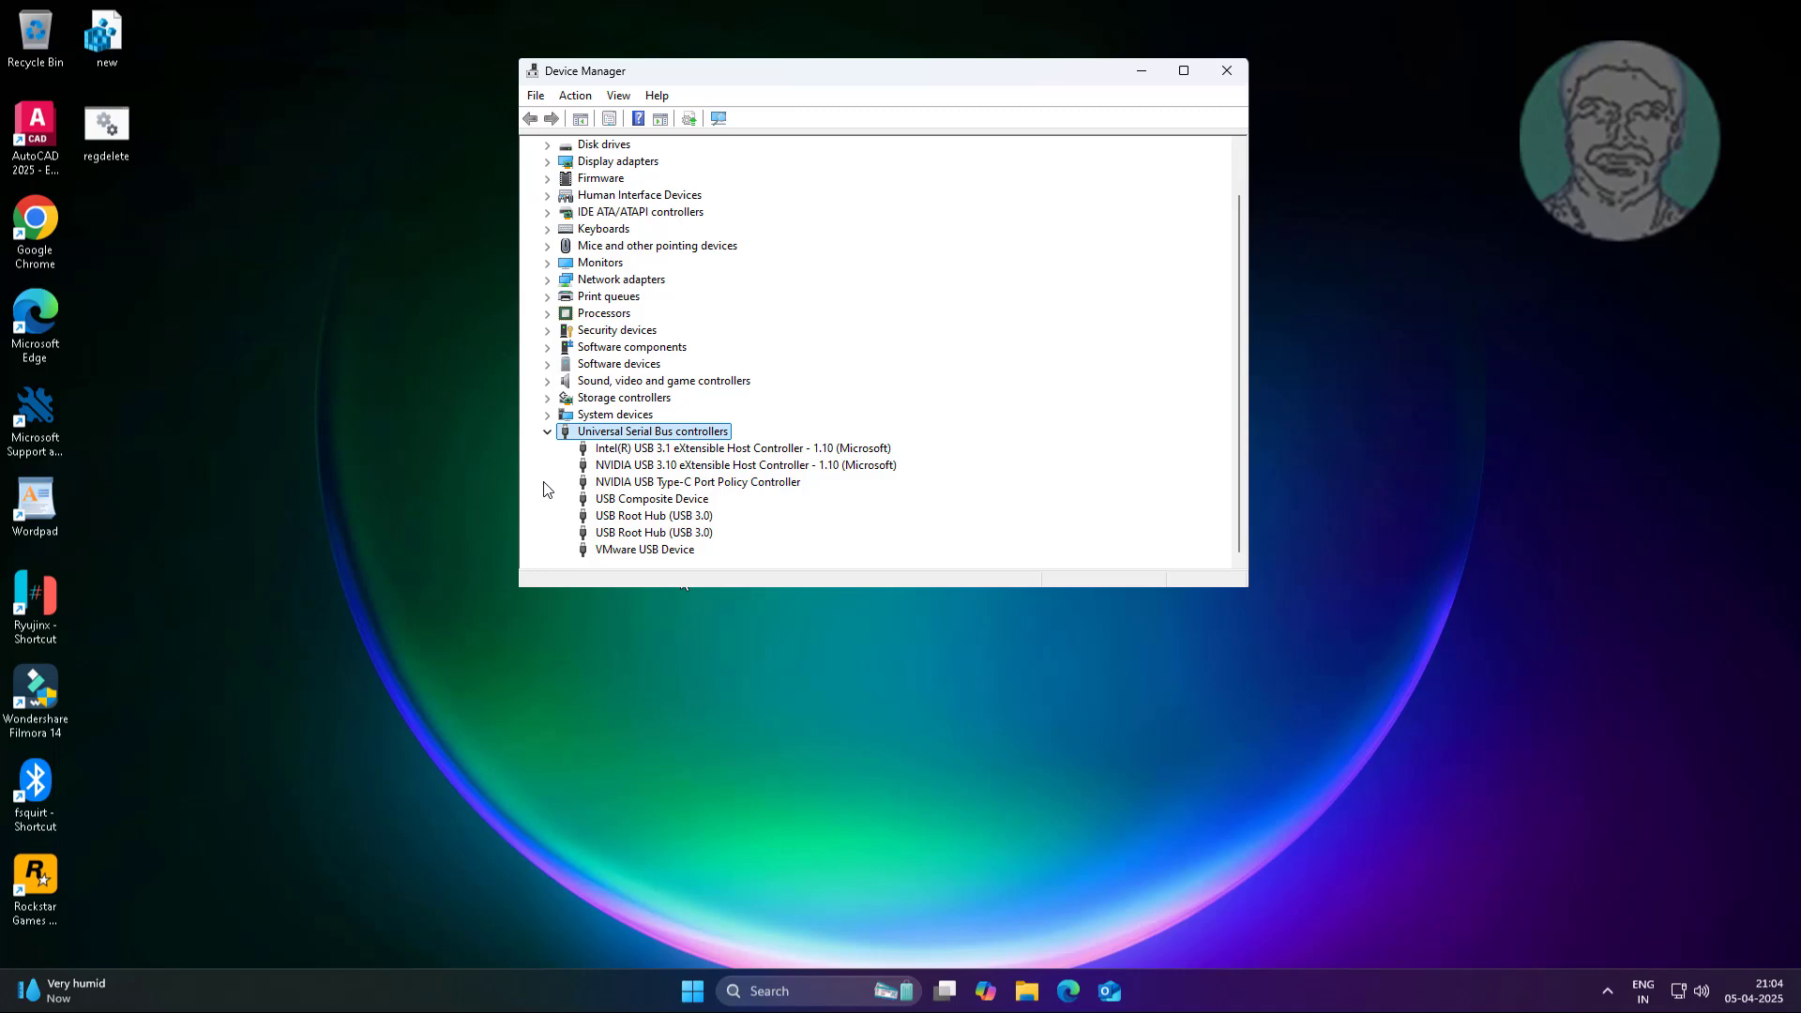
mouse_move(767, 524)
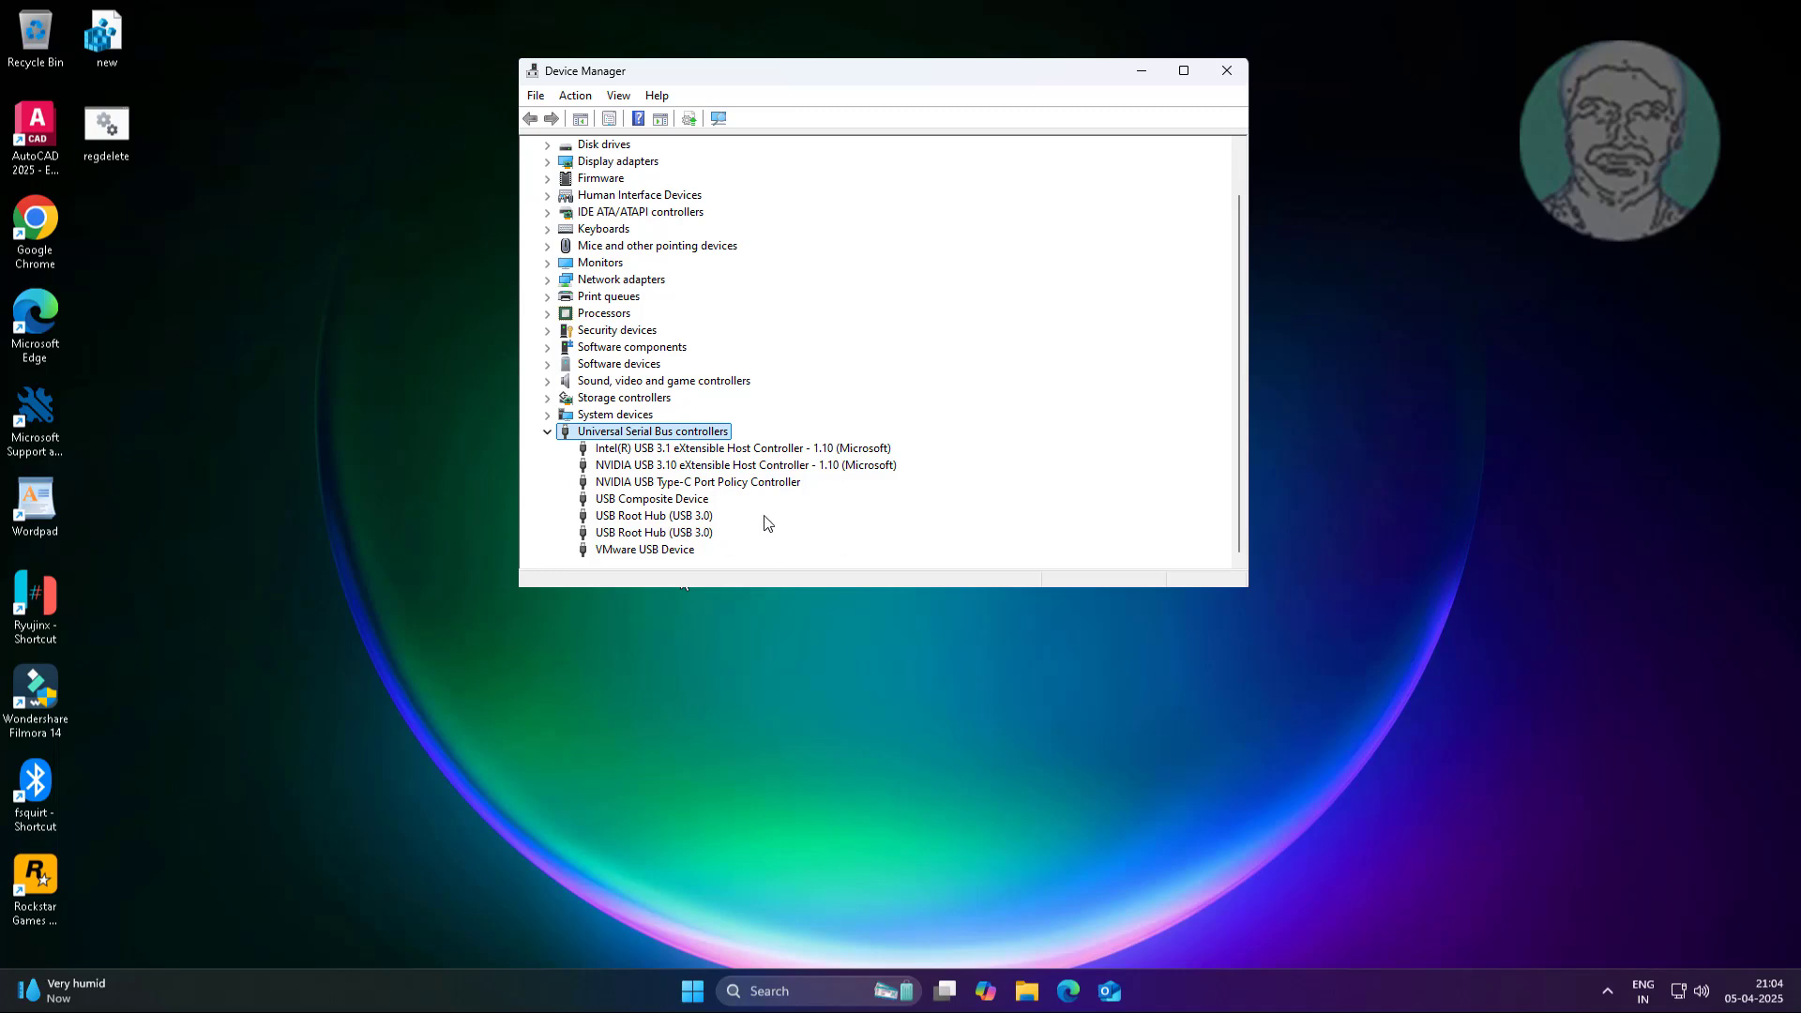
mouse_move(813, 459)
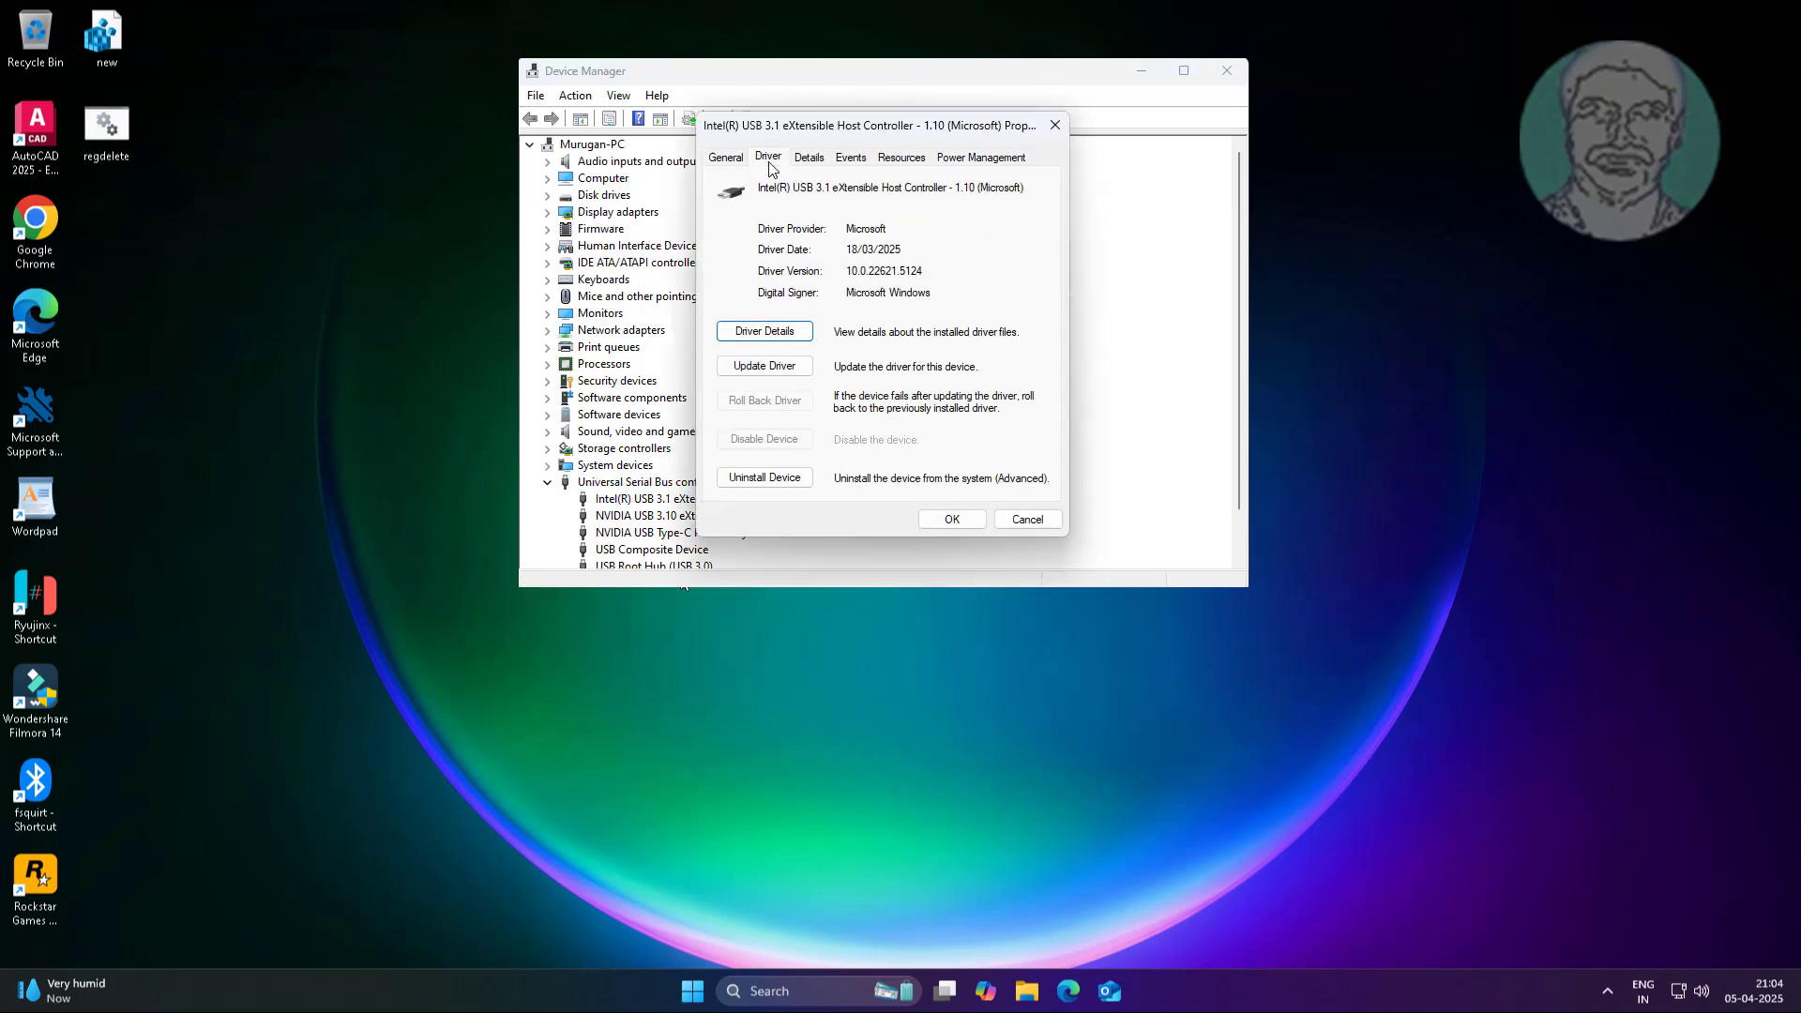
- Search automatically for a newer Intel USB 3.1 controller driver; the best is already installed
click(764, 365)
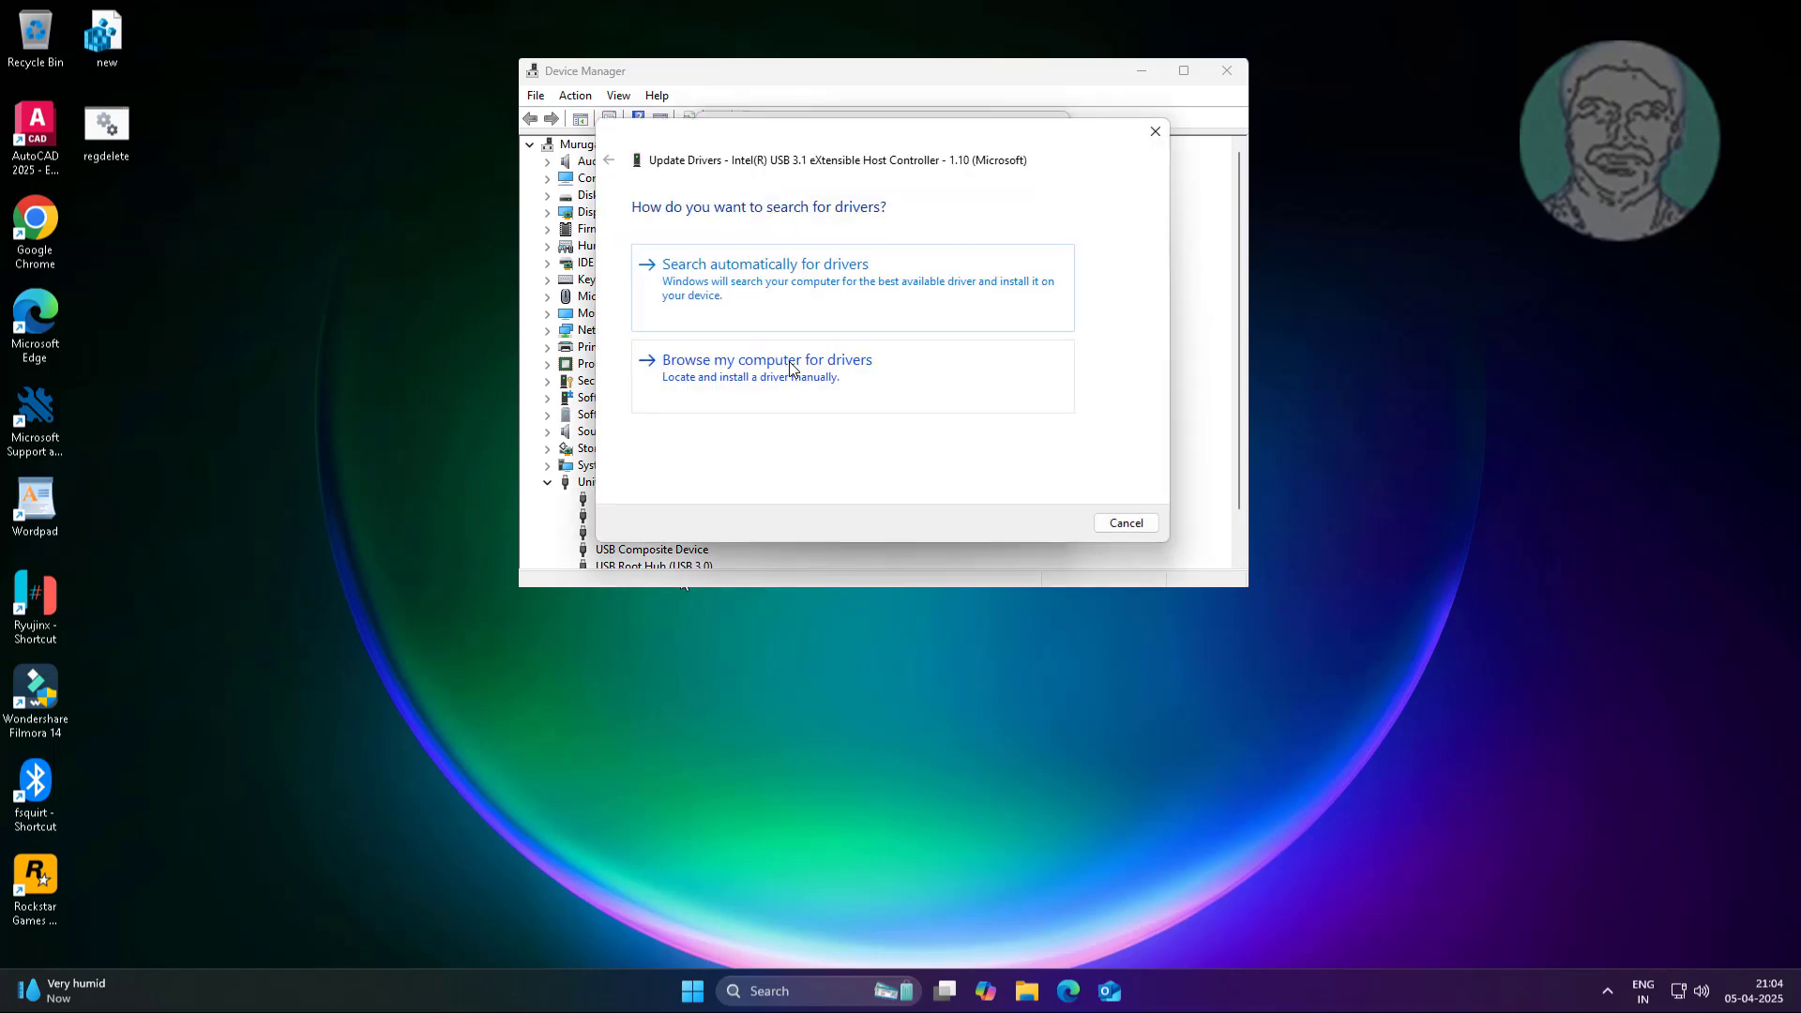
click(763, 263)
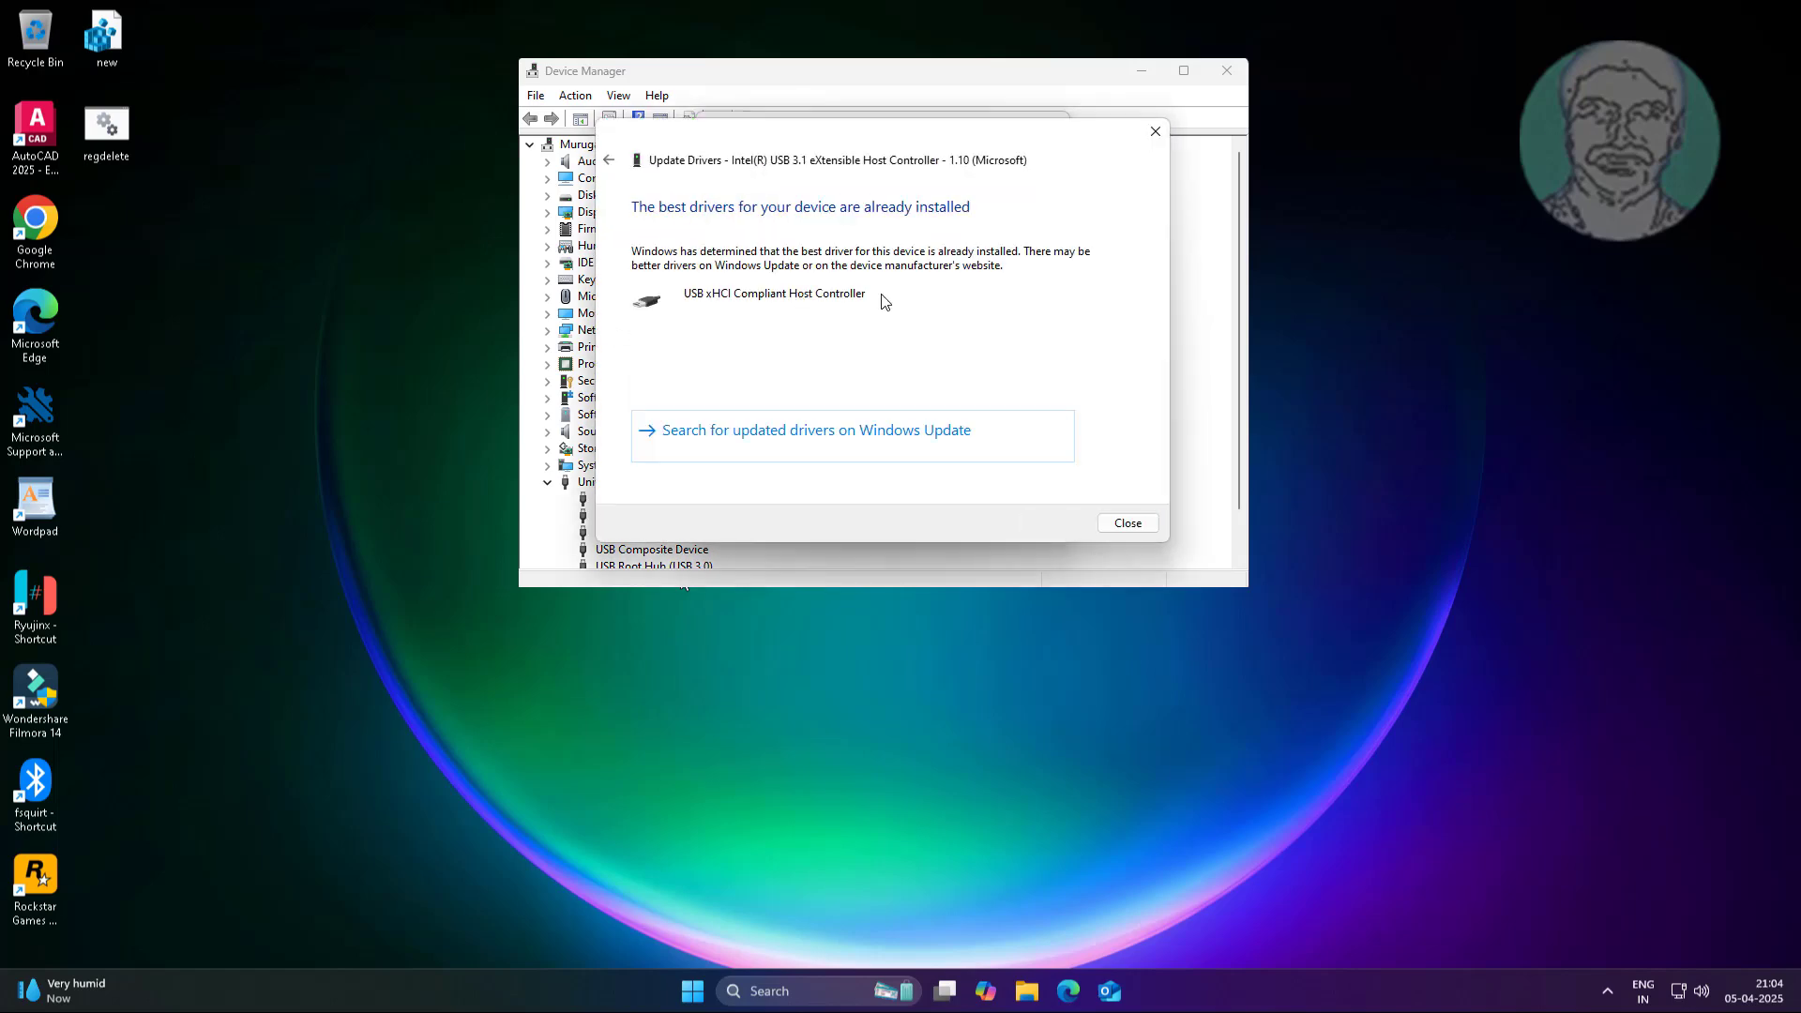
click(1125, 522)
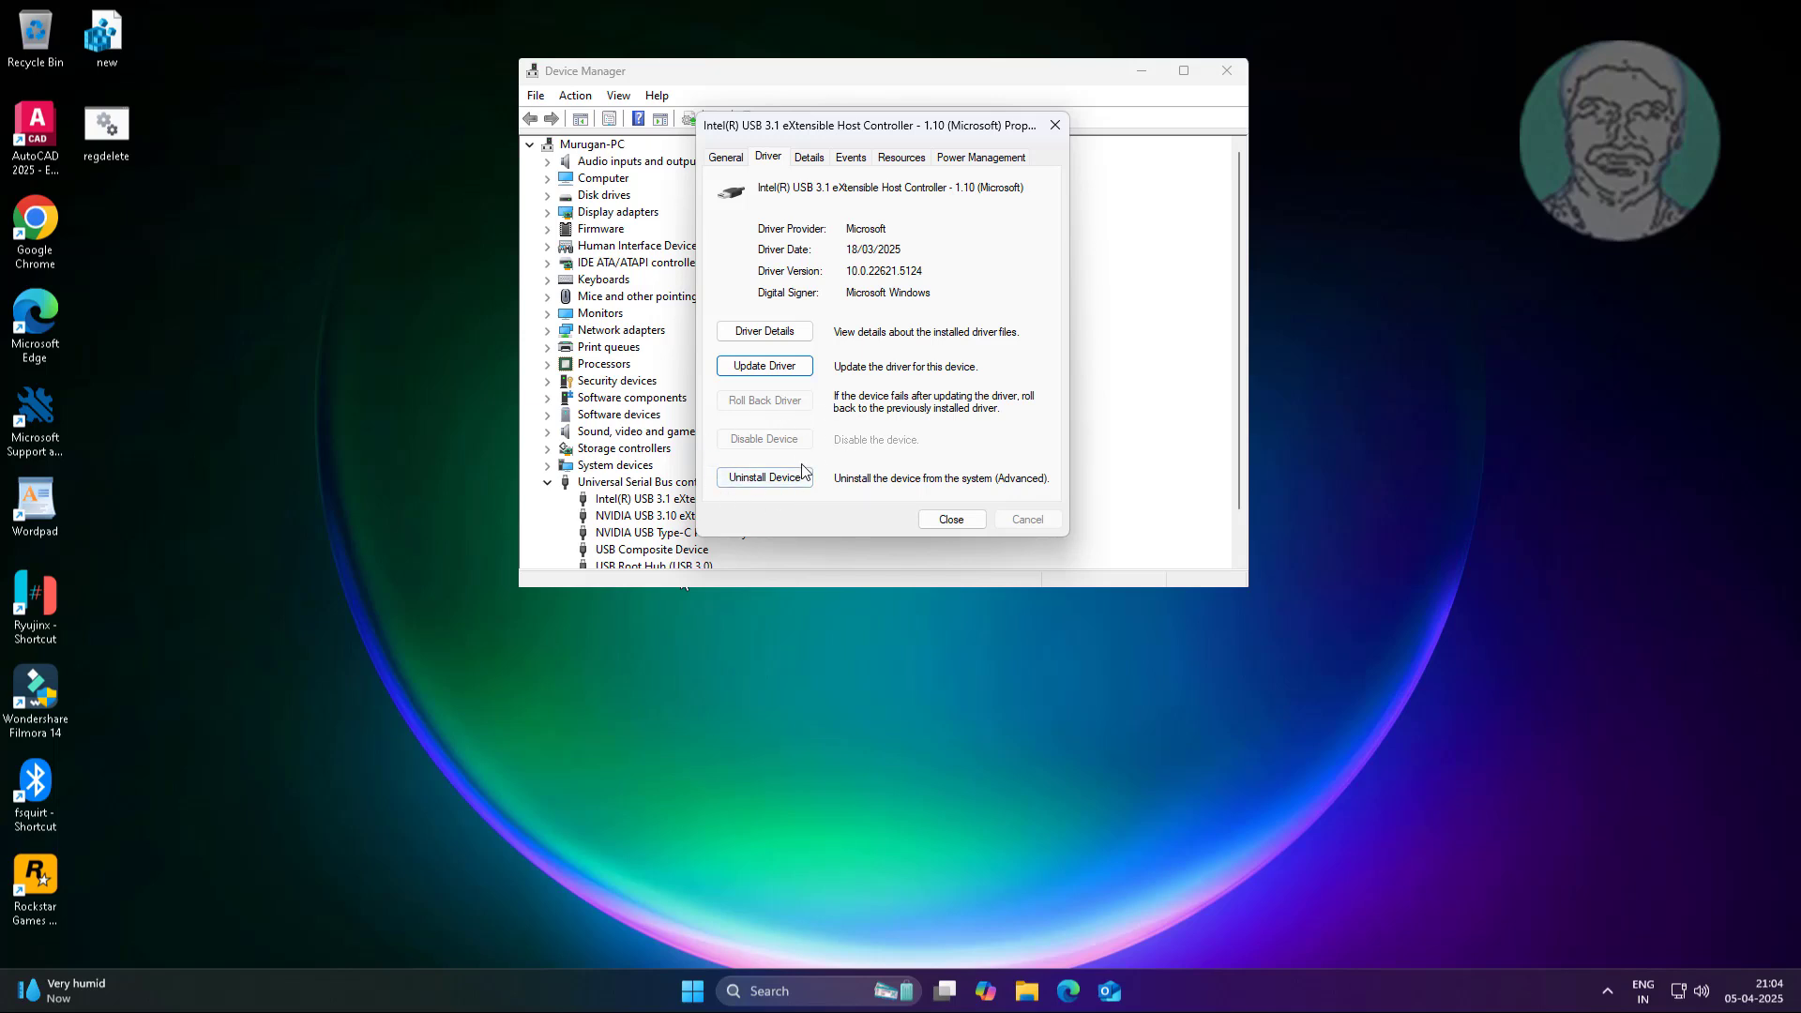
mouse_move(764, 477)
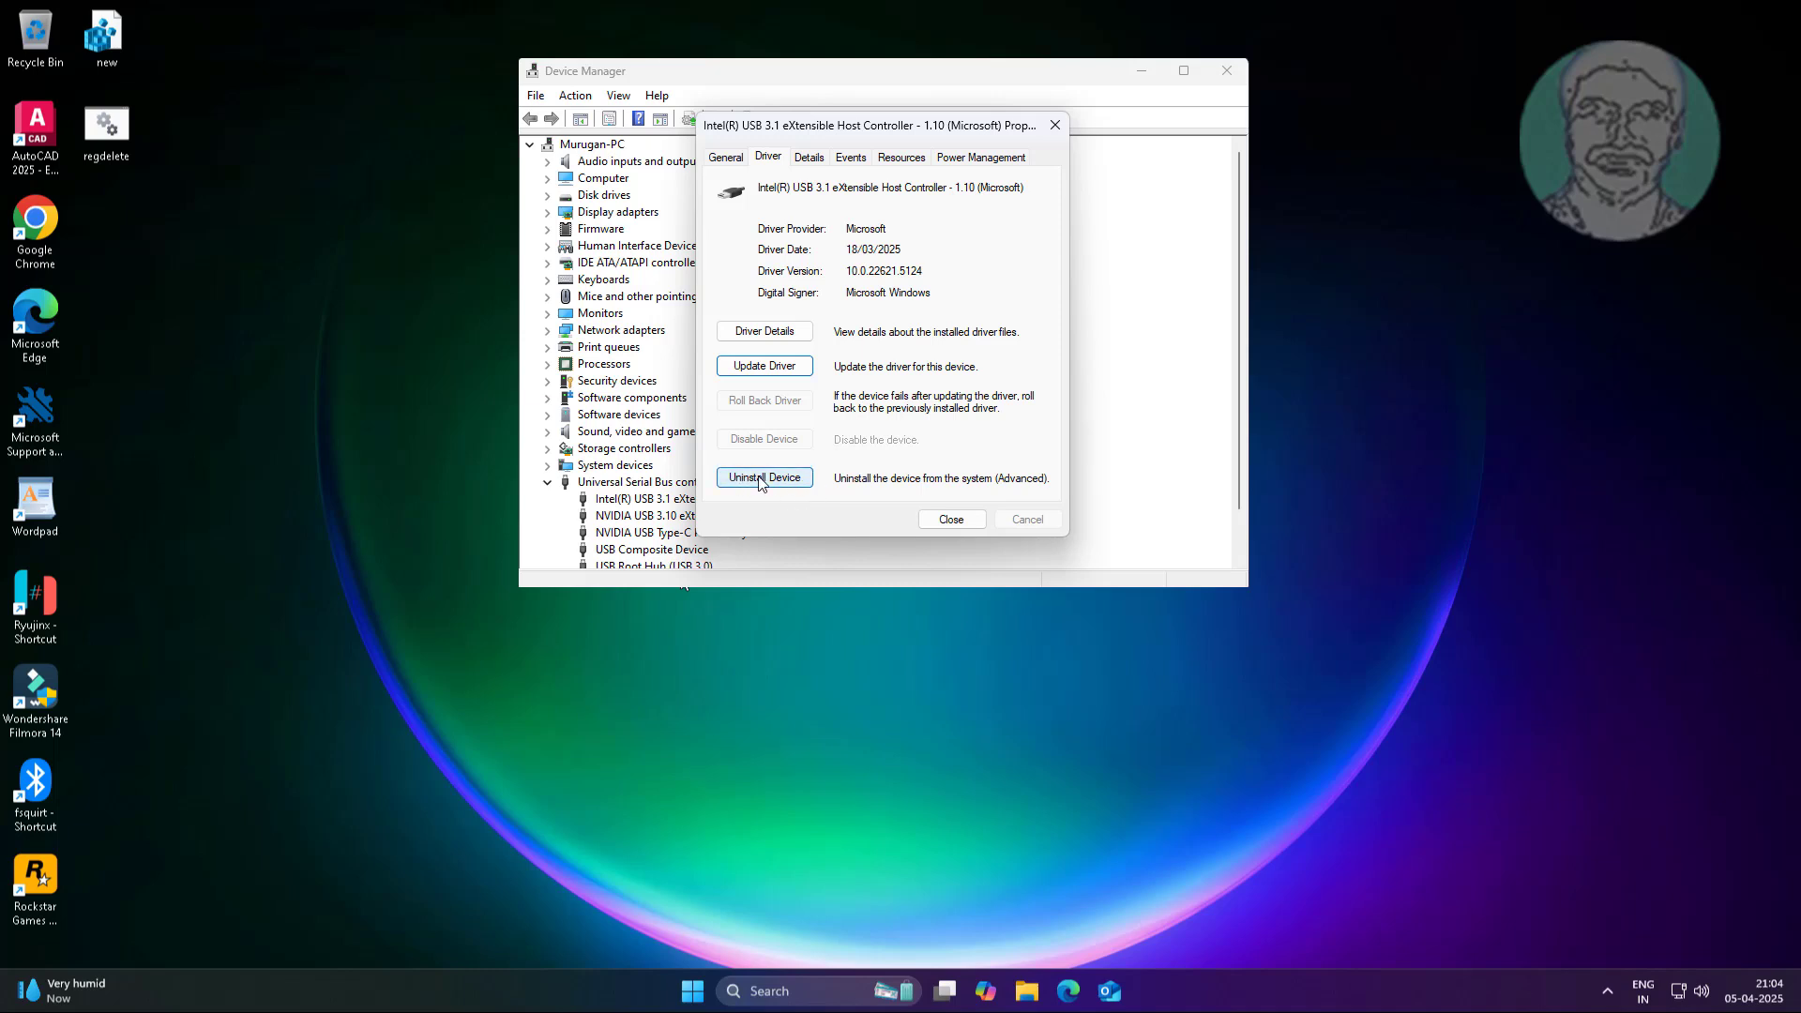
- Uninstall the Intel USB 3.1 host controller and close its properties
click(763, 476)
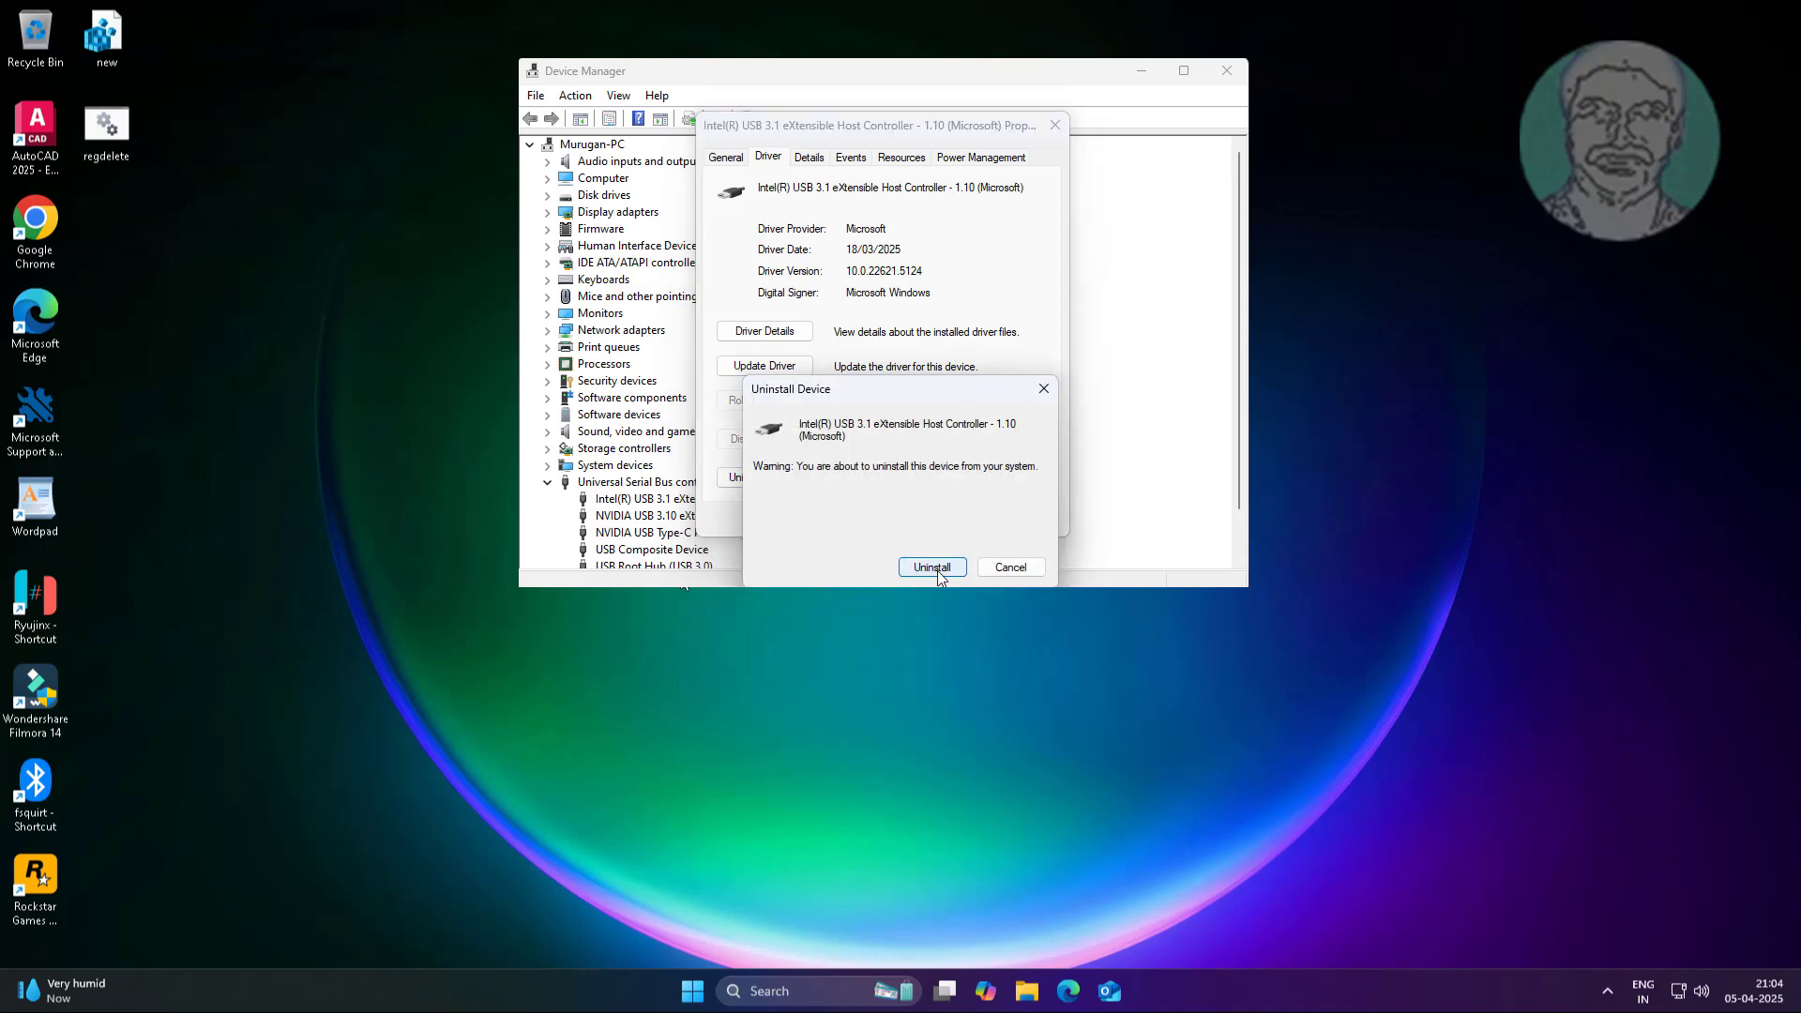
click(1008, 566)
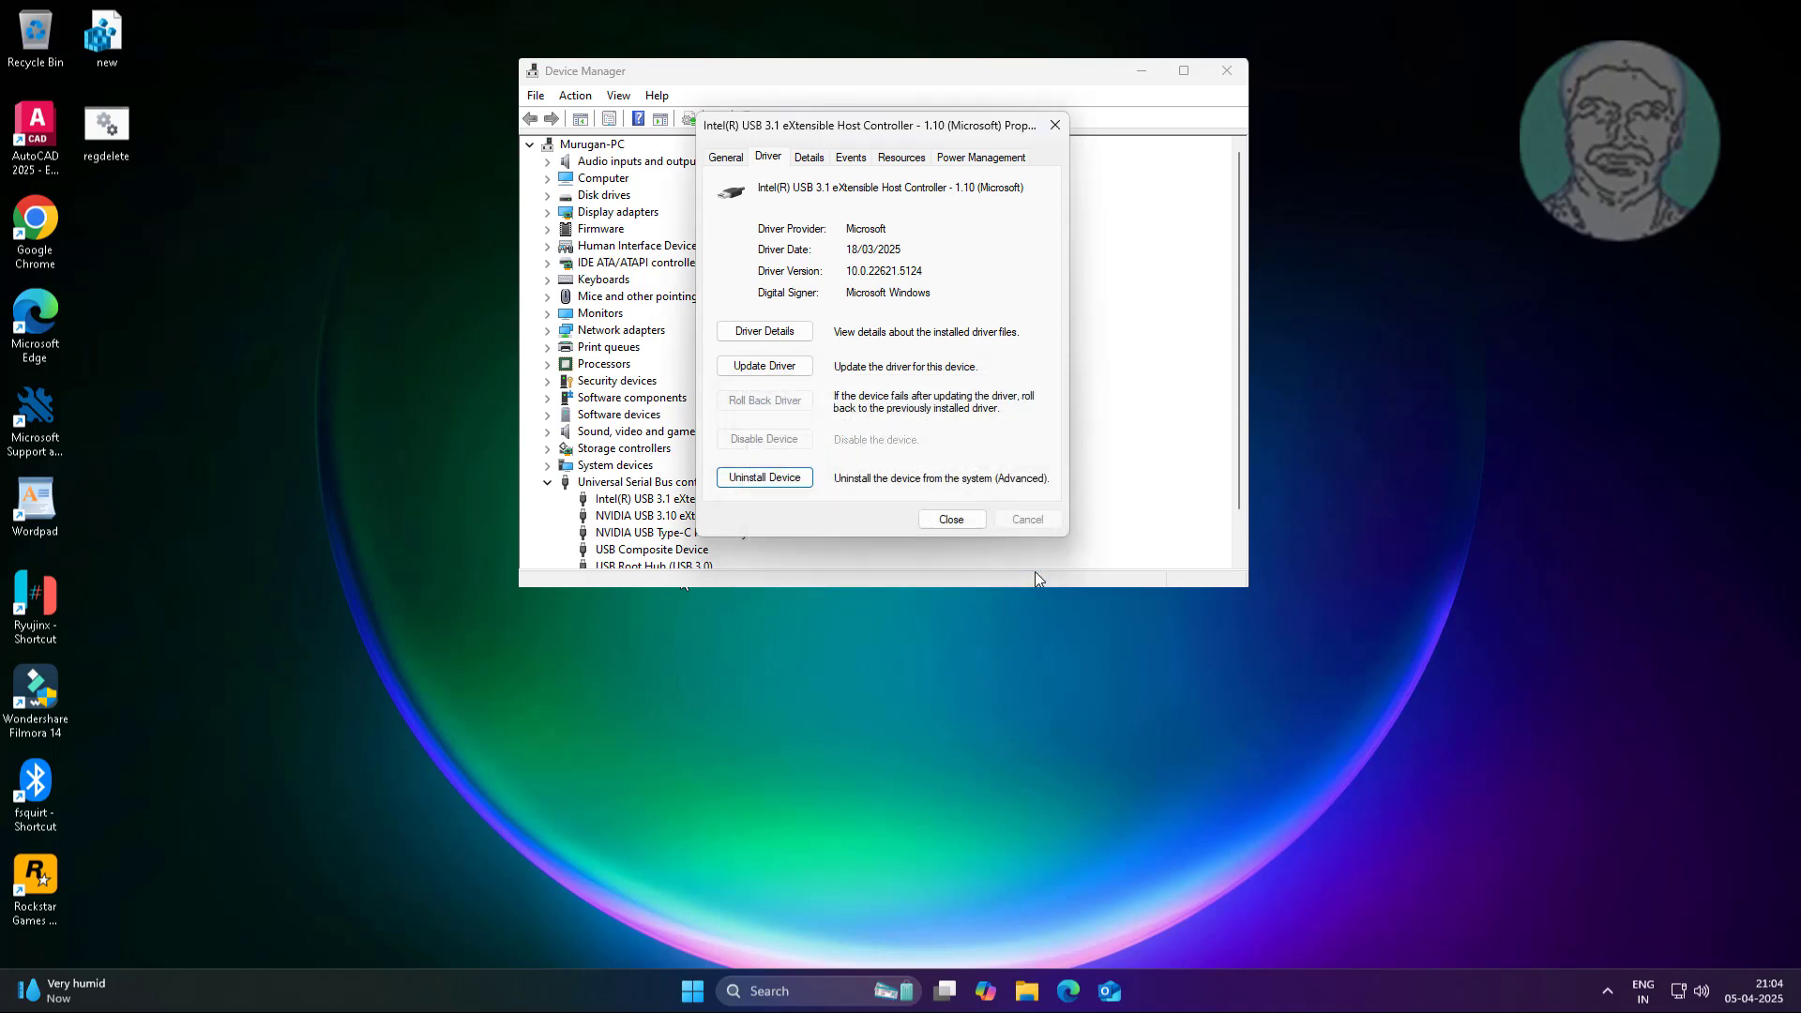
click(950, 519)
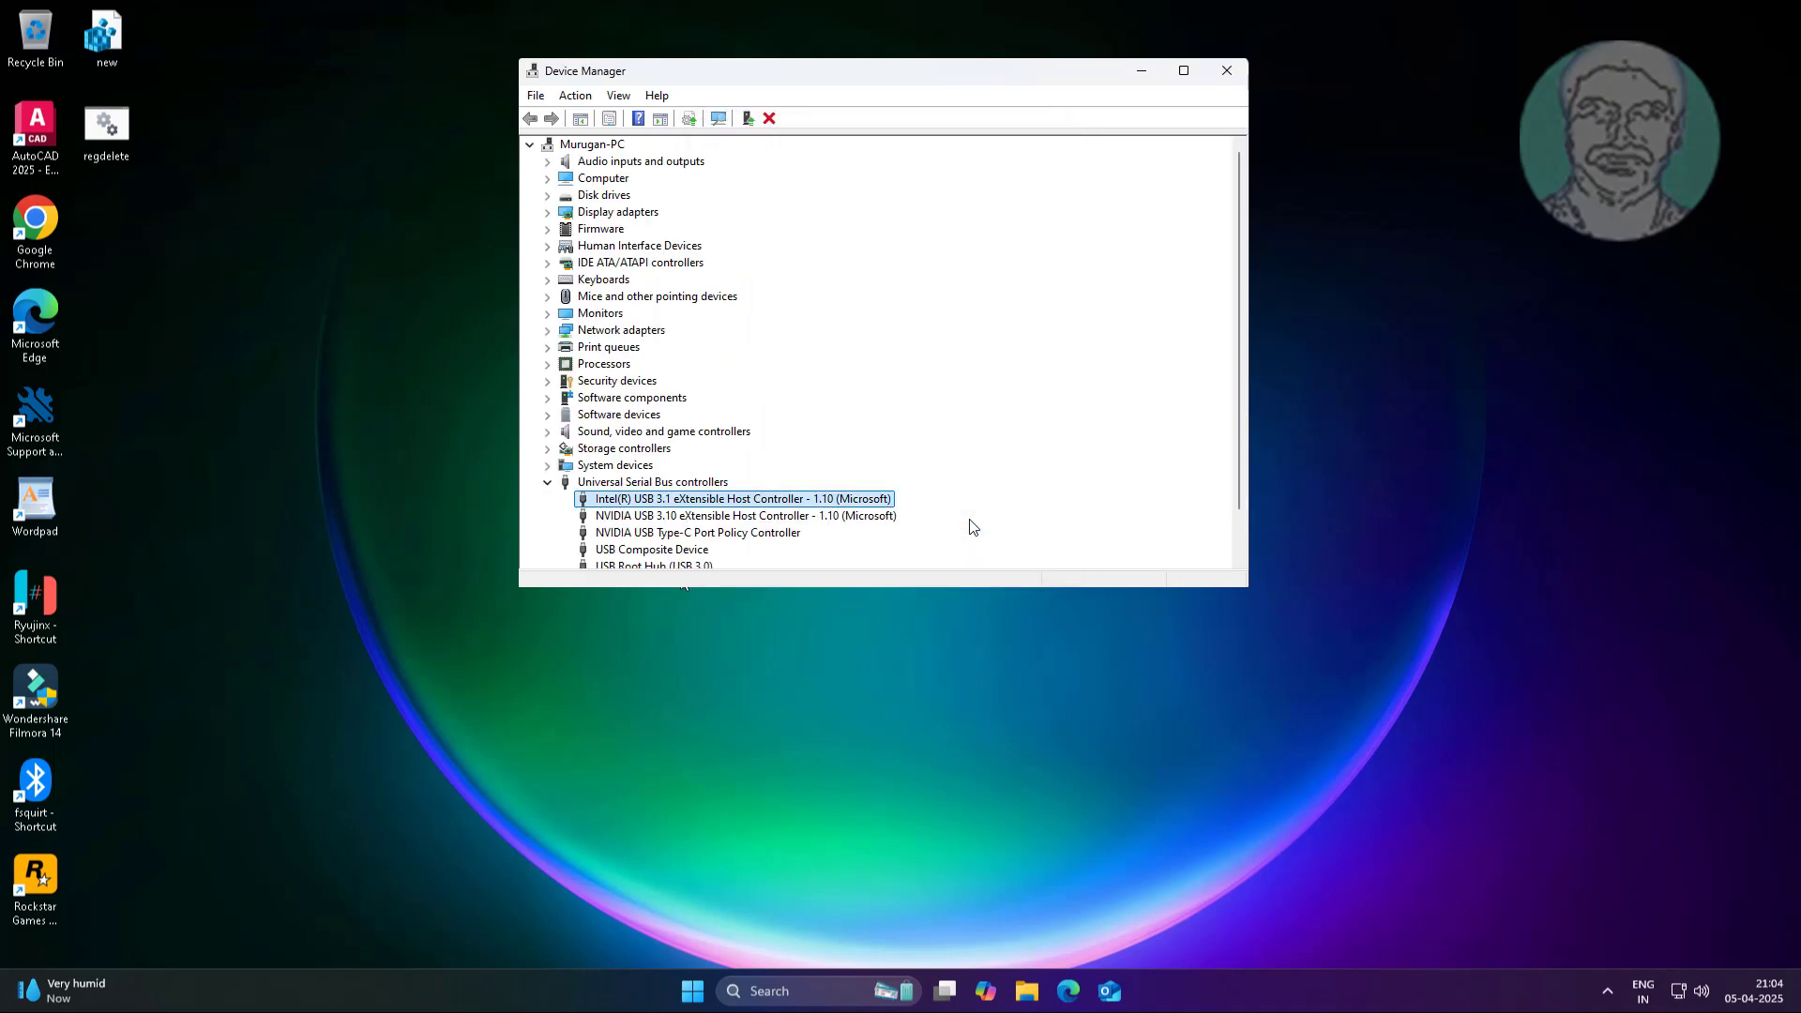
- Check for a newer NVIDIA USB 3.10 controller driver; the best is already installed
click(744, 515)
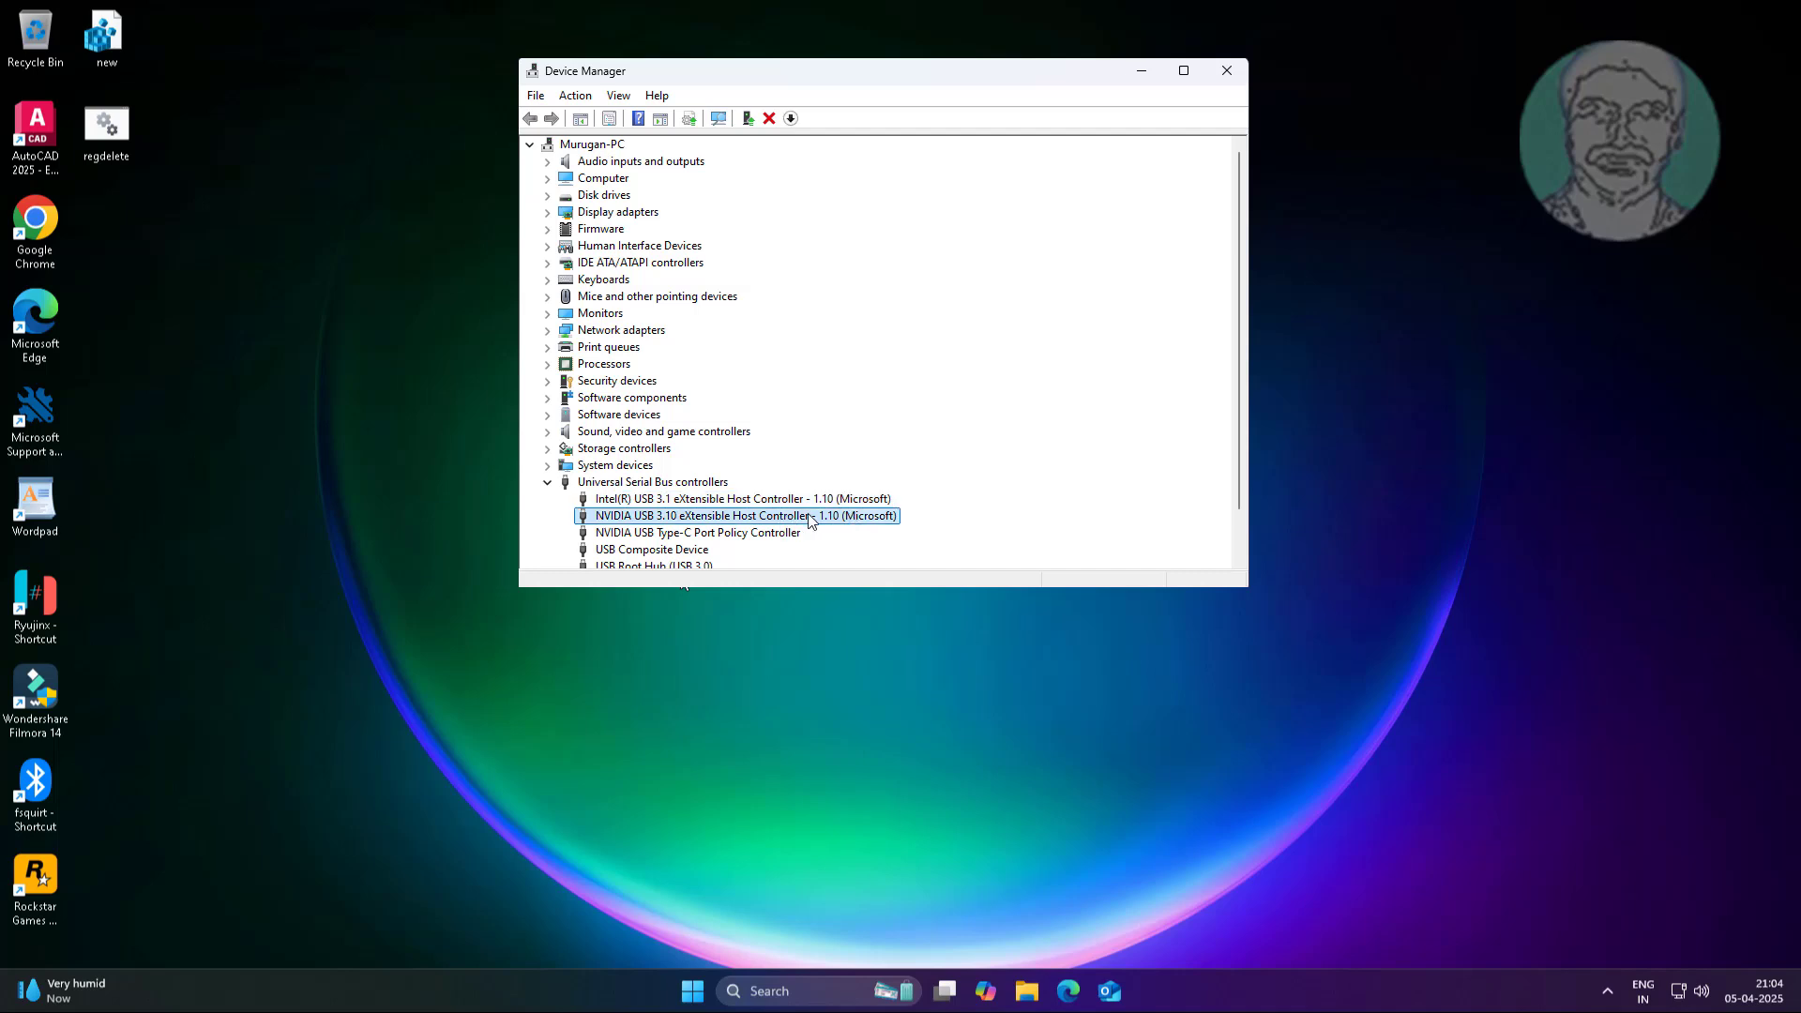
right_click(743, 515)
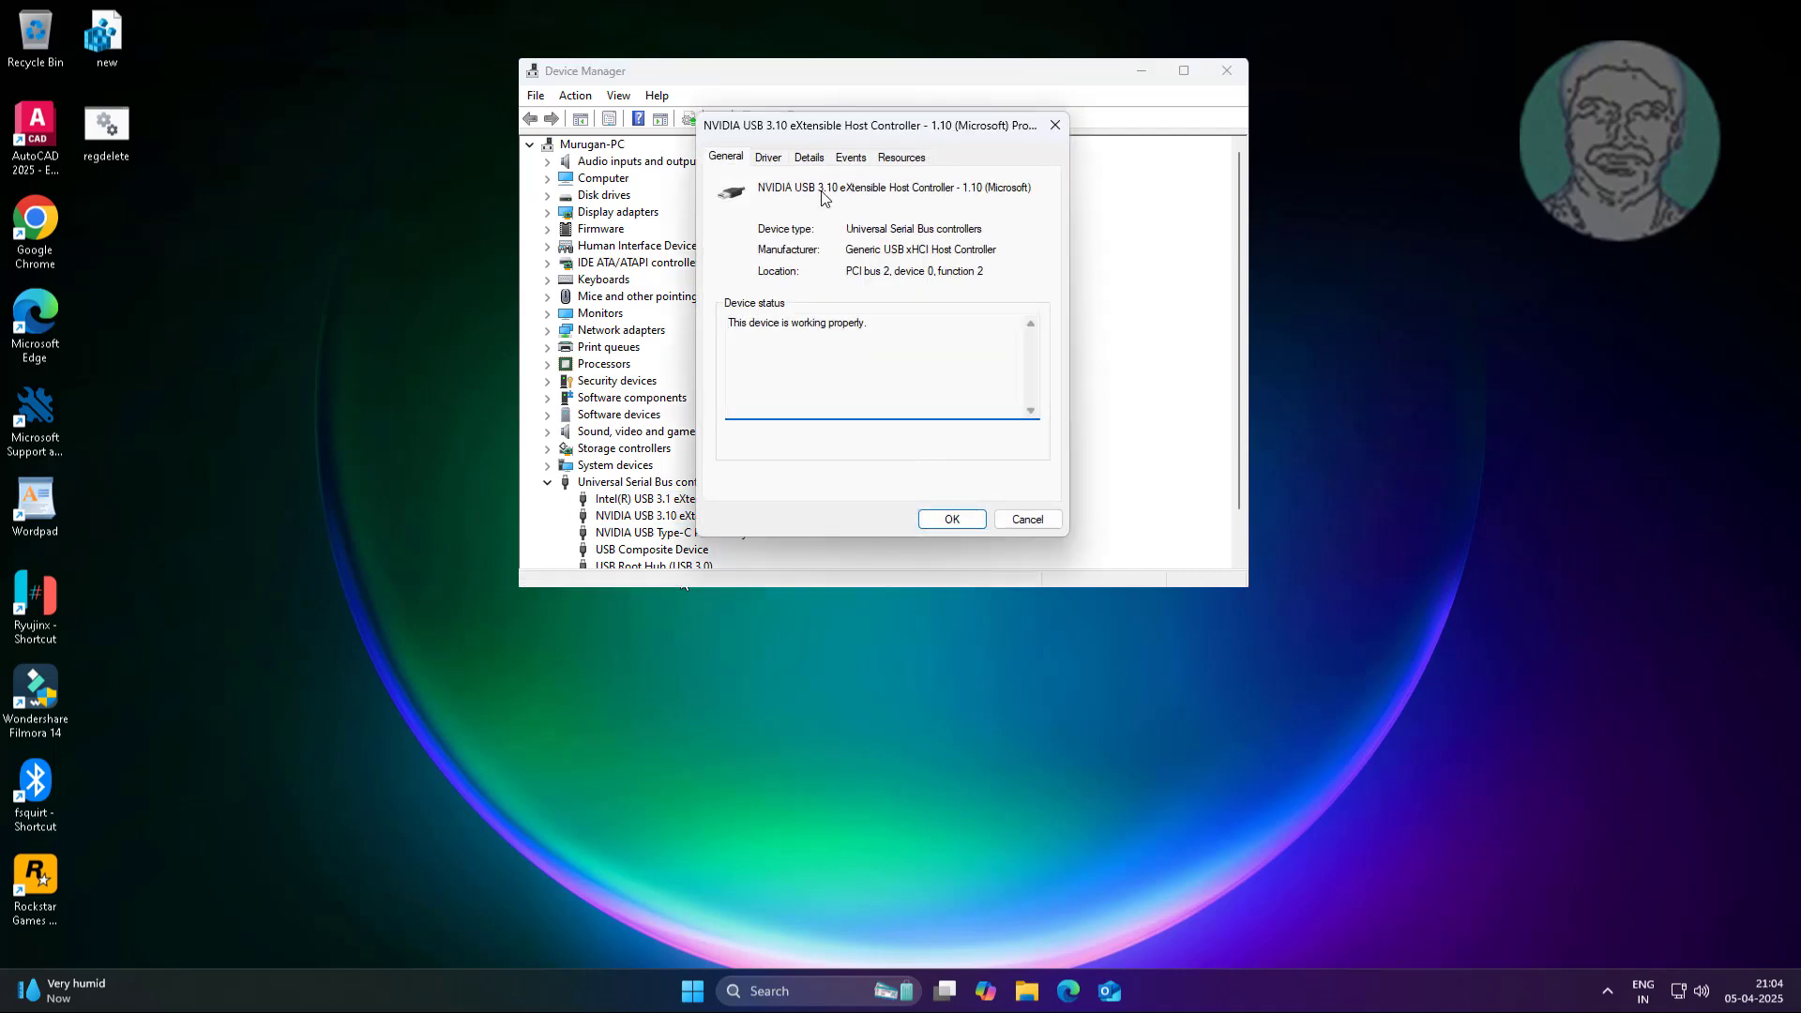
click(767, 158)
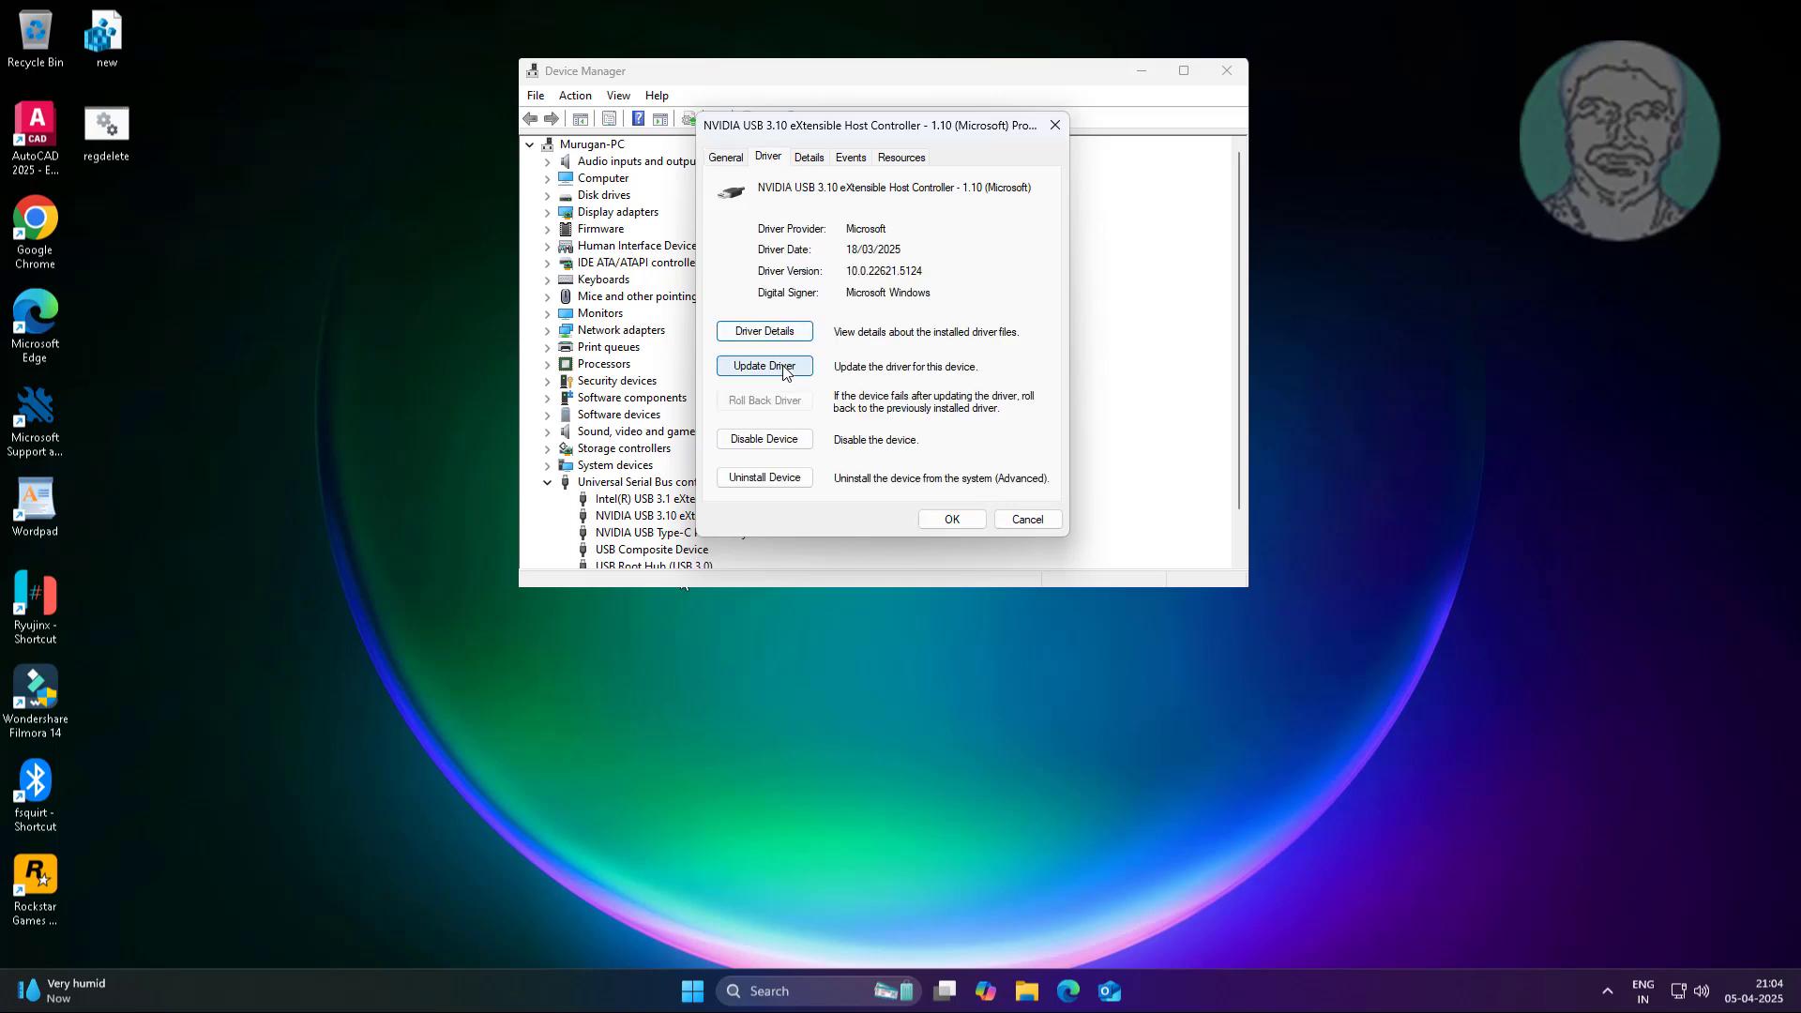
click(764, 365)
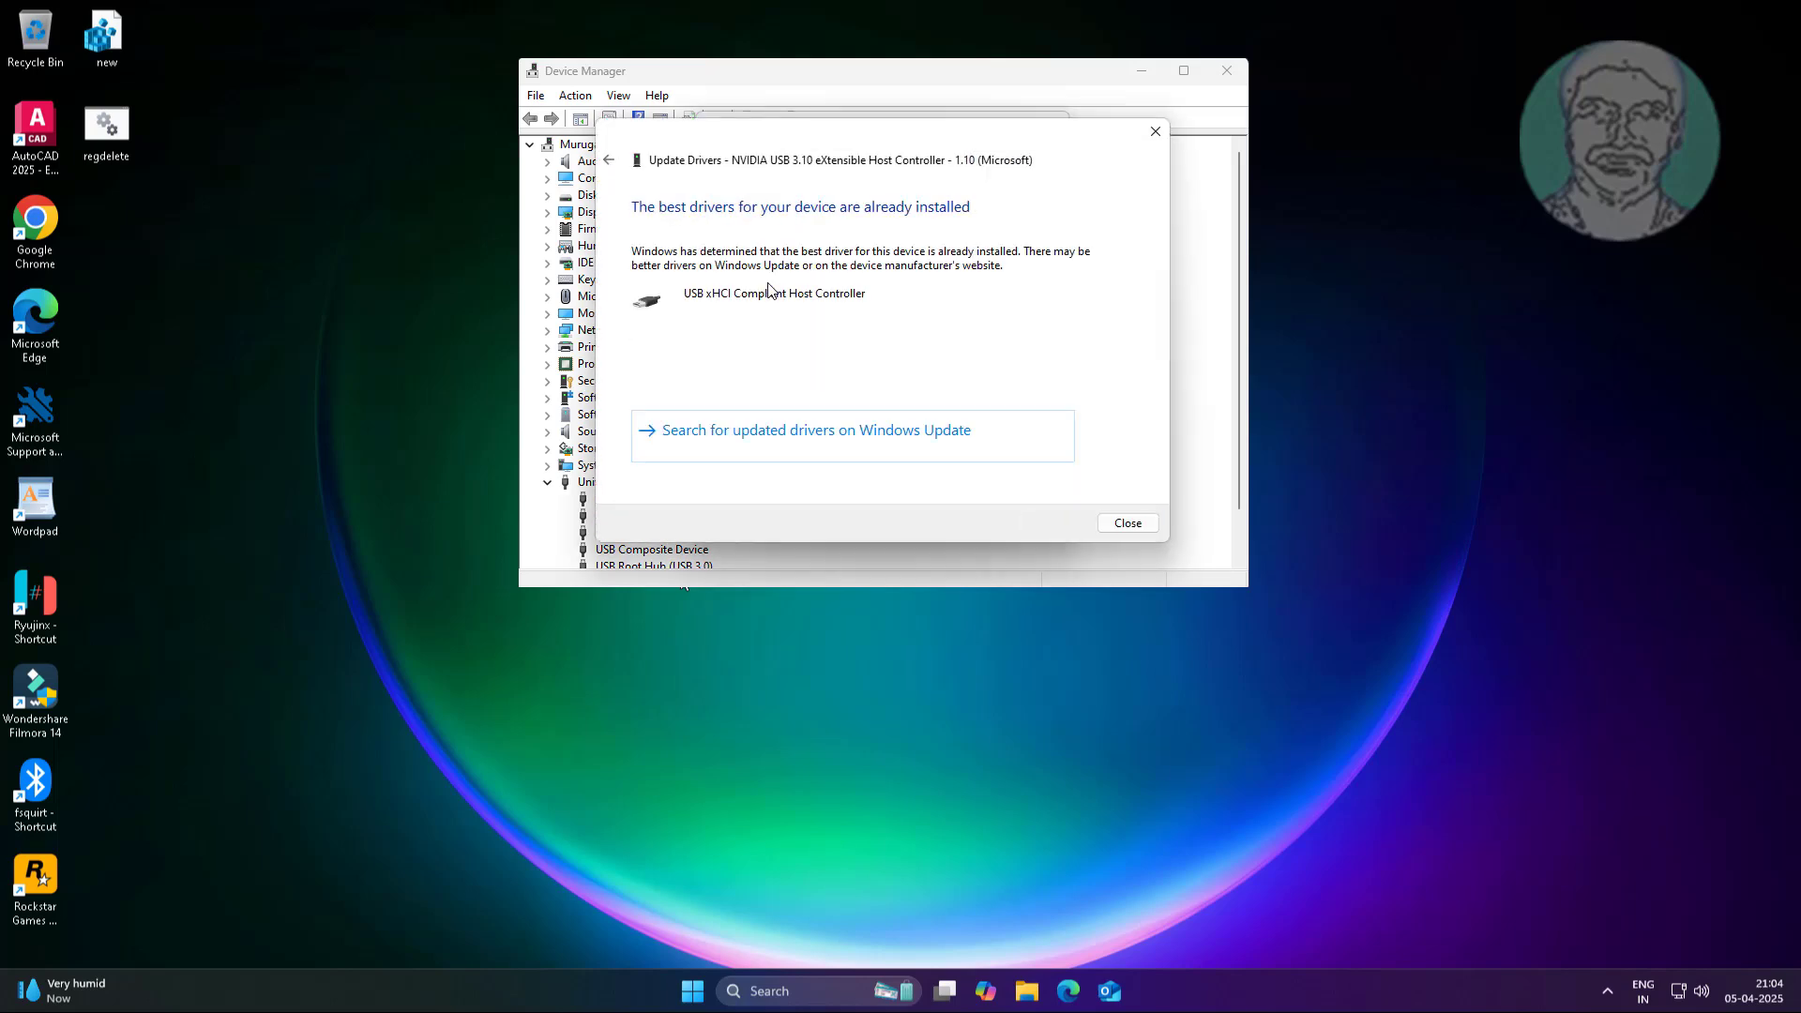
click(1125, 523)
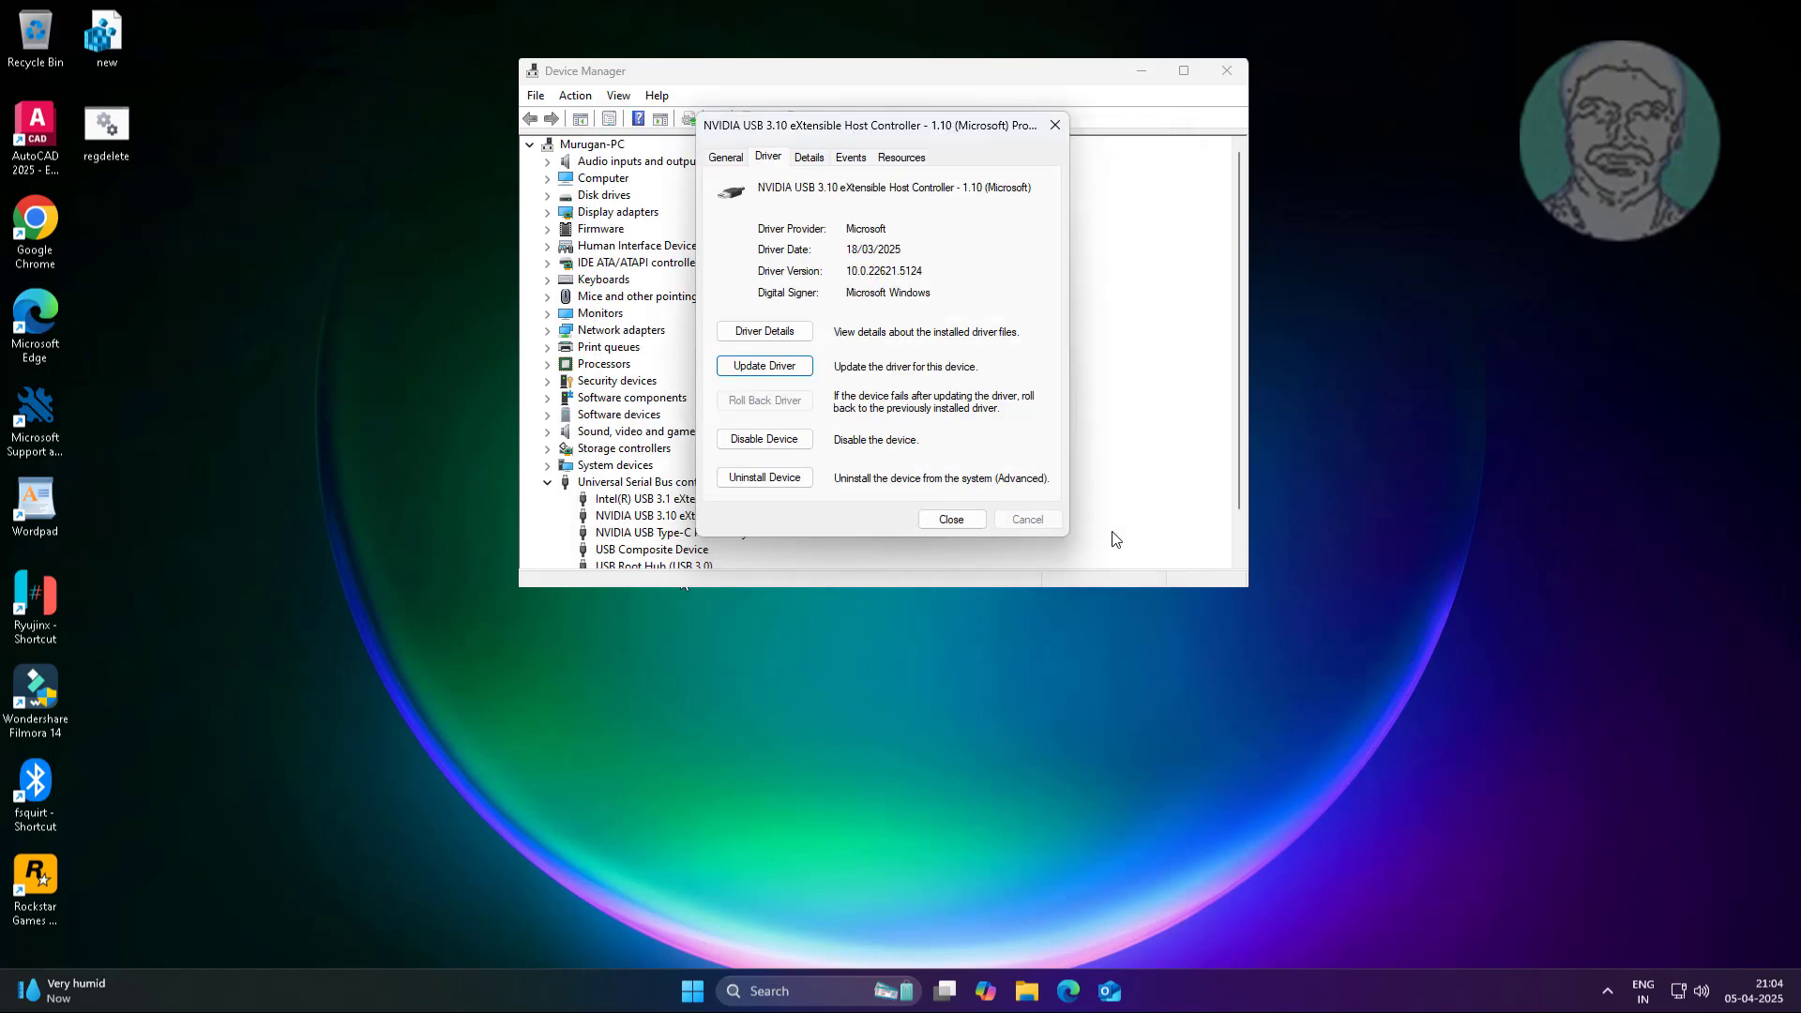
mouse_move(821, 472)
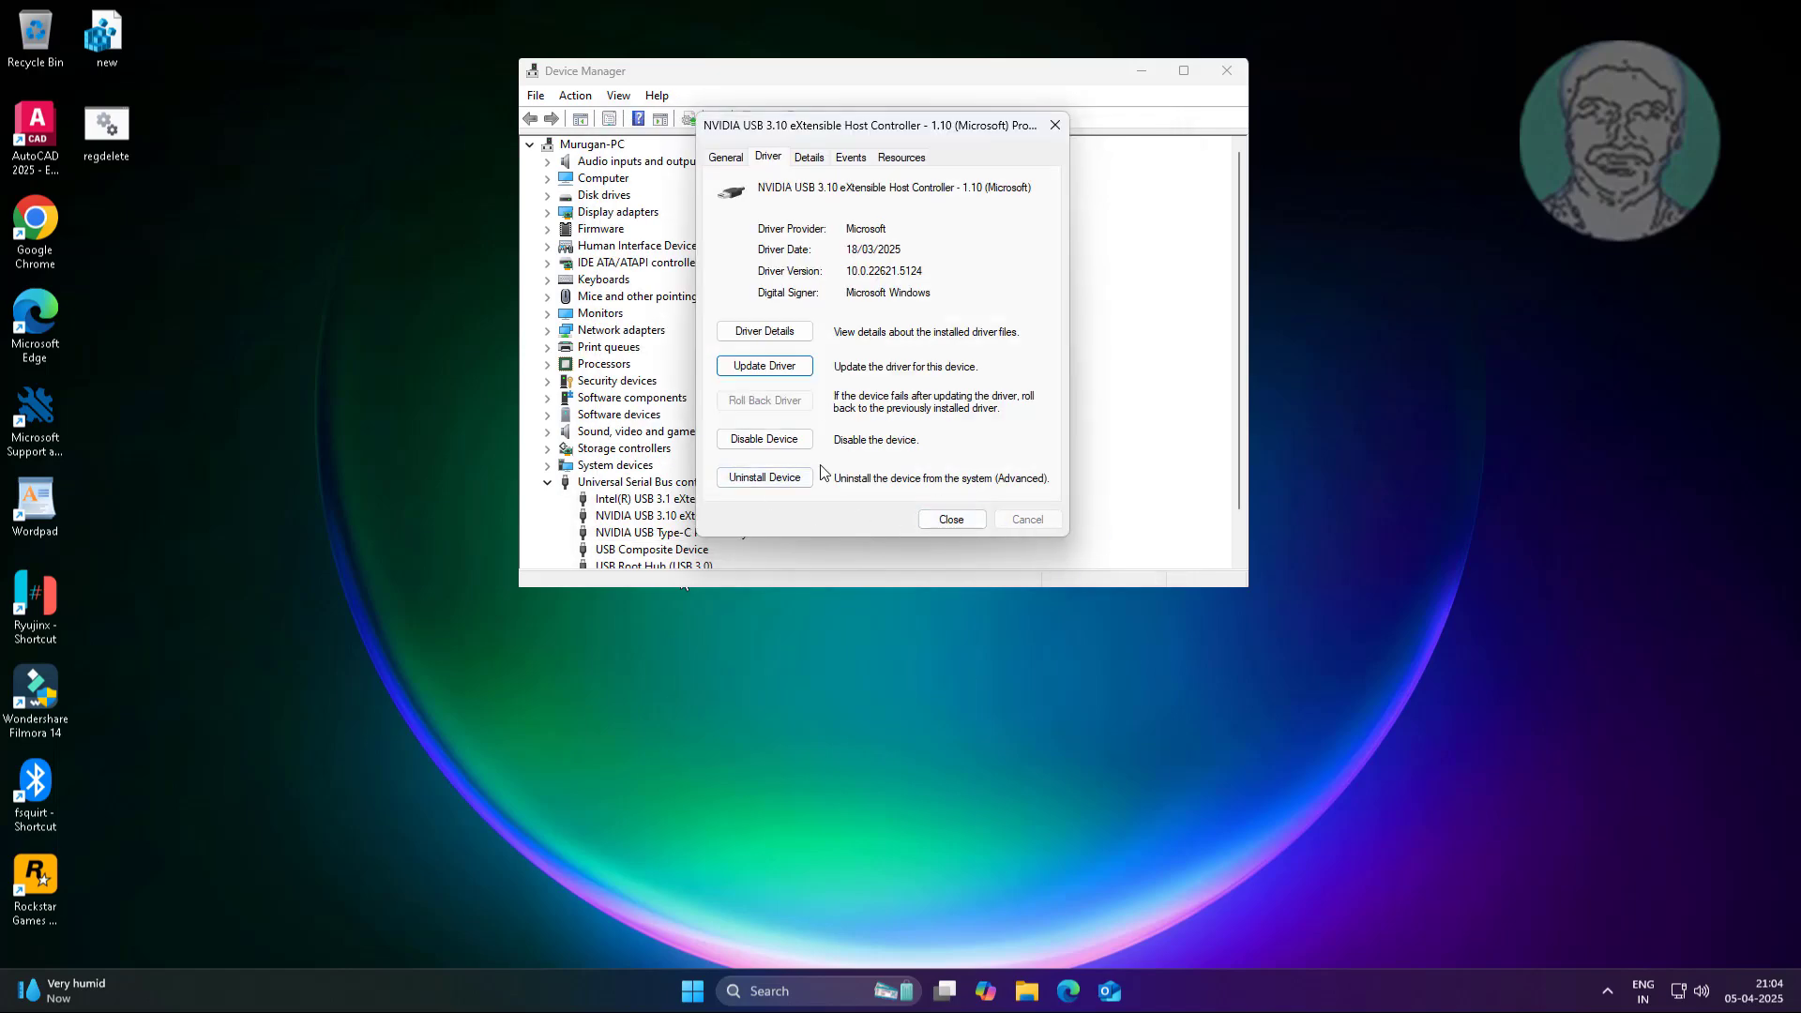
- Go through the NVIDIA controller's Uninstall Device dialog, close its properties, and open Start
click(764, 477)
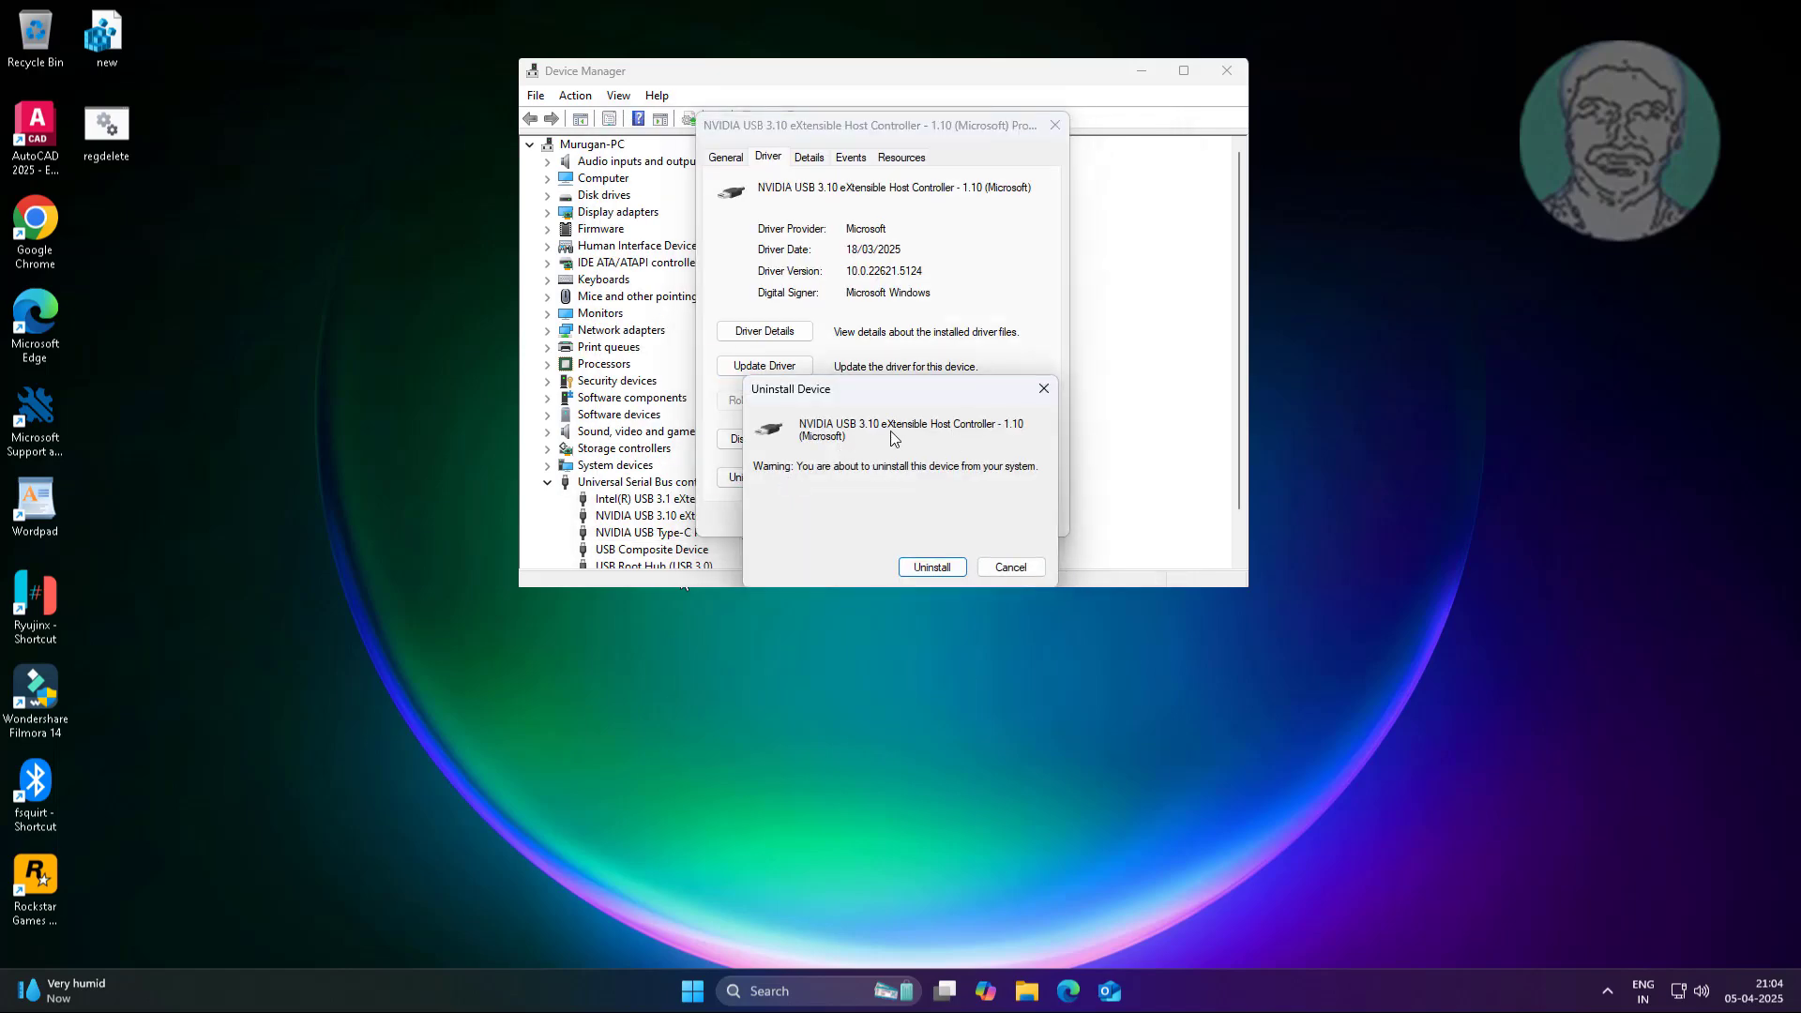
mouse_move(1009, 566)
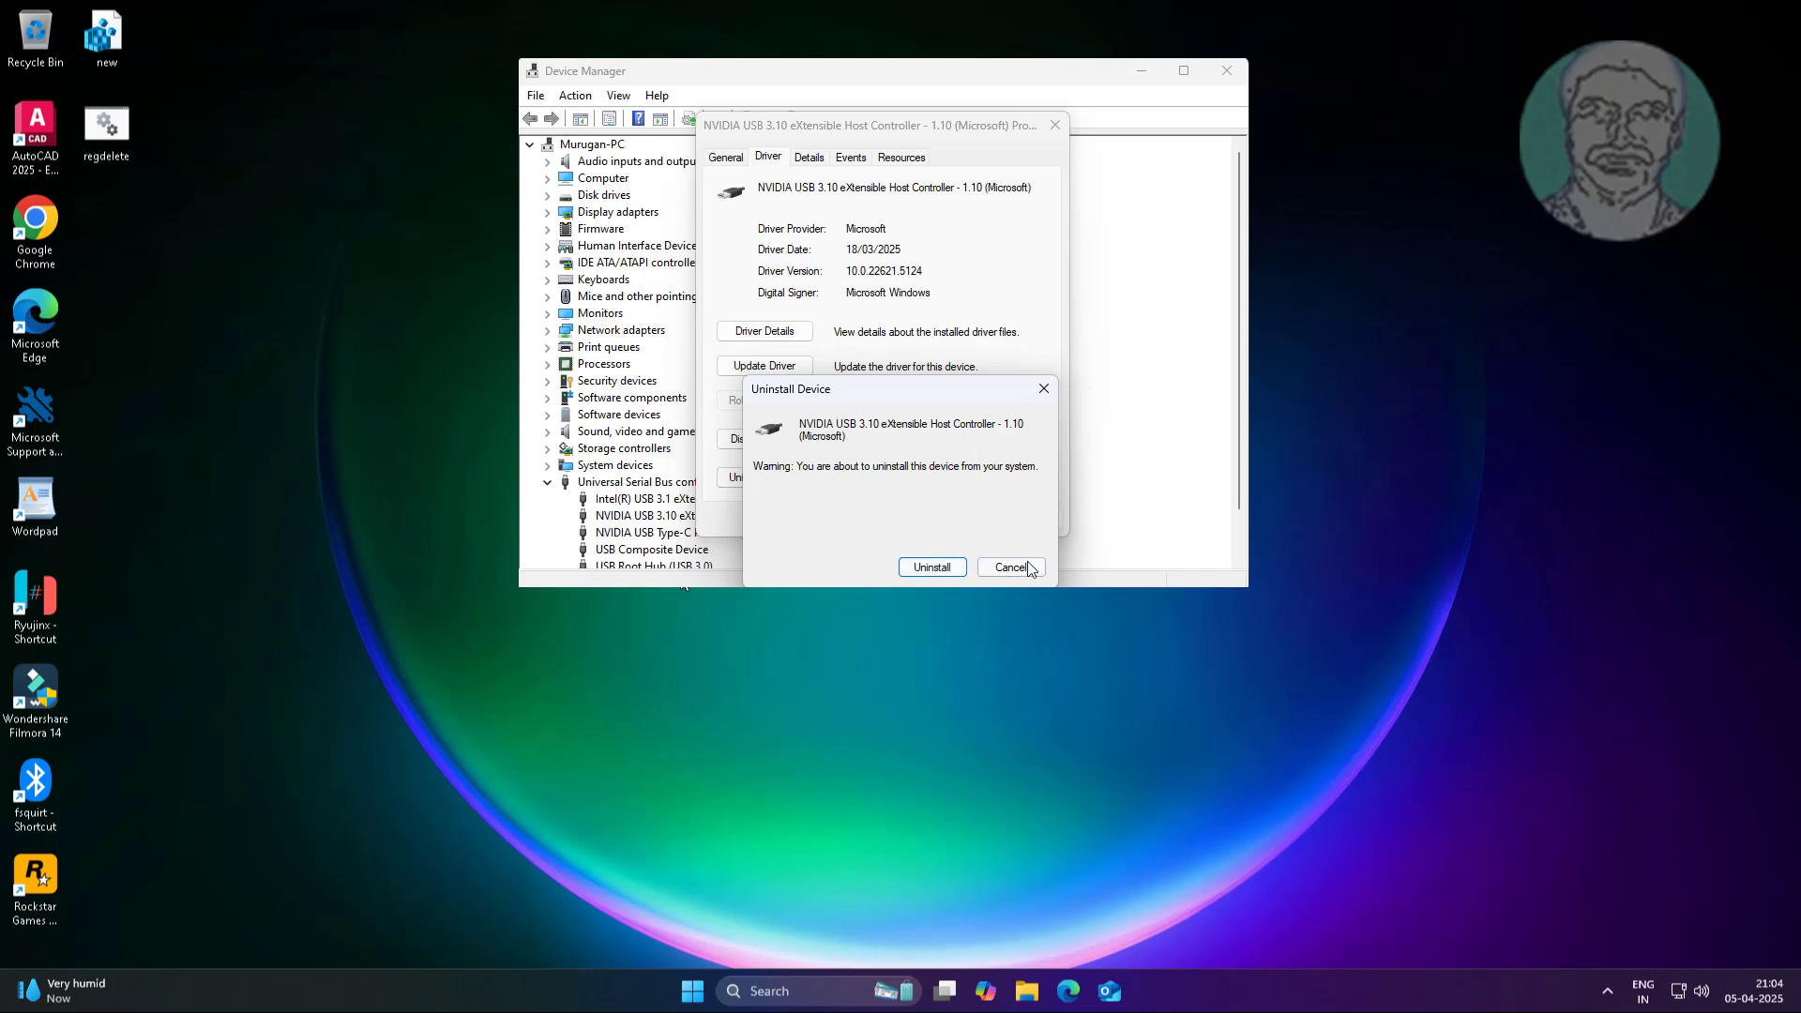
click(1009, 567)
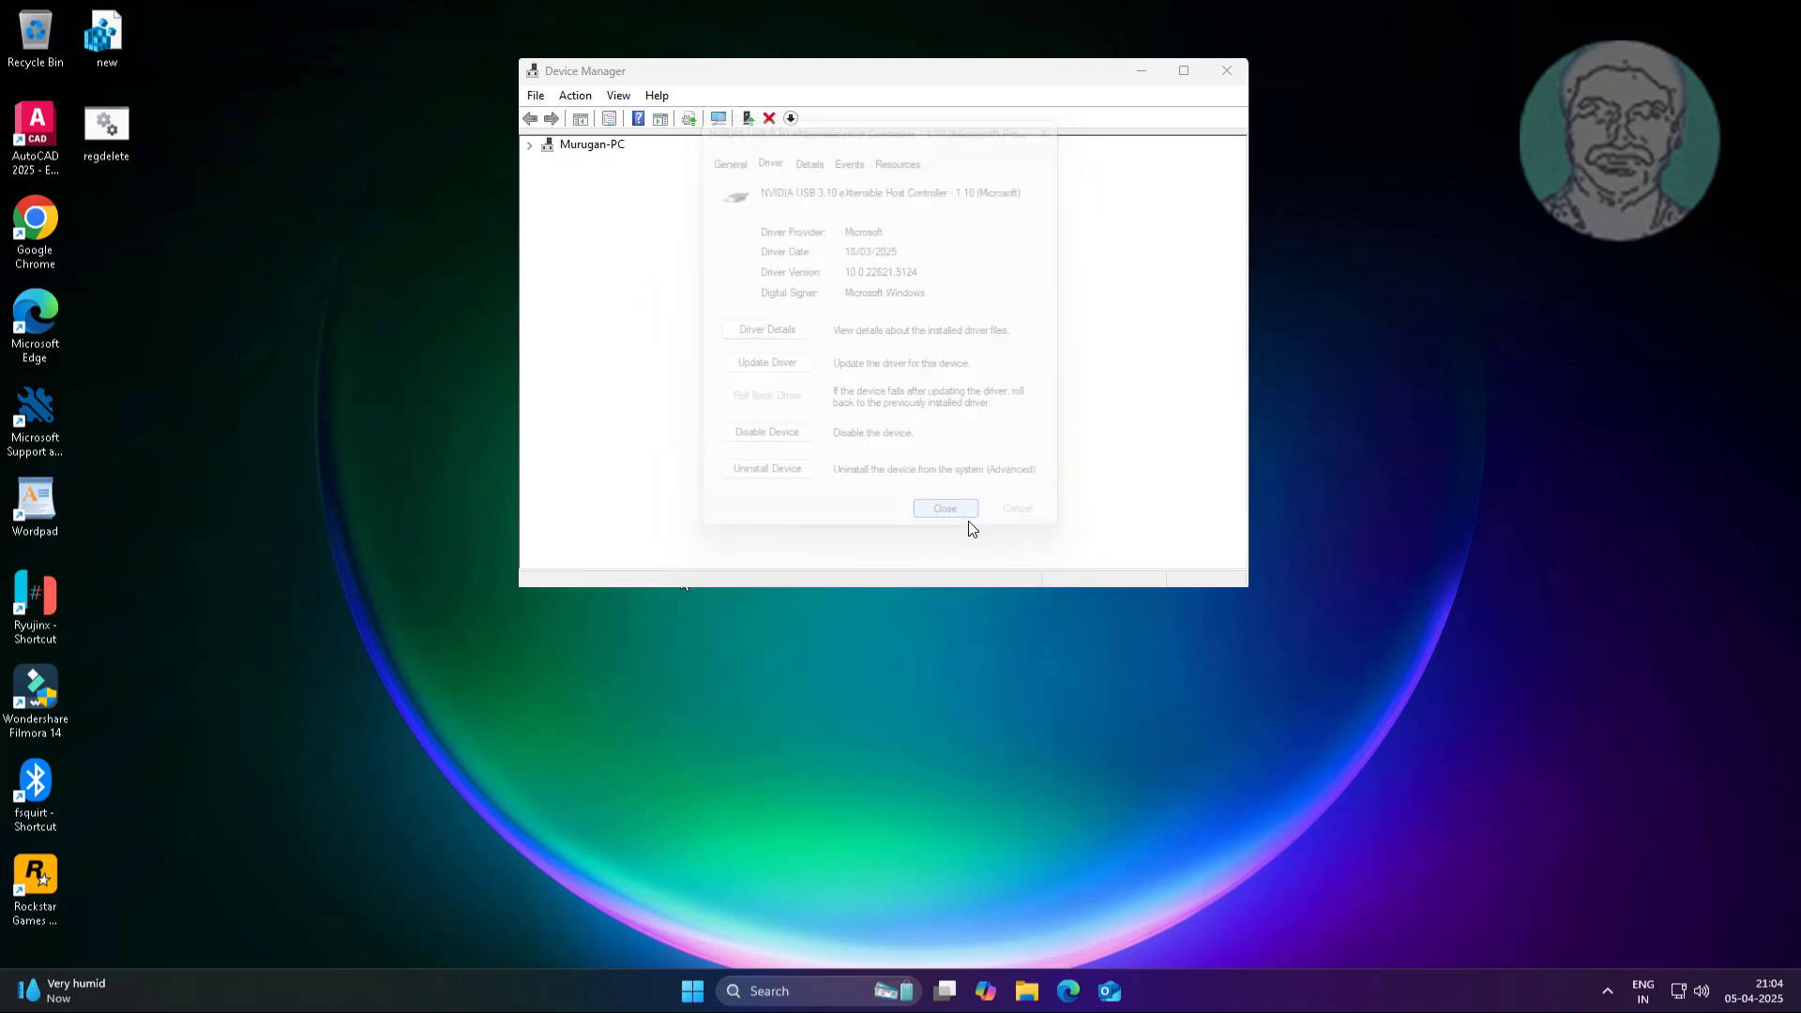
click(945, 508)
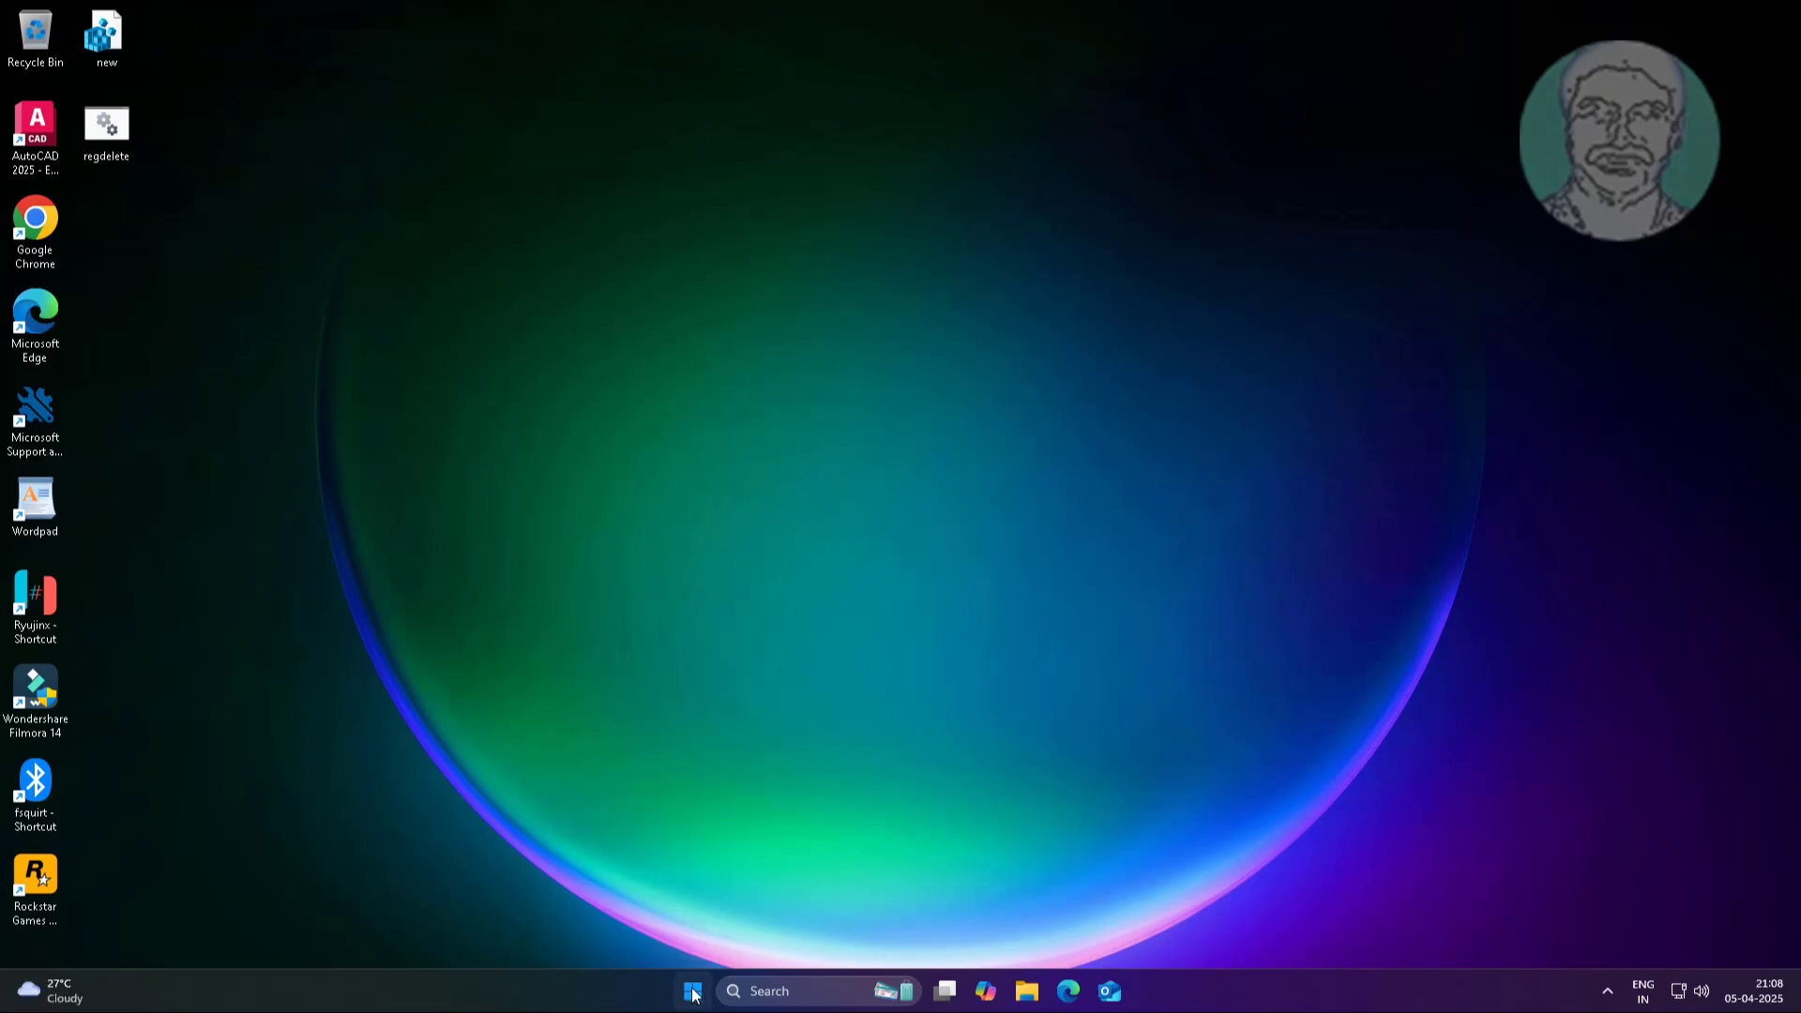
click(692, 991)
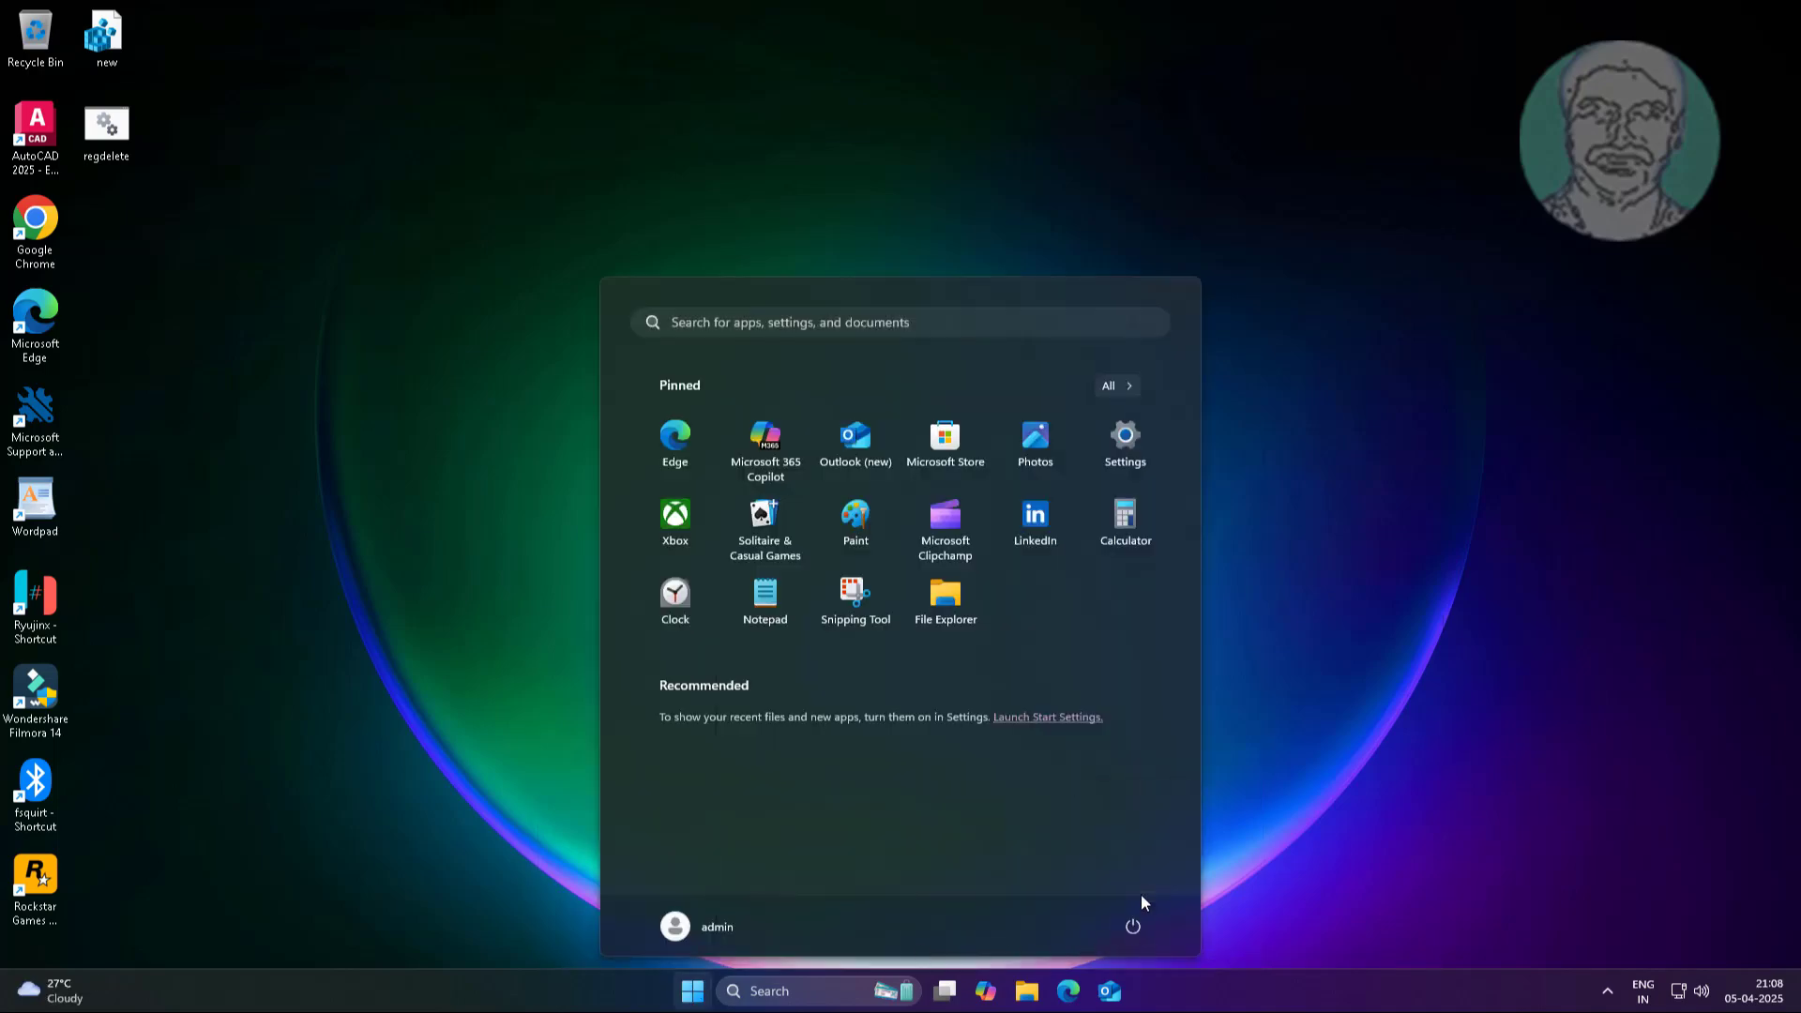
- Reopen Device Manager from the Start button's quick menu and expand USB controllers
click(691, 991)
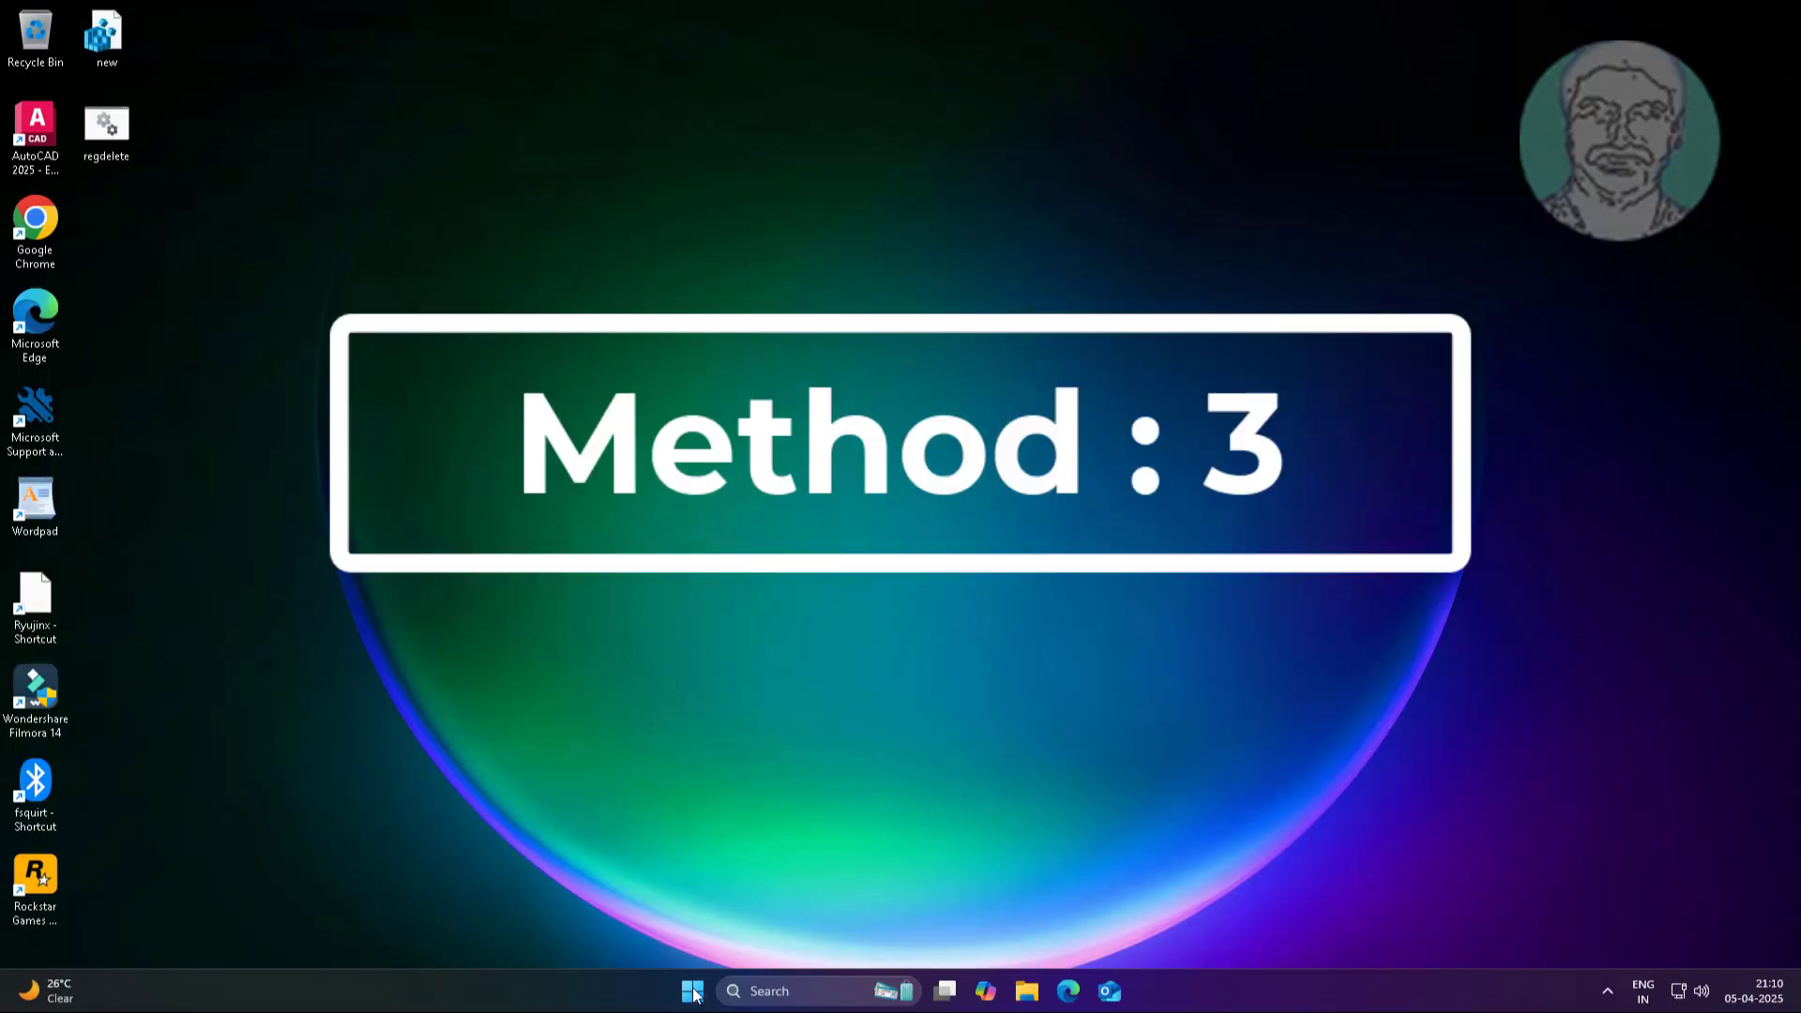
right_click(692, 991)
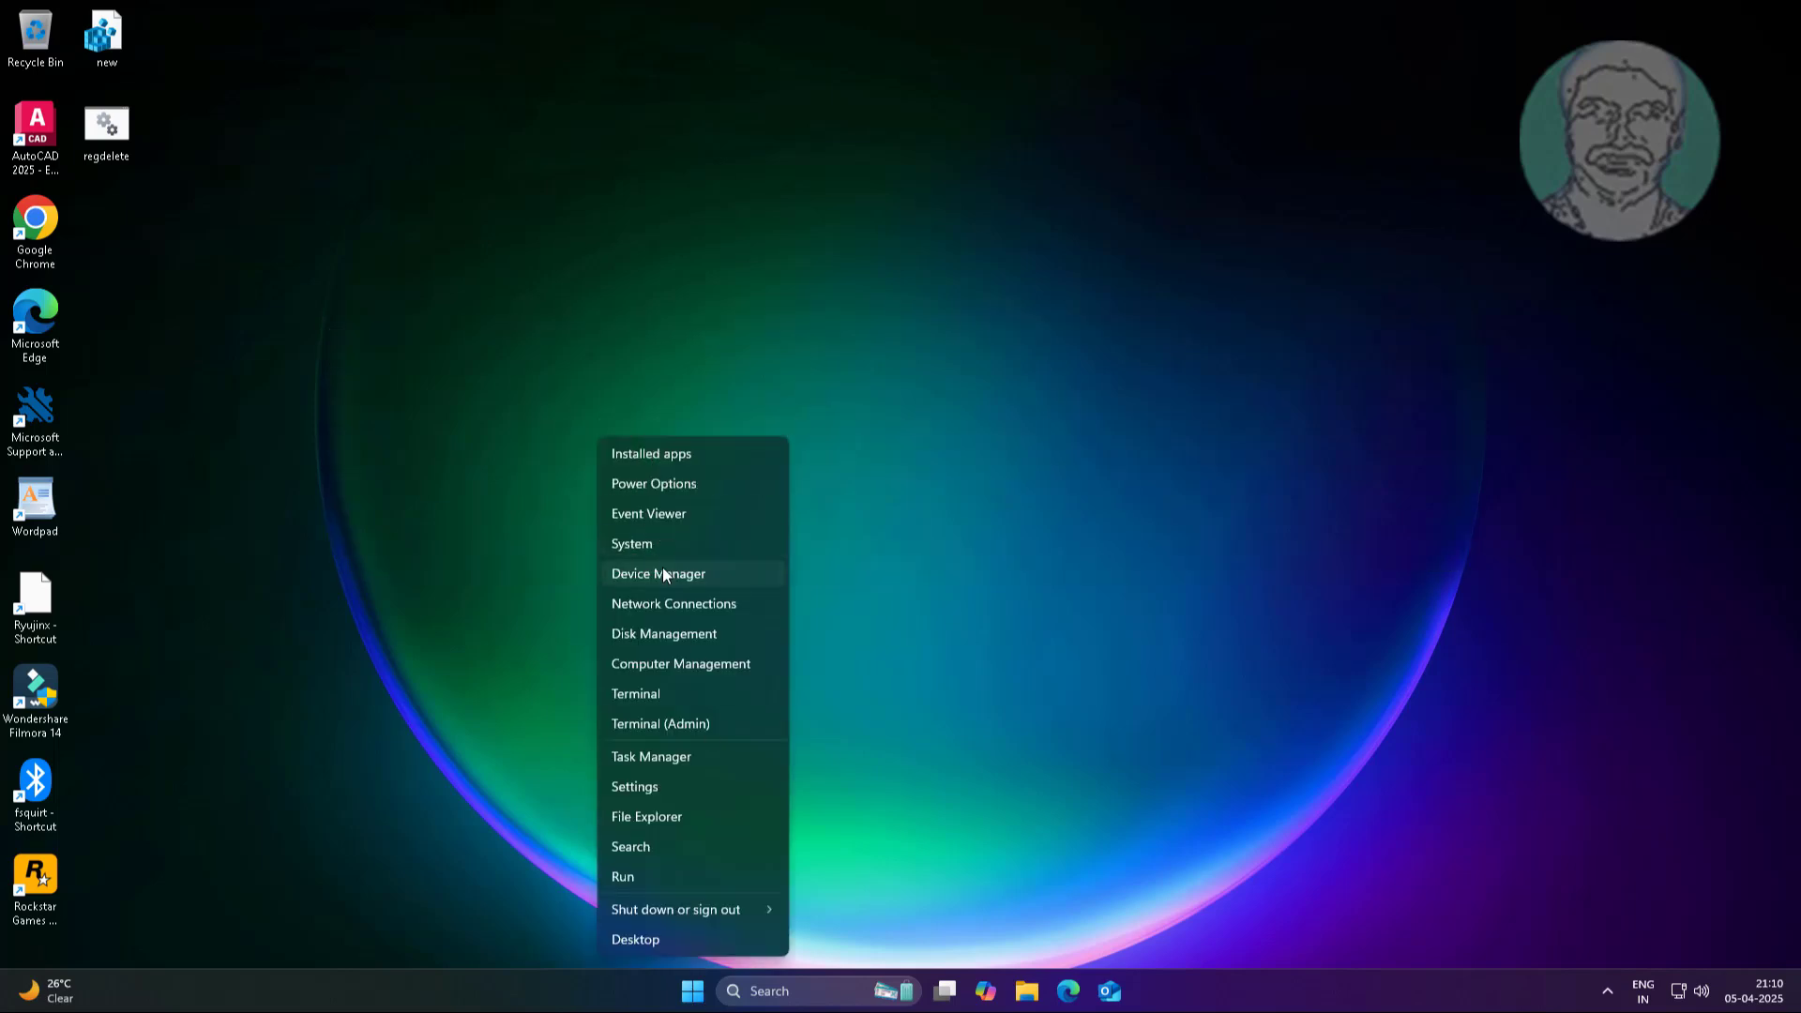
click(664, 574)
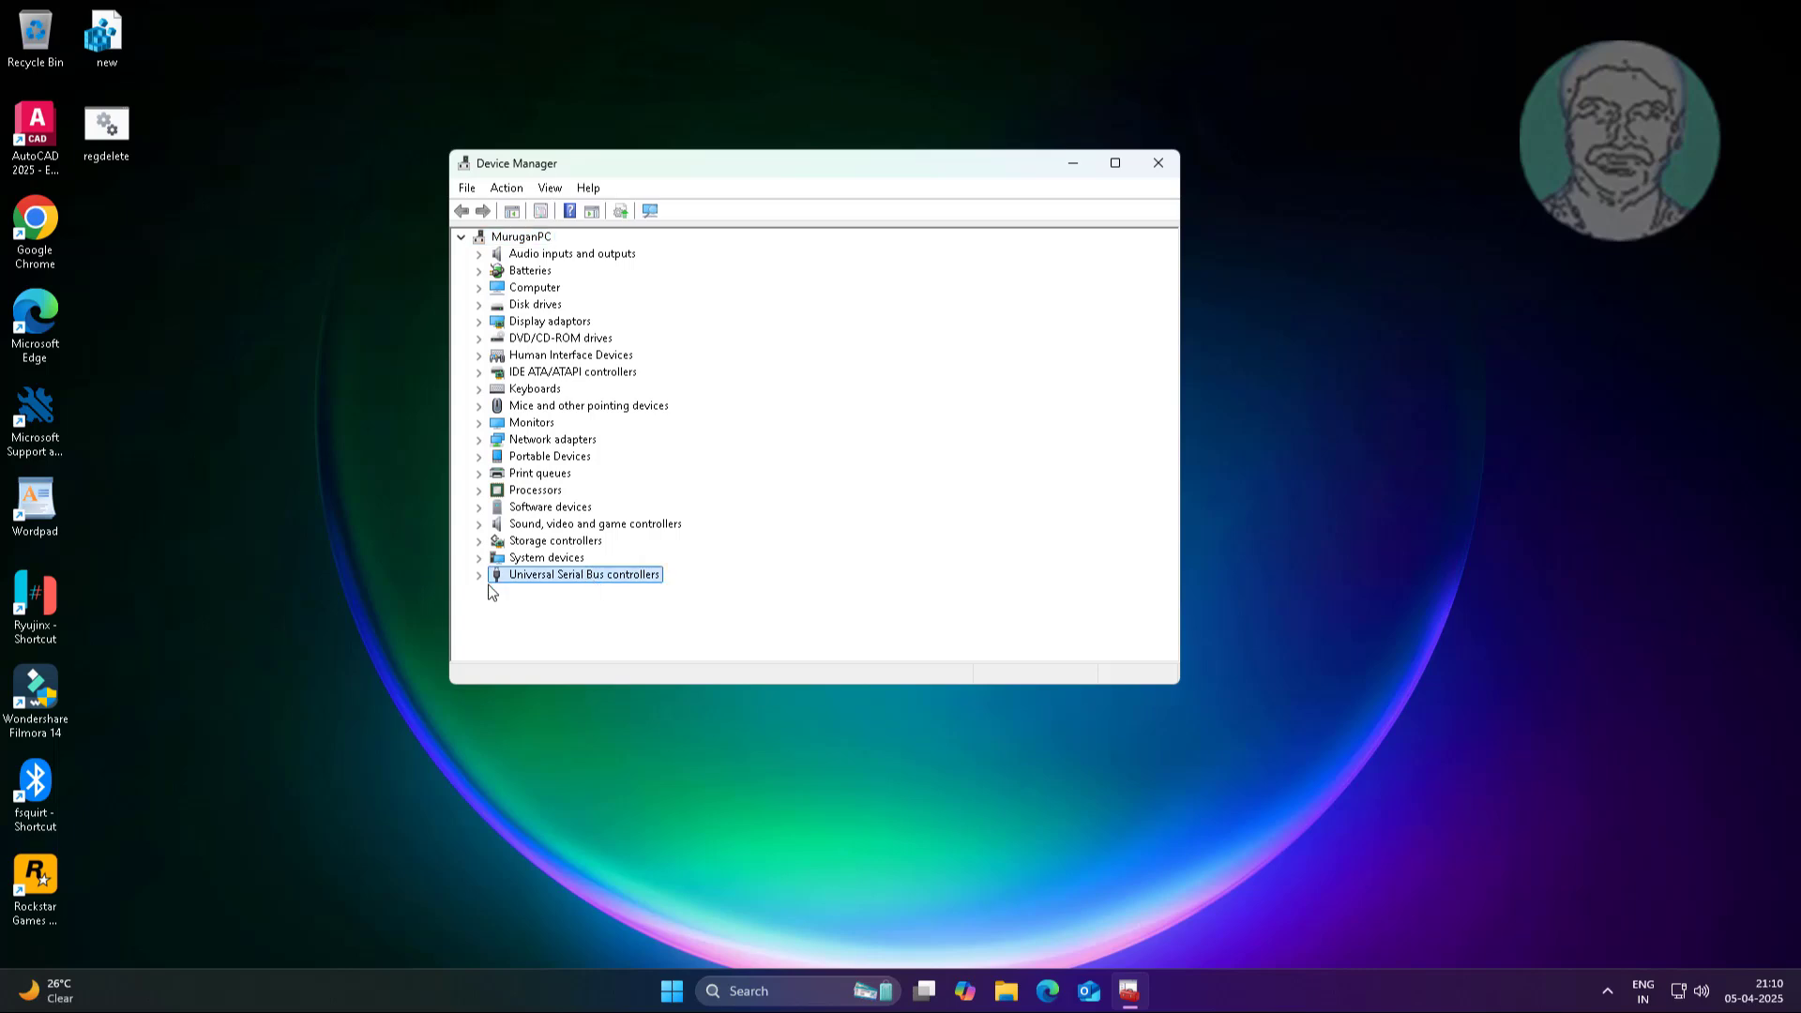
click(479, 574)
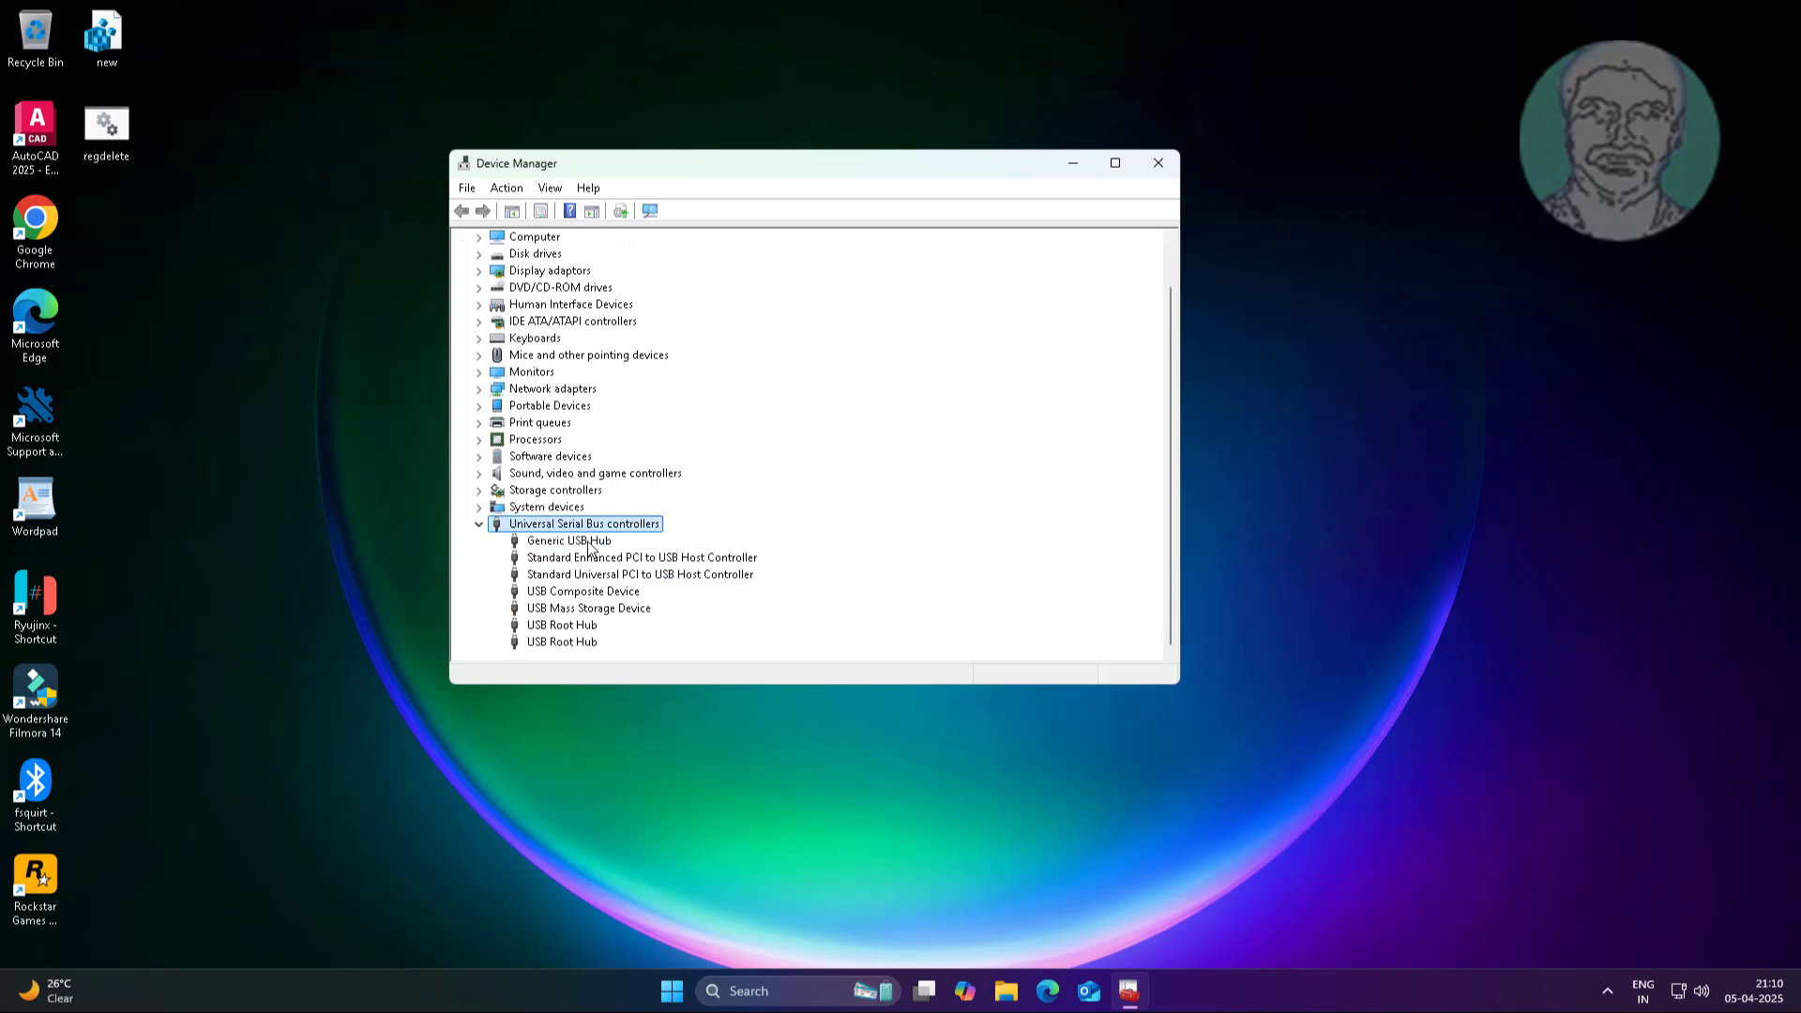
- Uninstall the Generic USB Hub
right_click(568, 541)
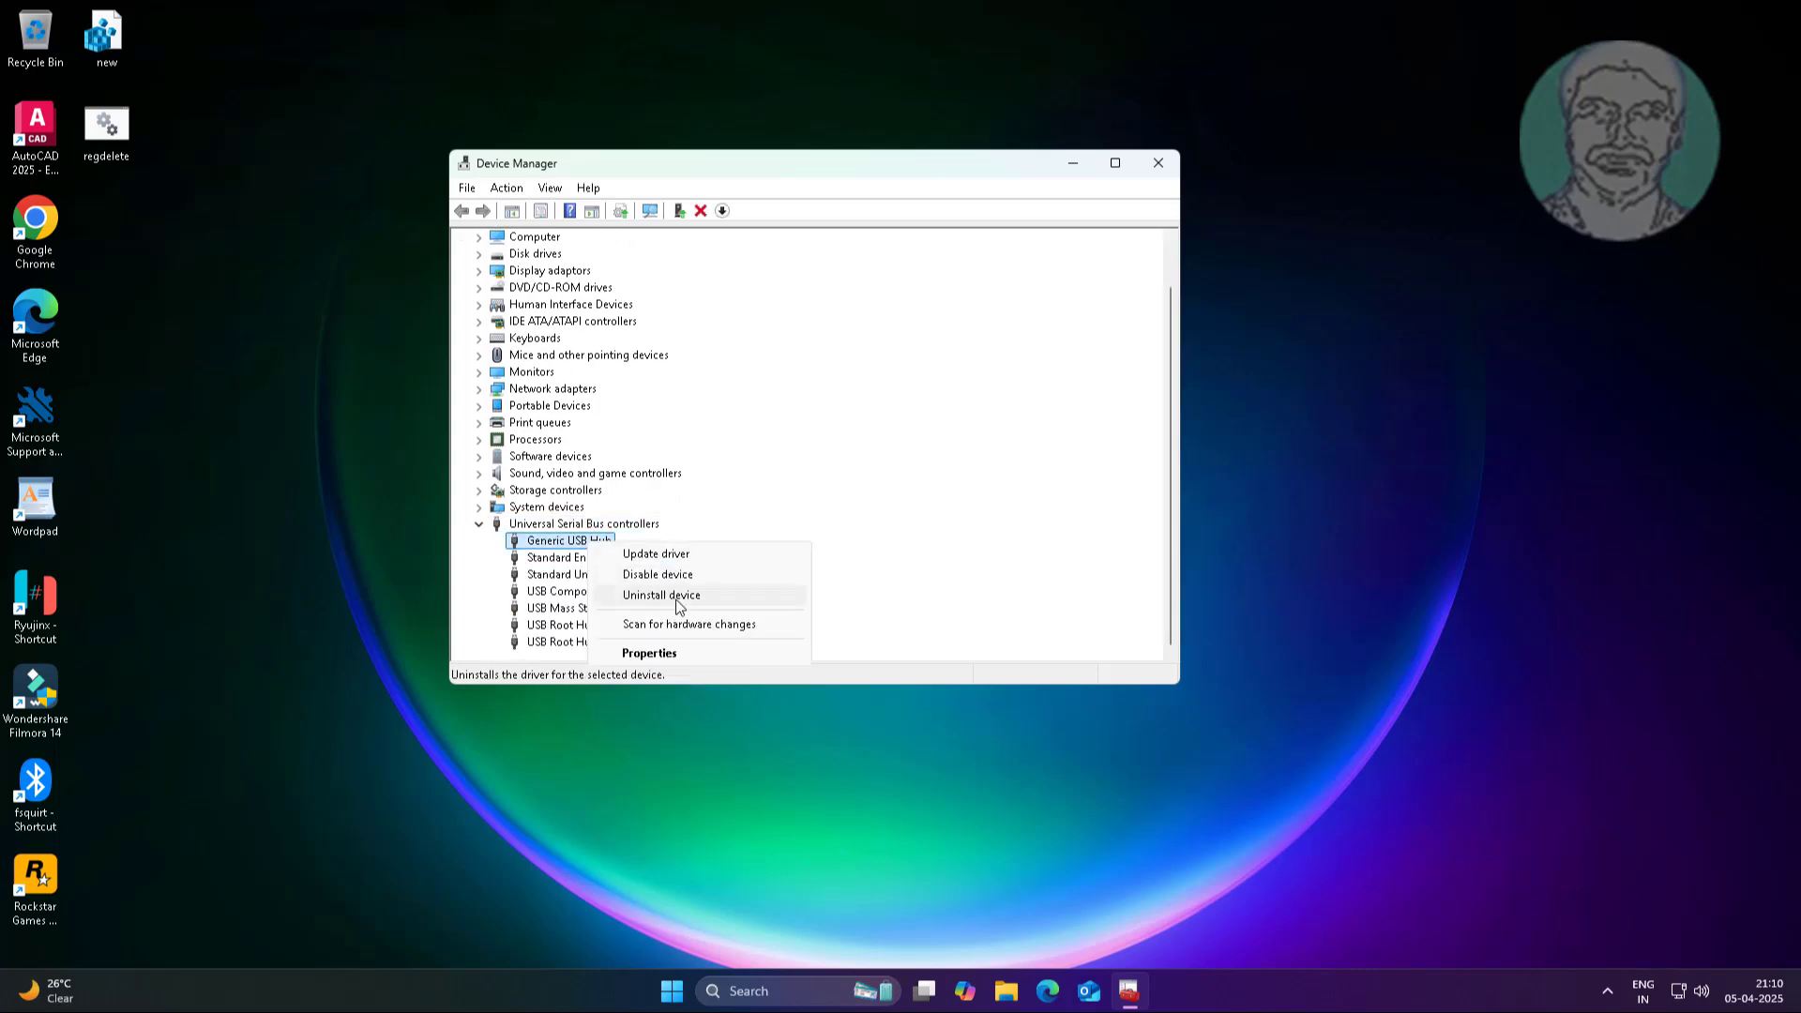
click(660, 595)
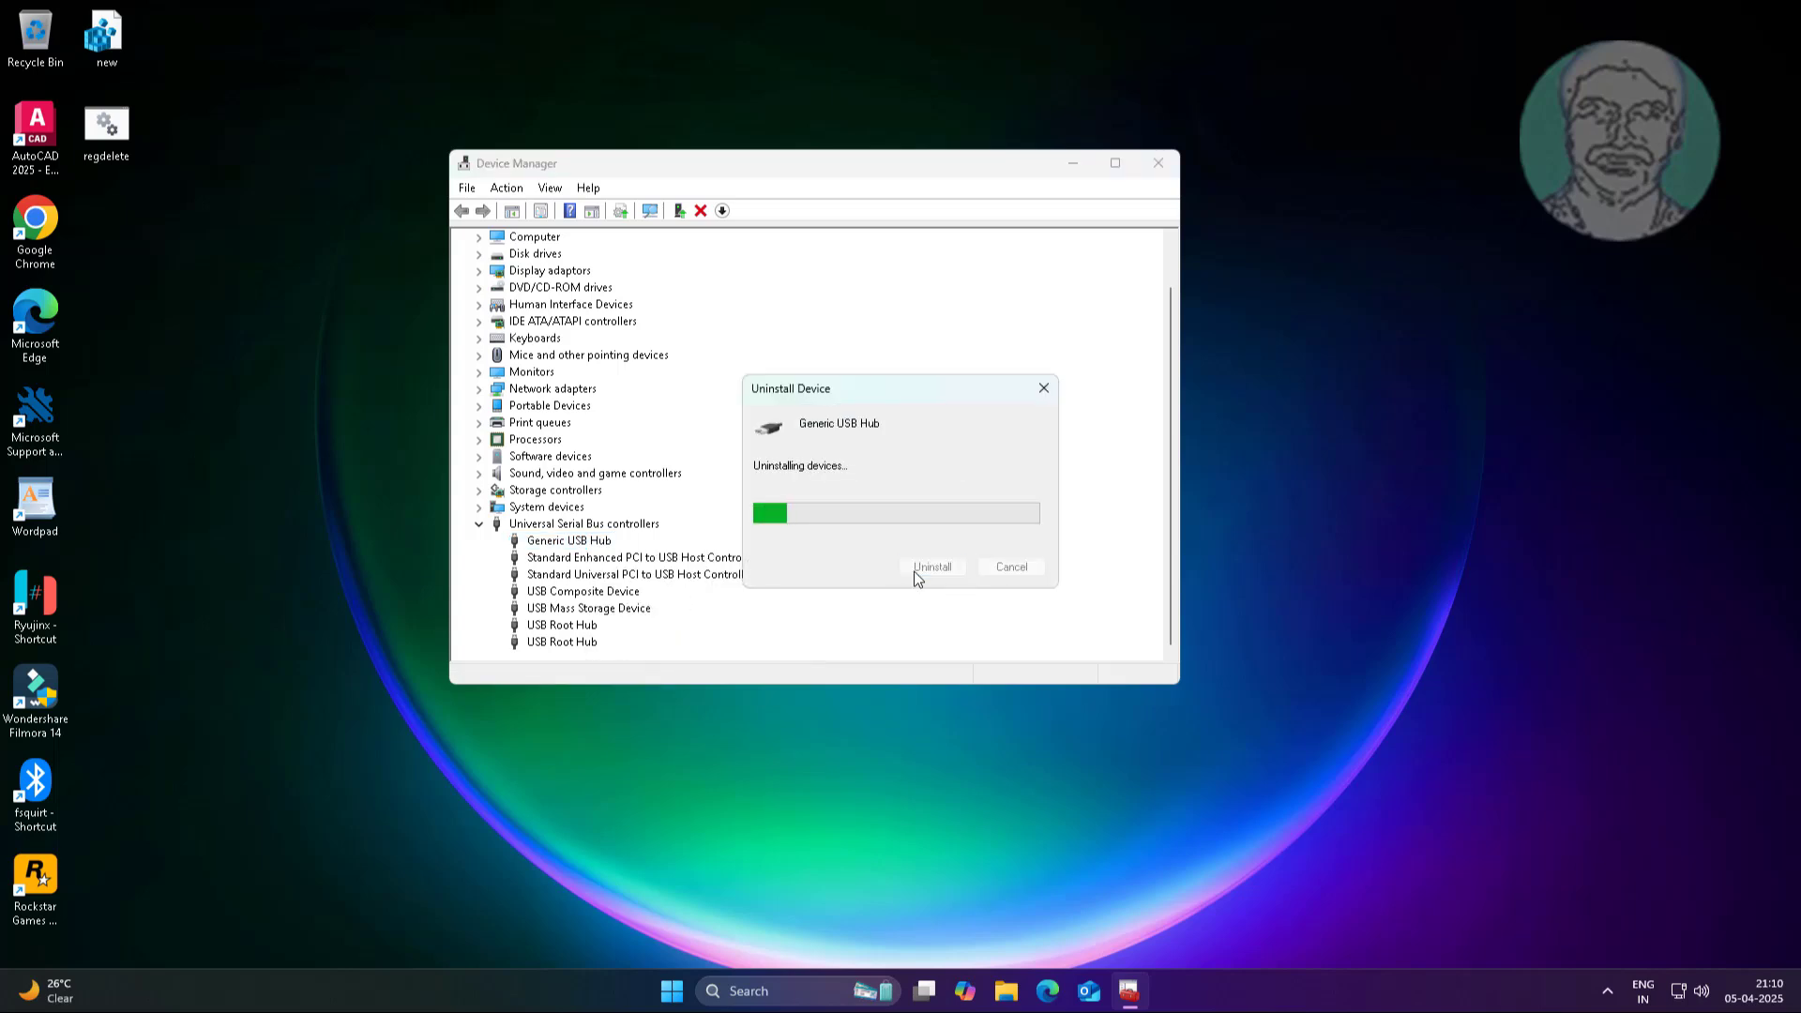
click(932, 566)
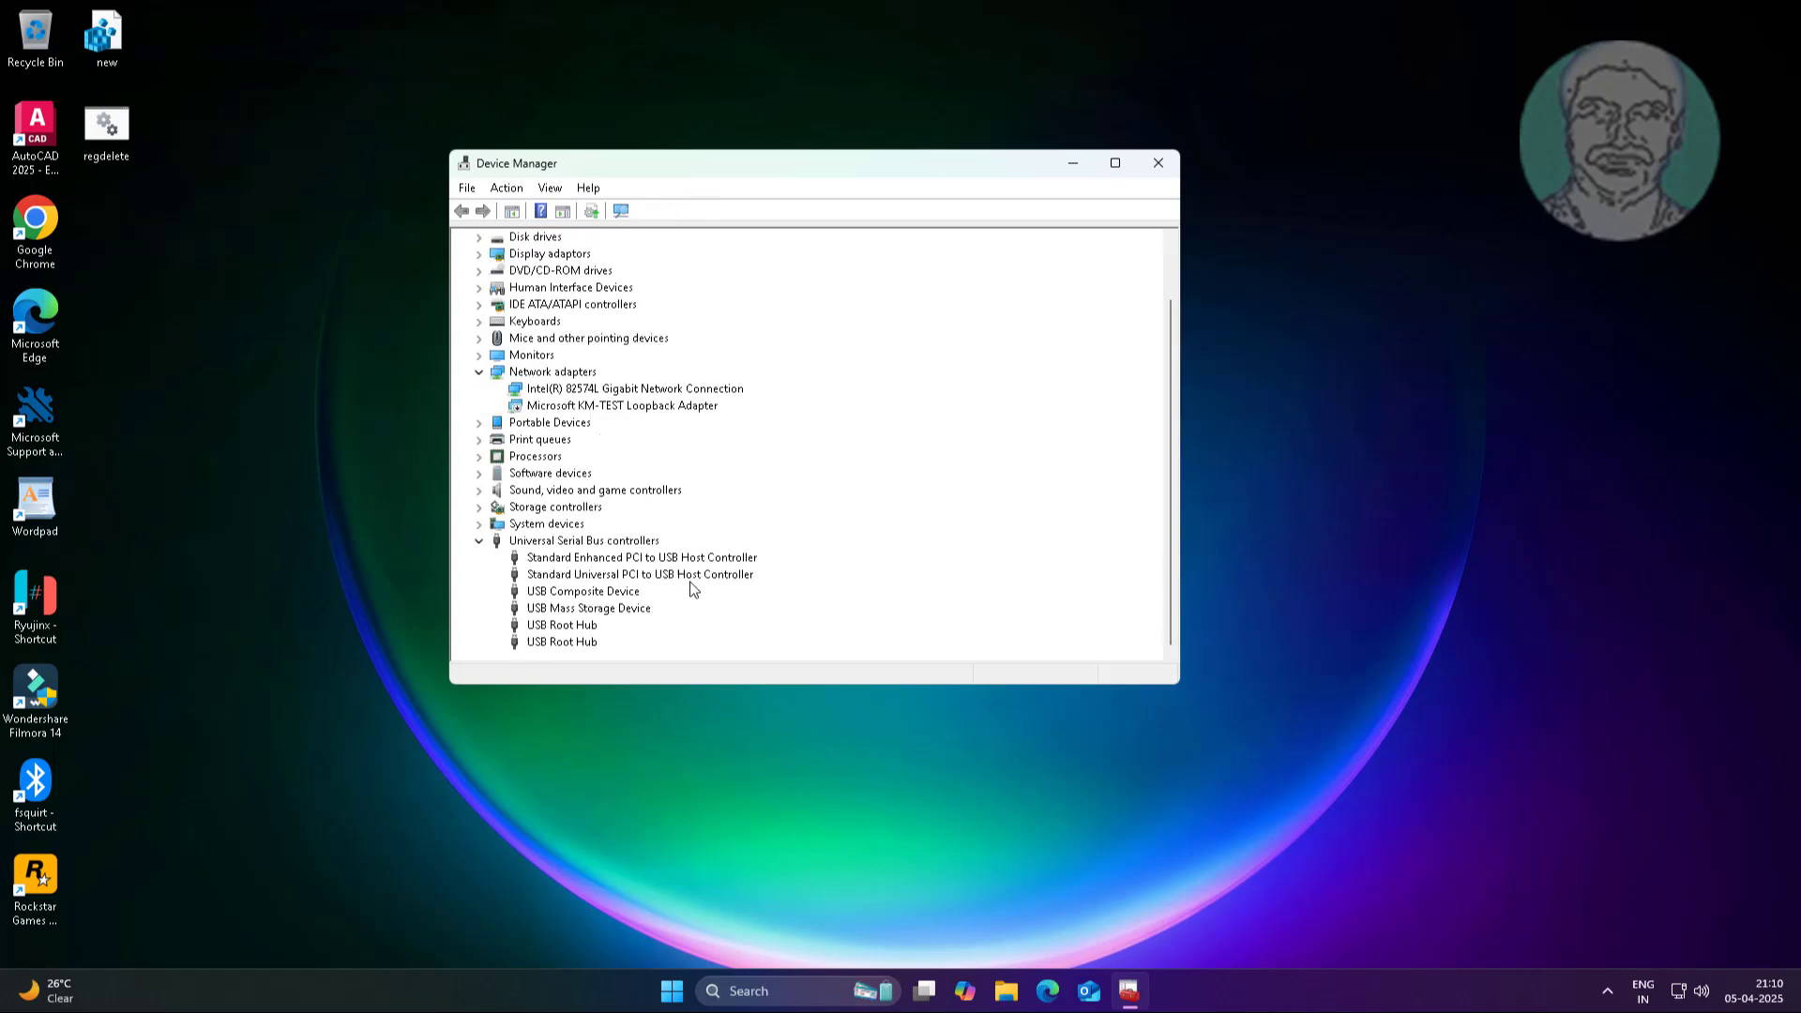
- Uninstall the Standard Enhanced and Standard Universal PCI to USB host controllers
right_click(640, 557)
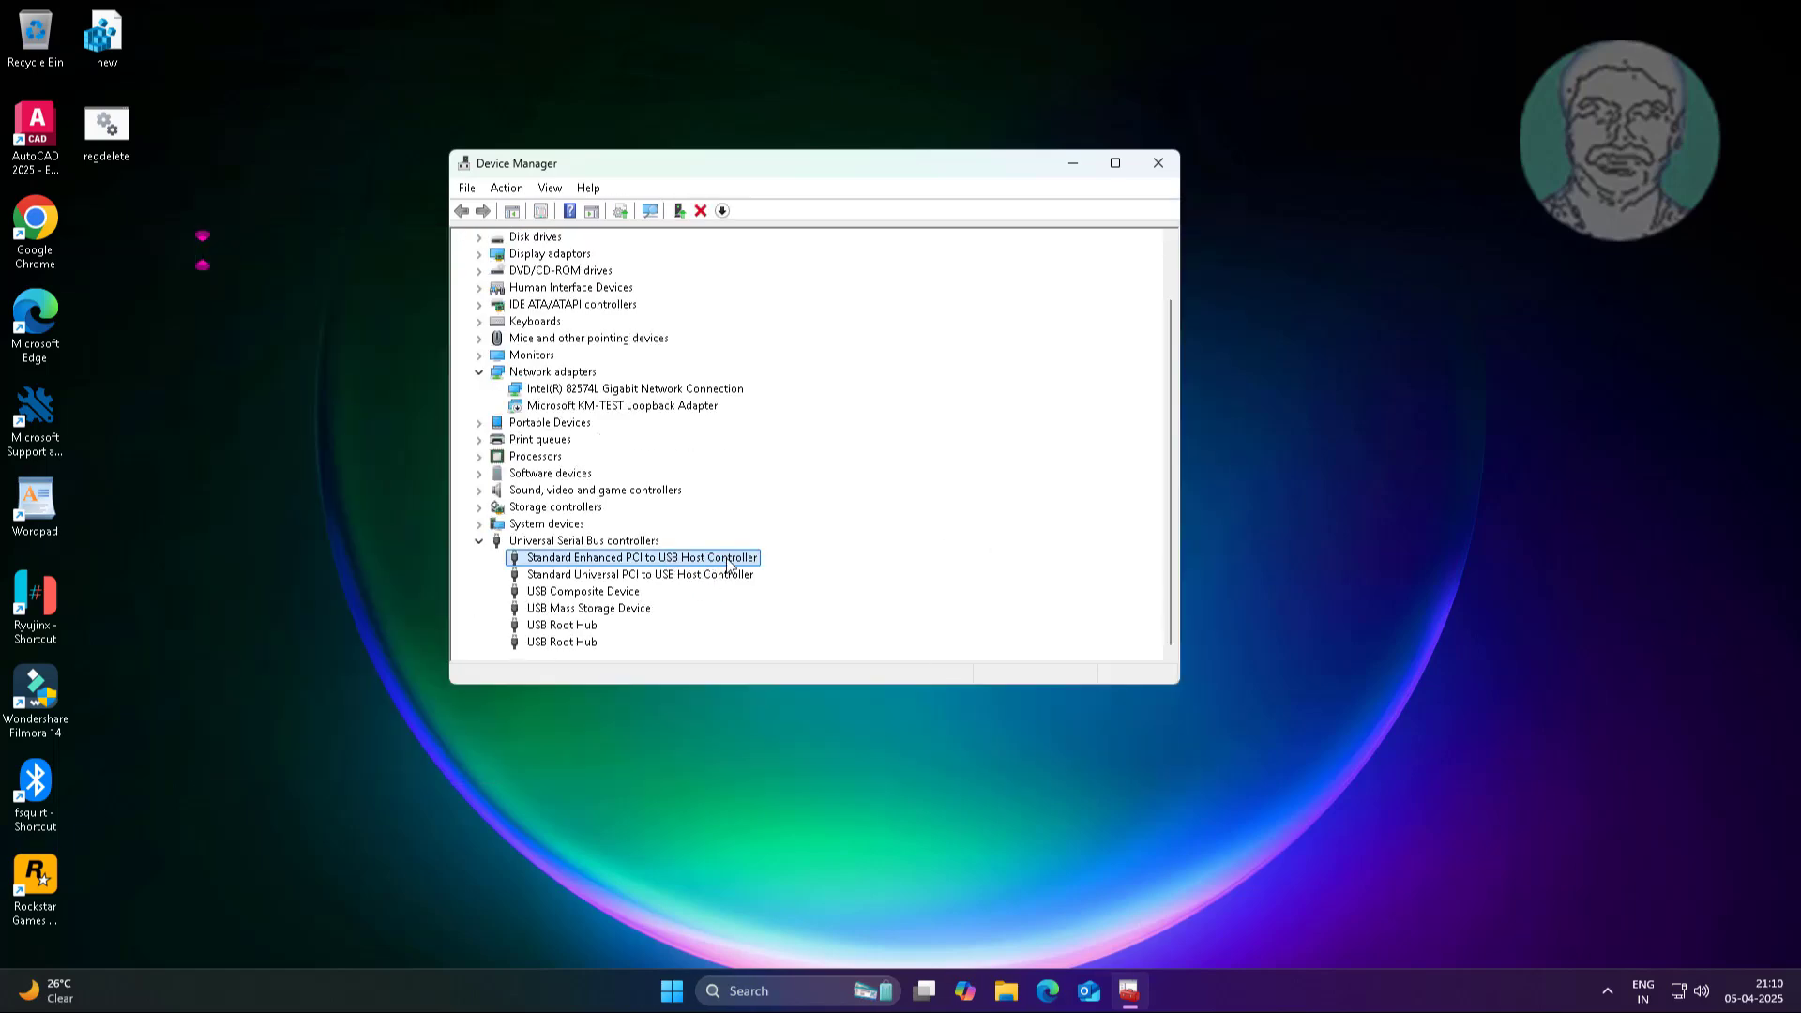
right_click(633, 557)
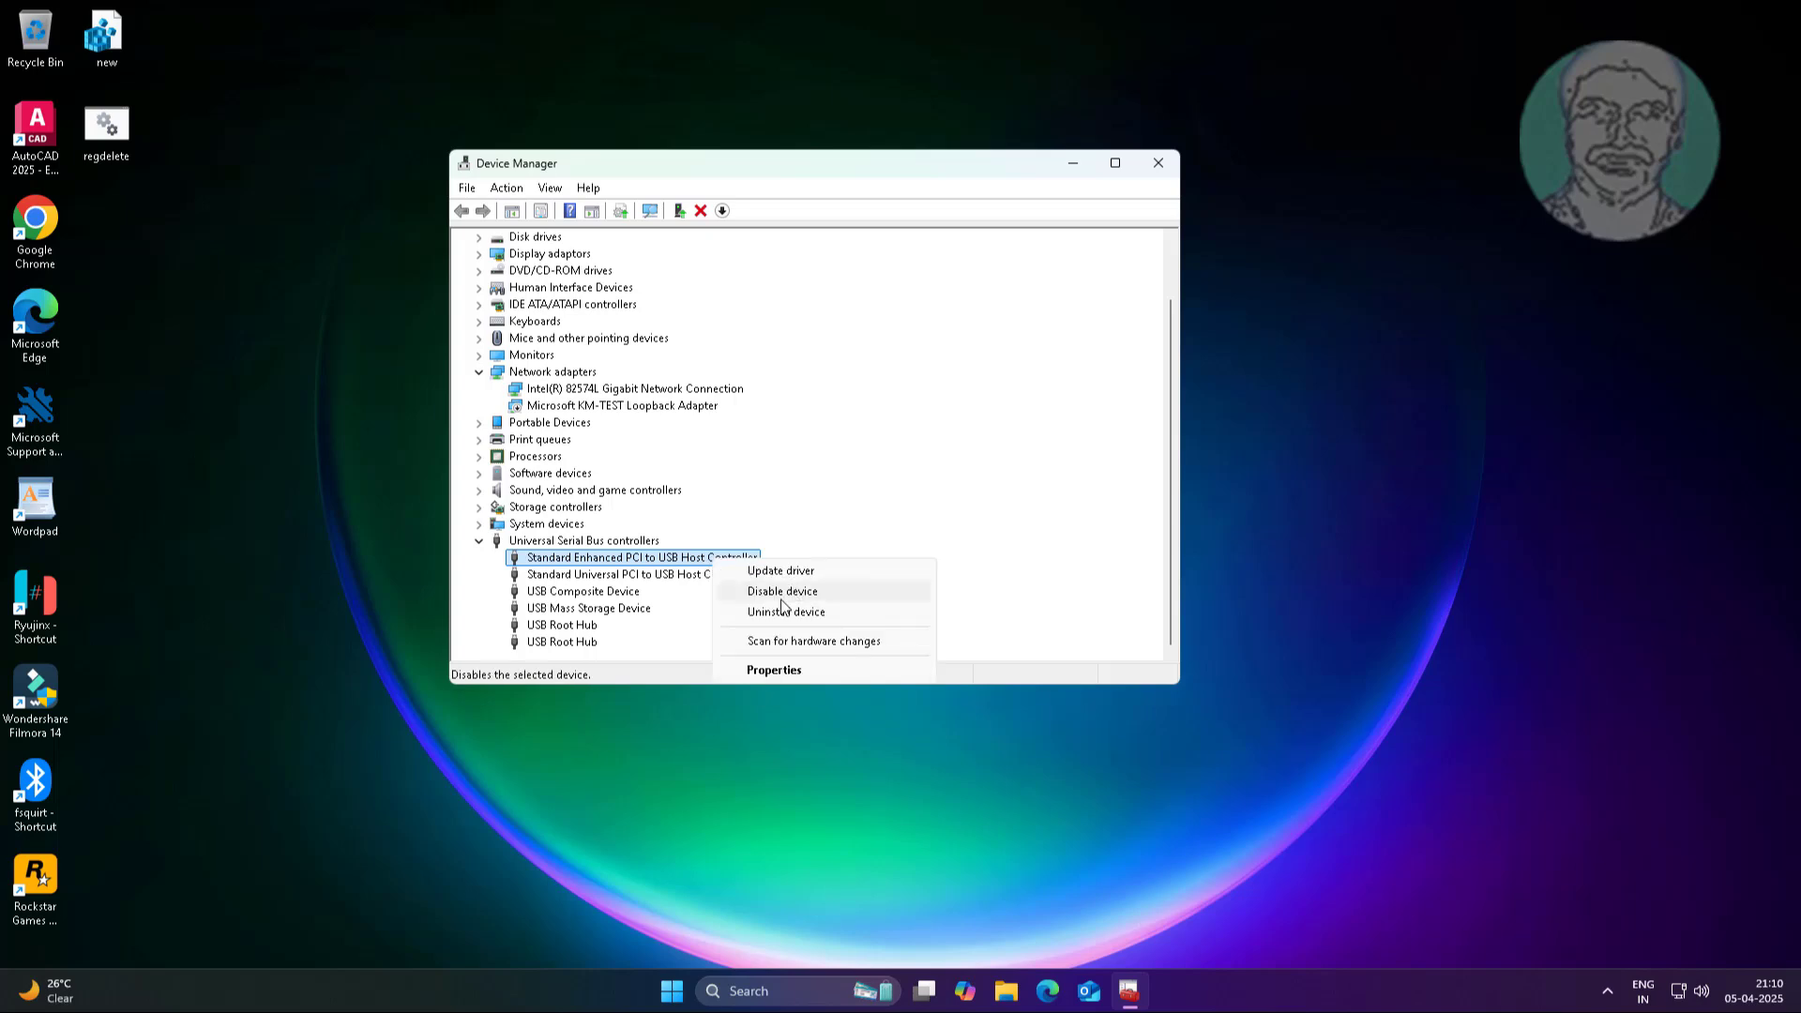
click(786, 611)
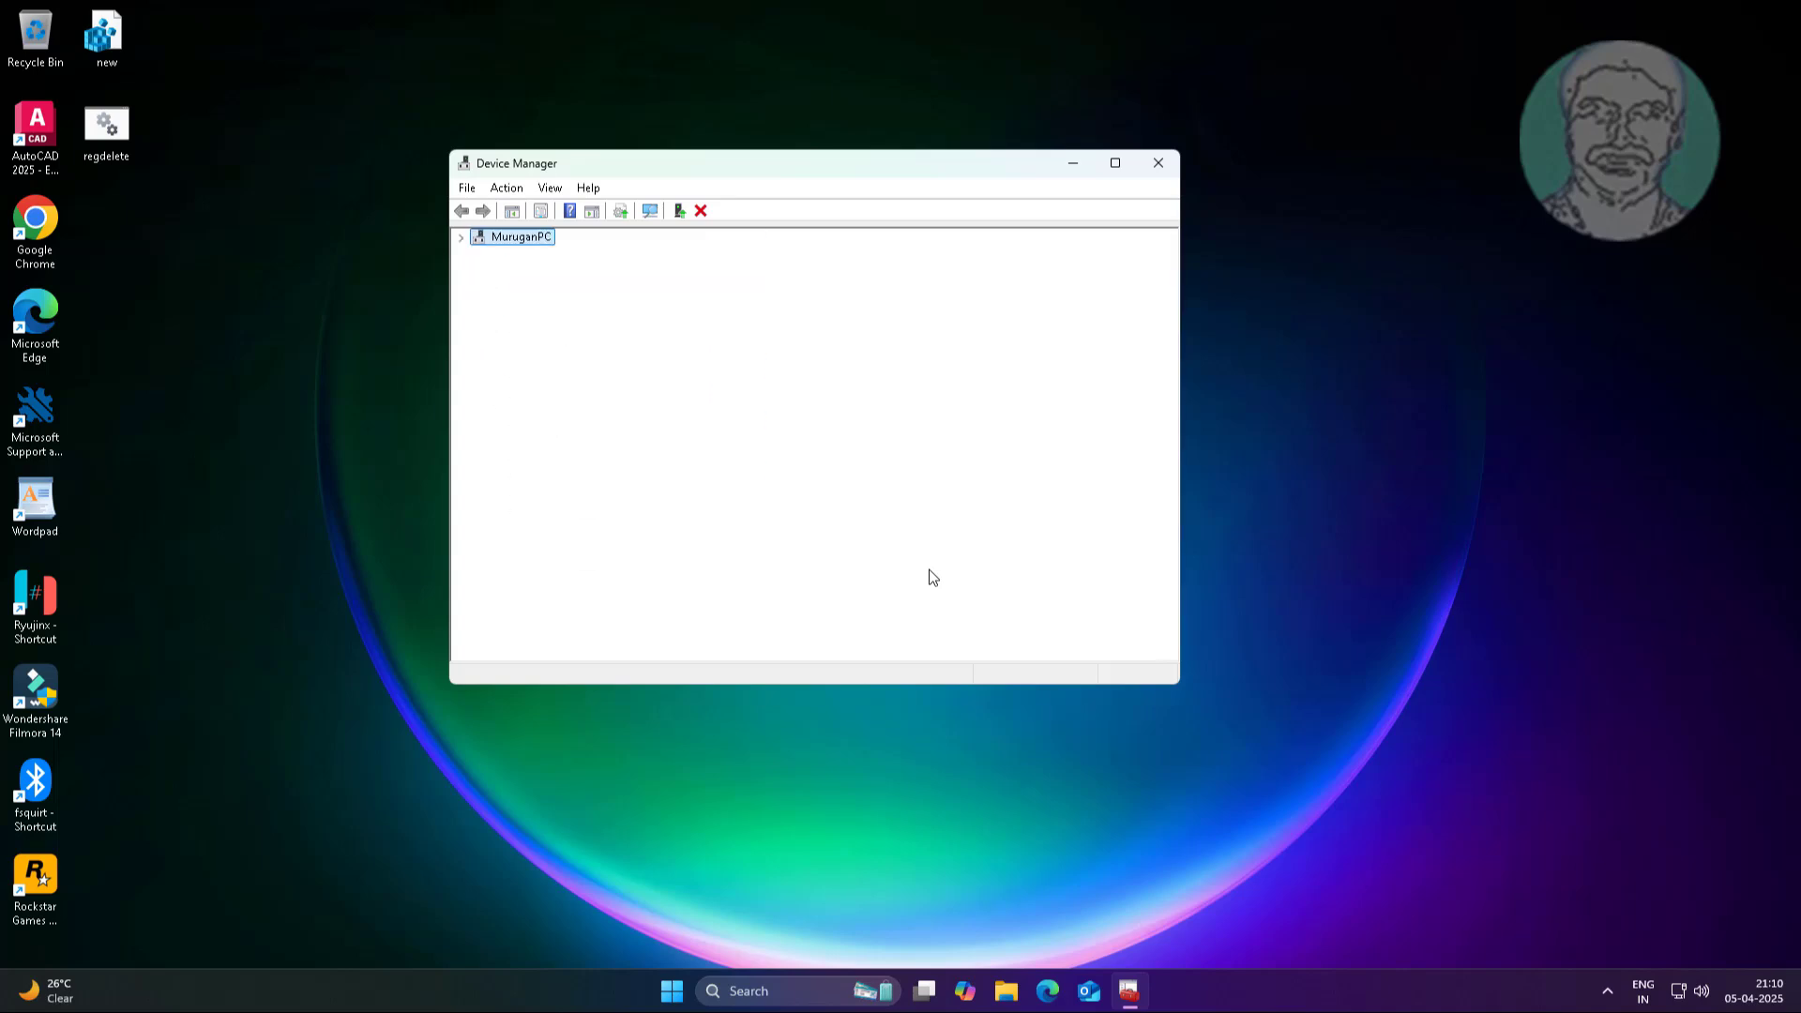
click(461, 236)
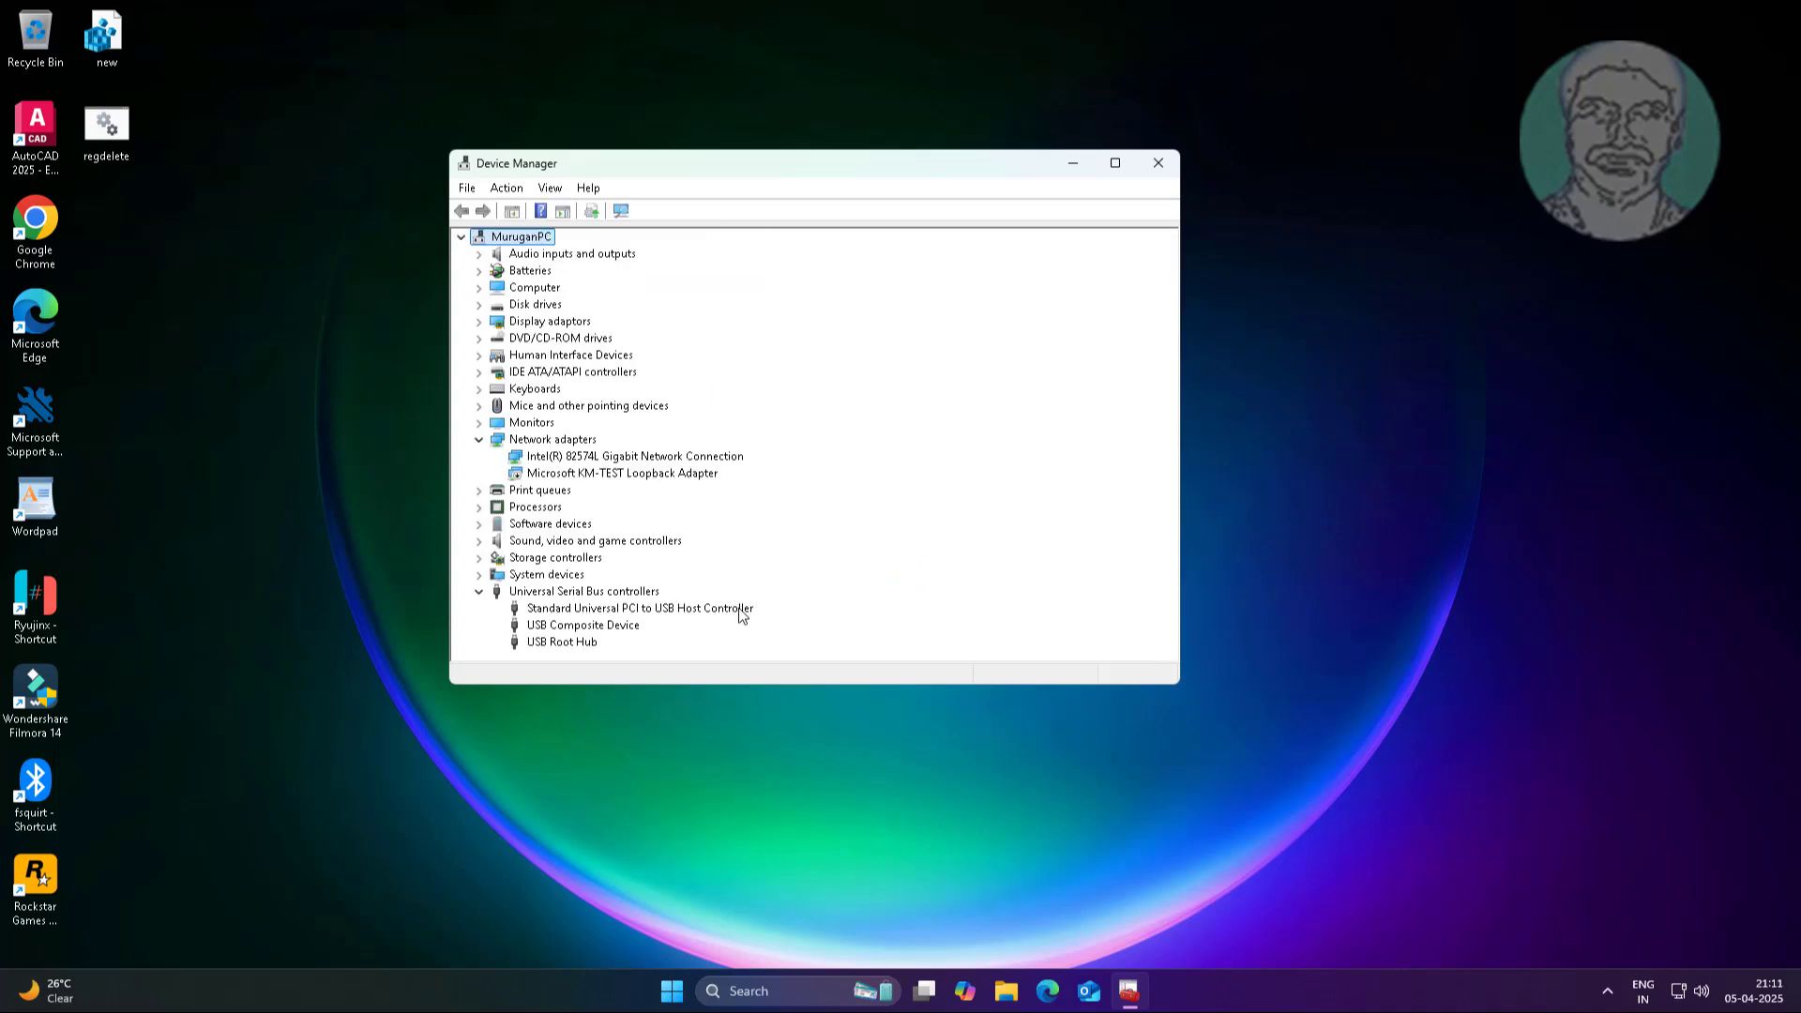
right_click(639, 608)
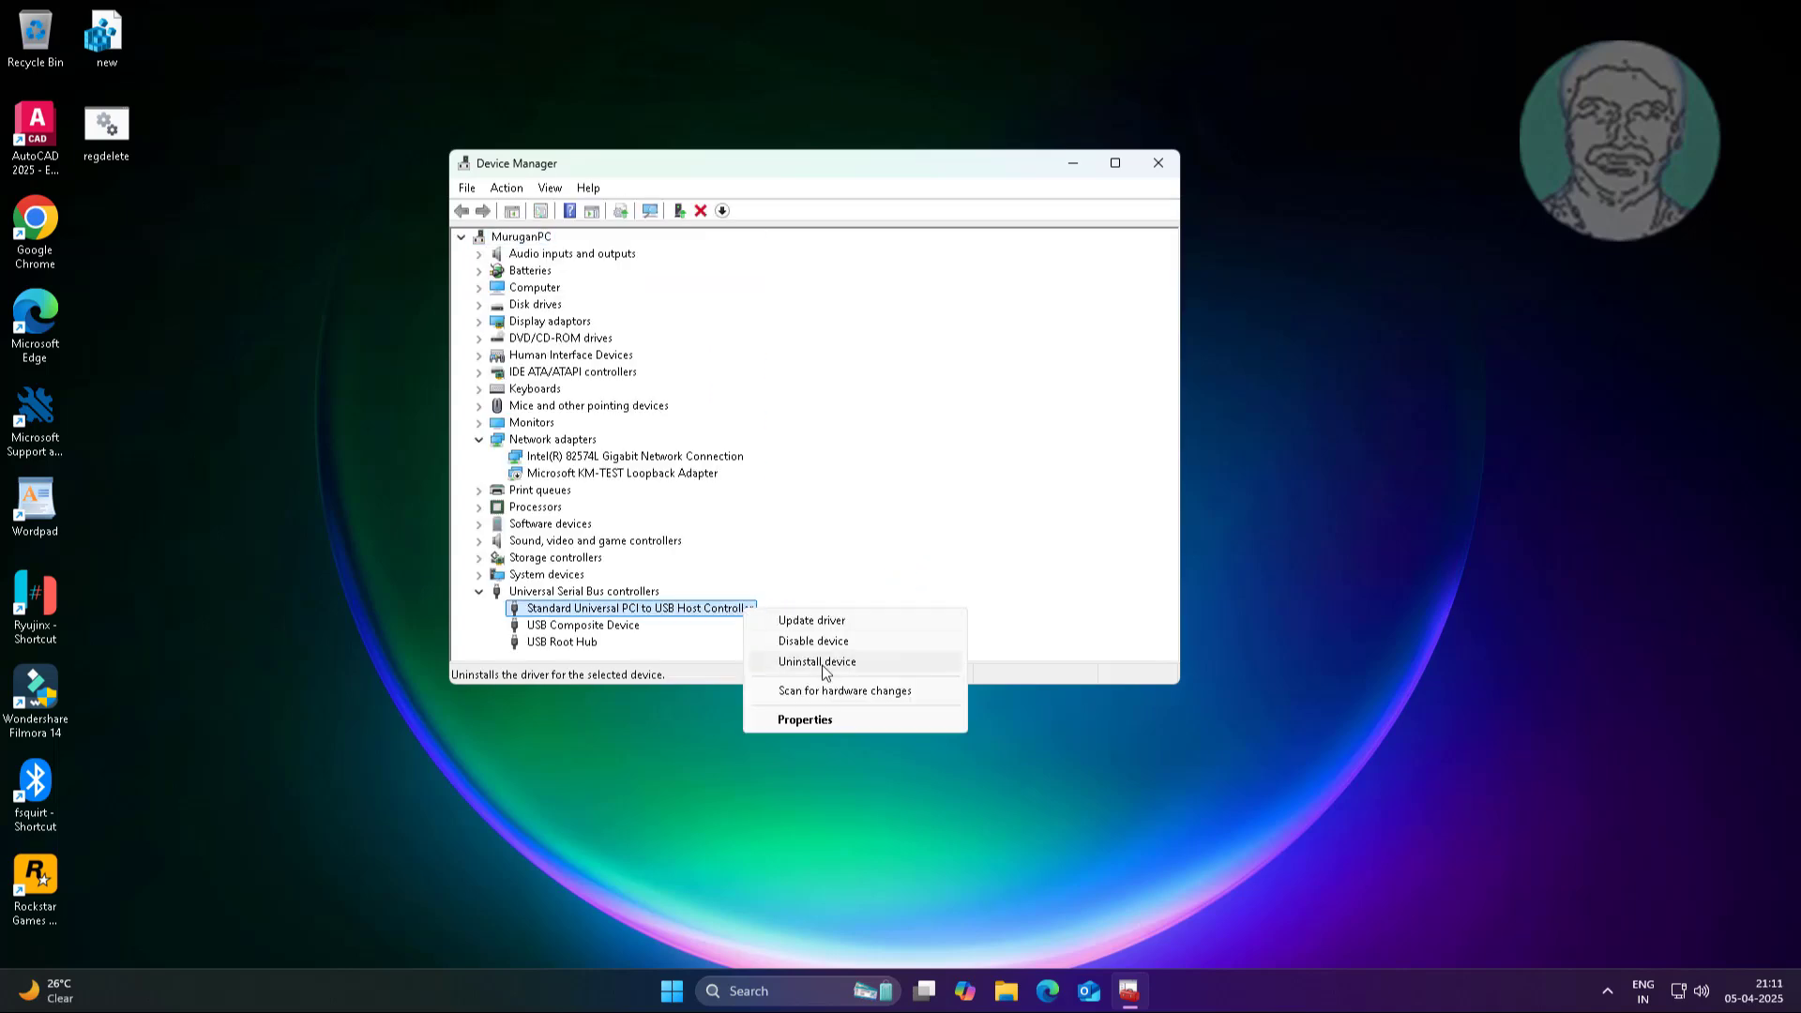
click(936, 562)
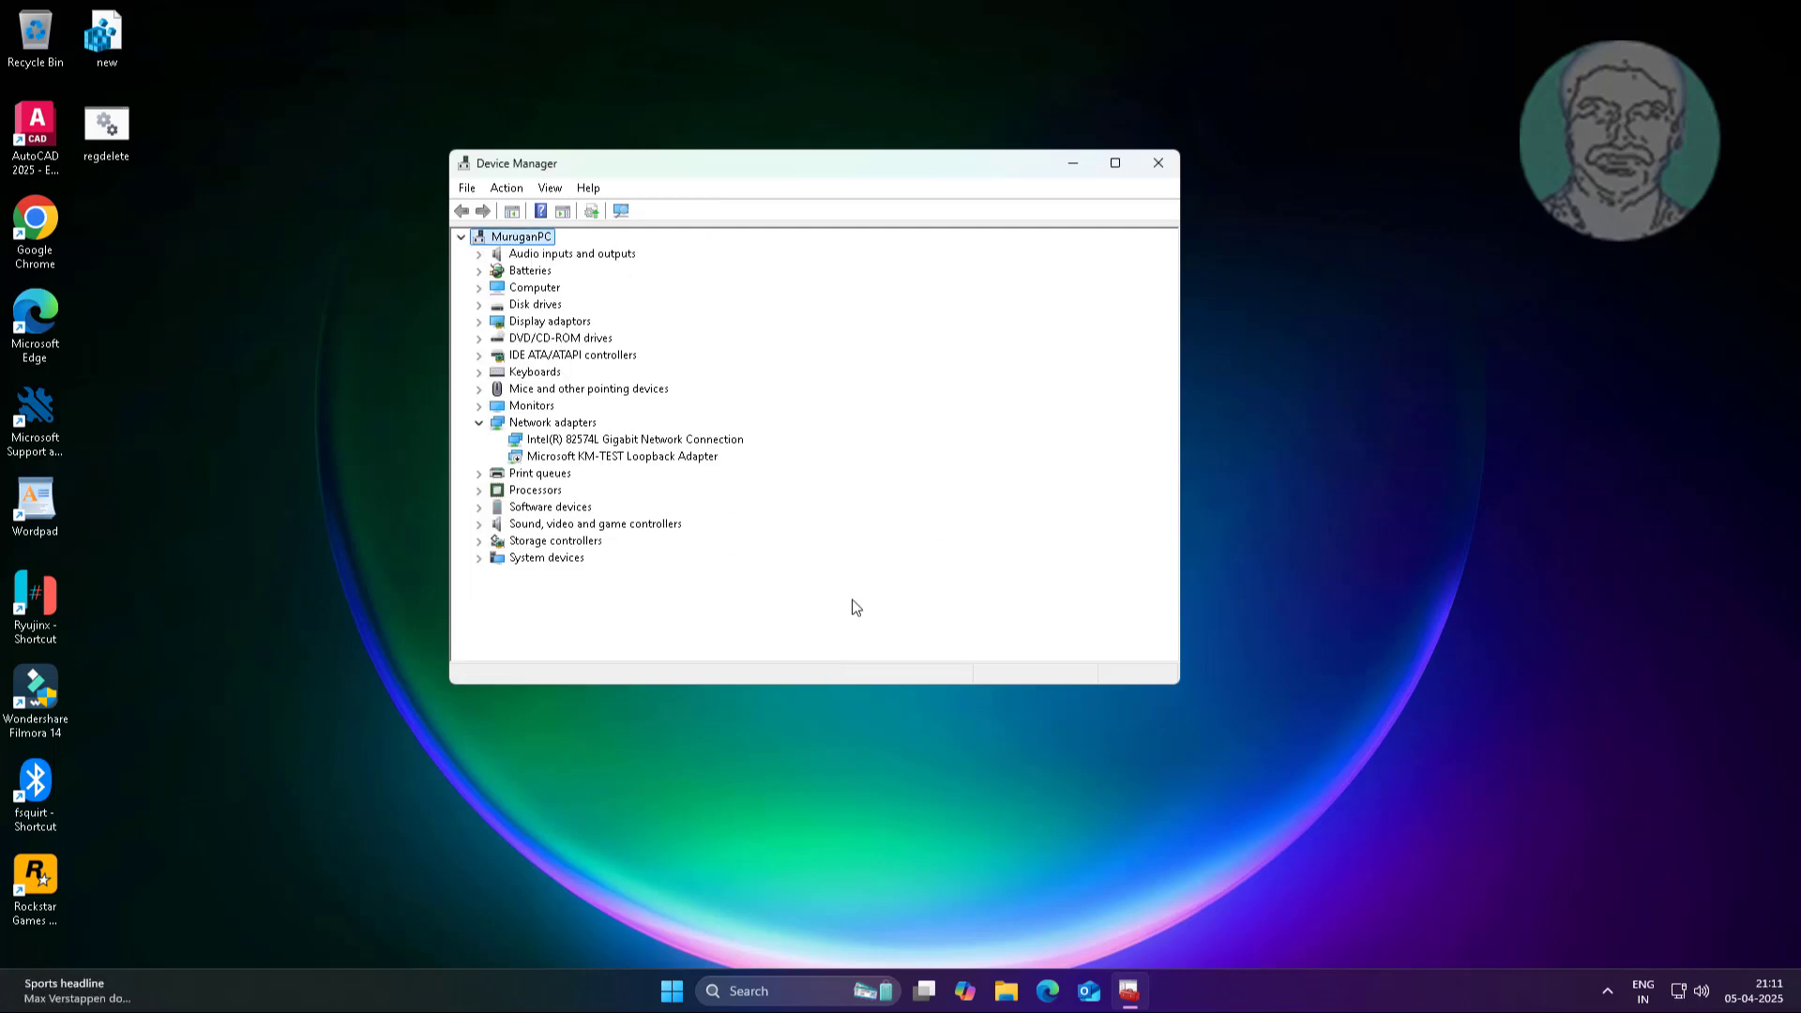
- Minimize Device Manager and restart the PC from the Start menu's power options
click(1156, 162)
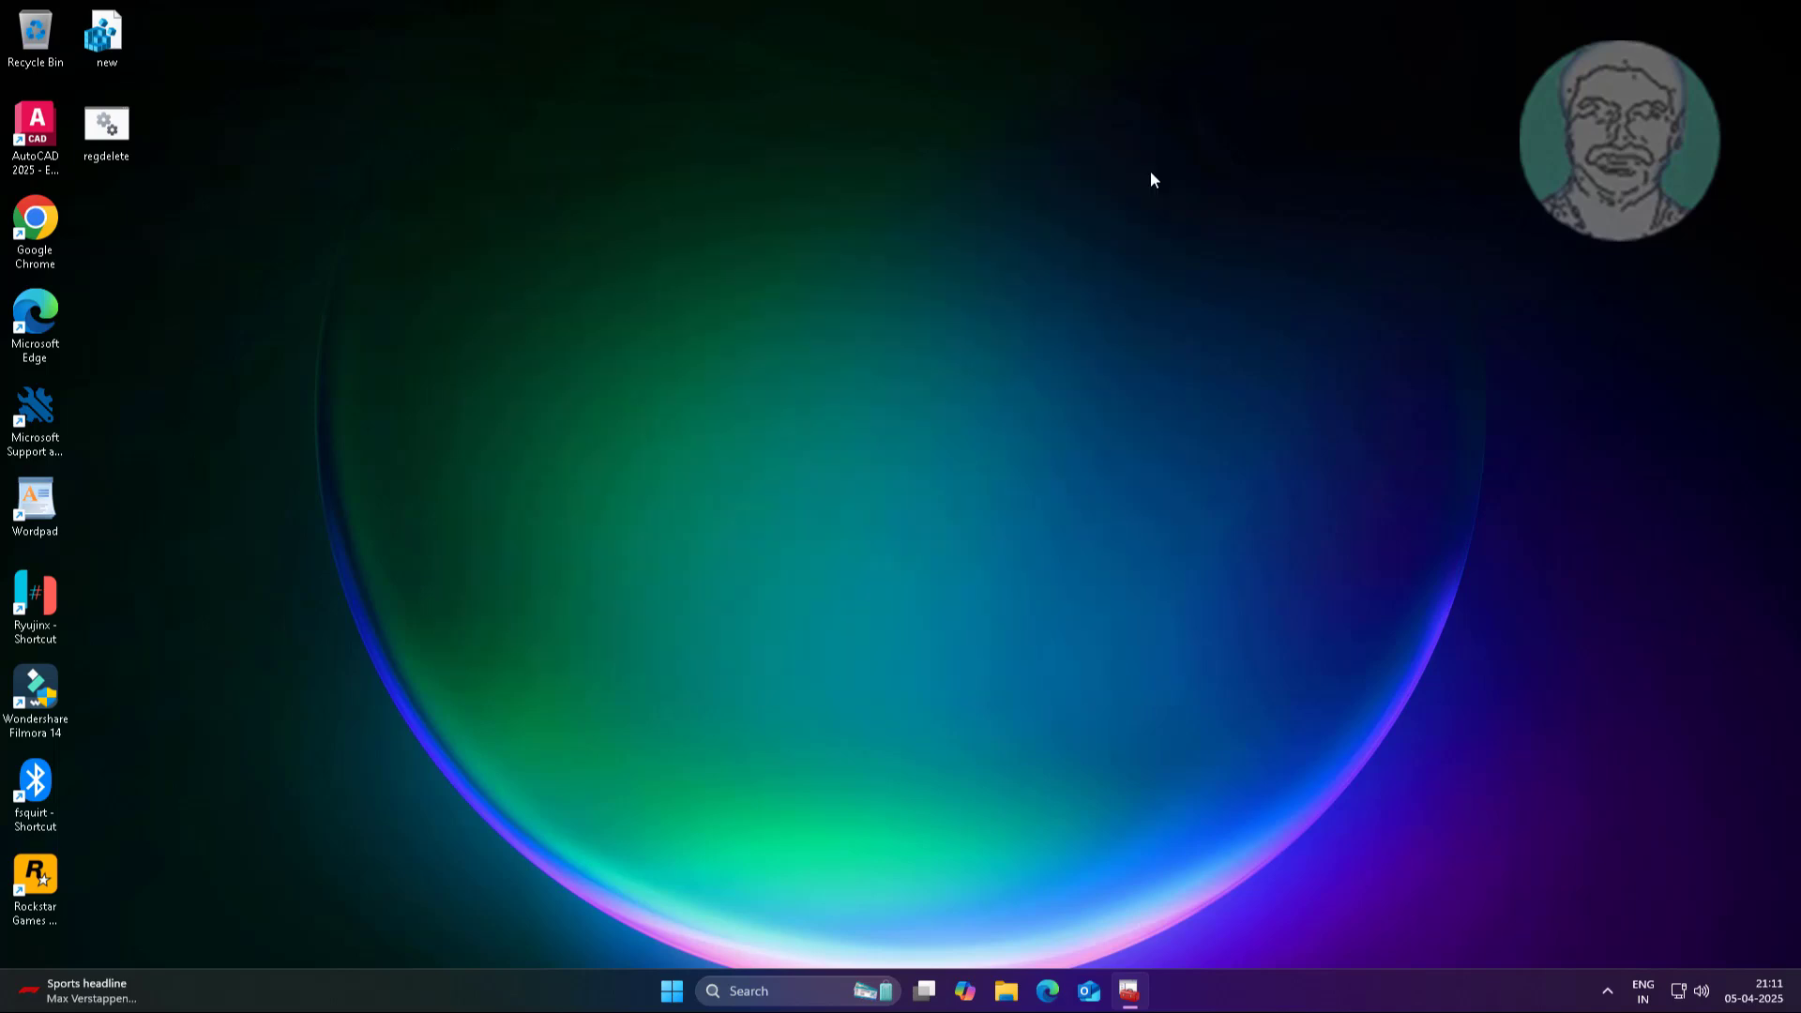
click(671, 990)
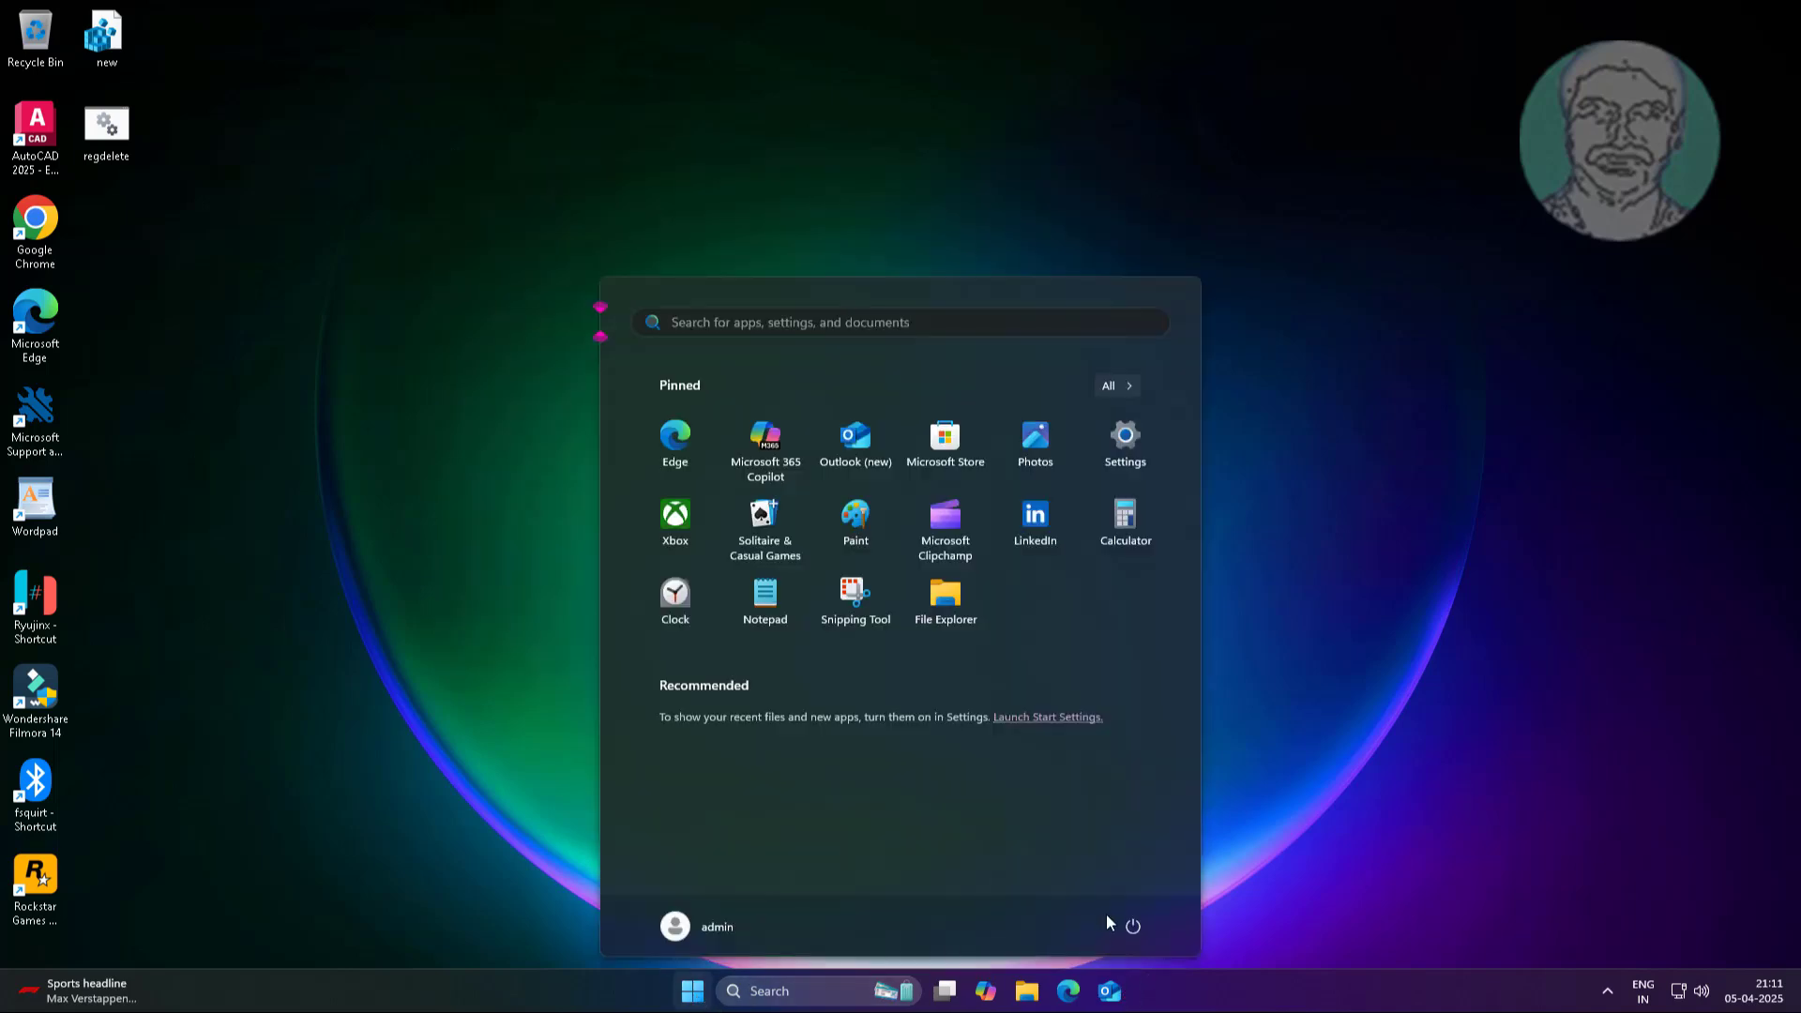
click(692, 991)
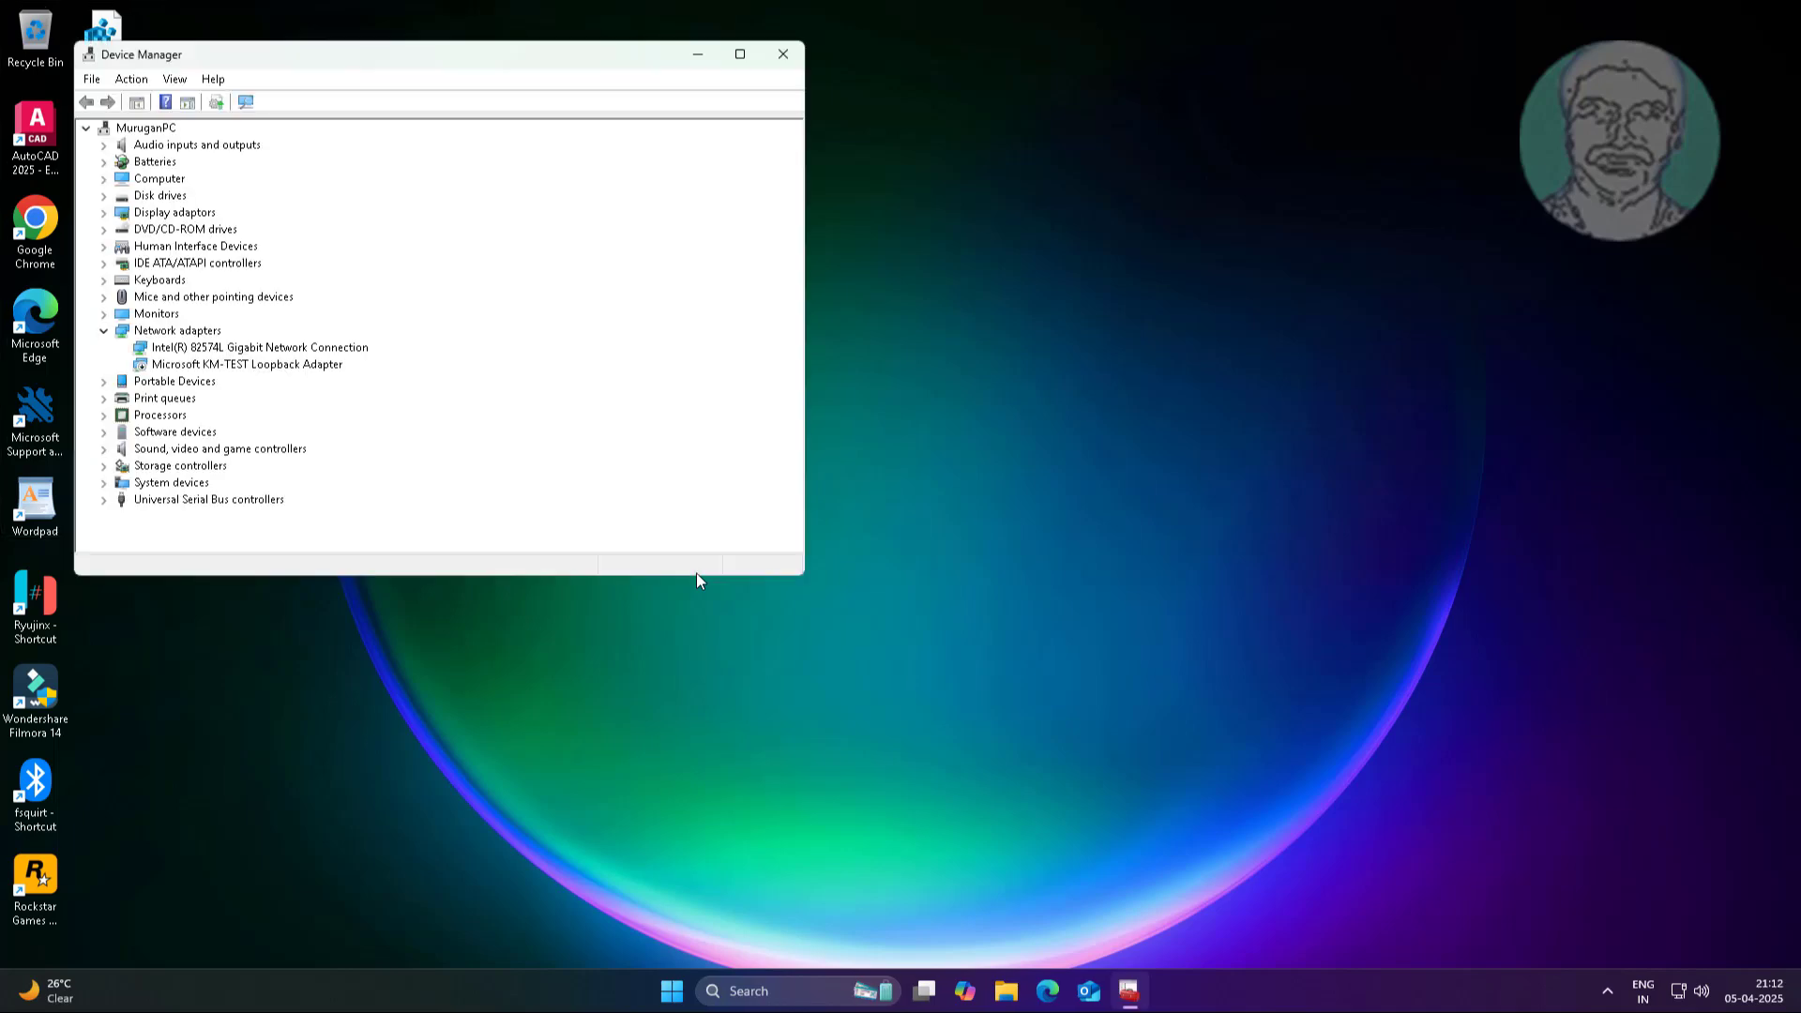
mouse_move(266, 574)
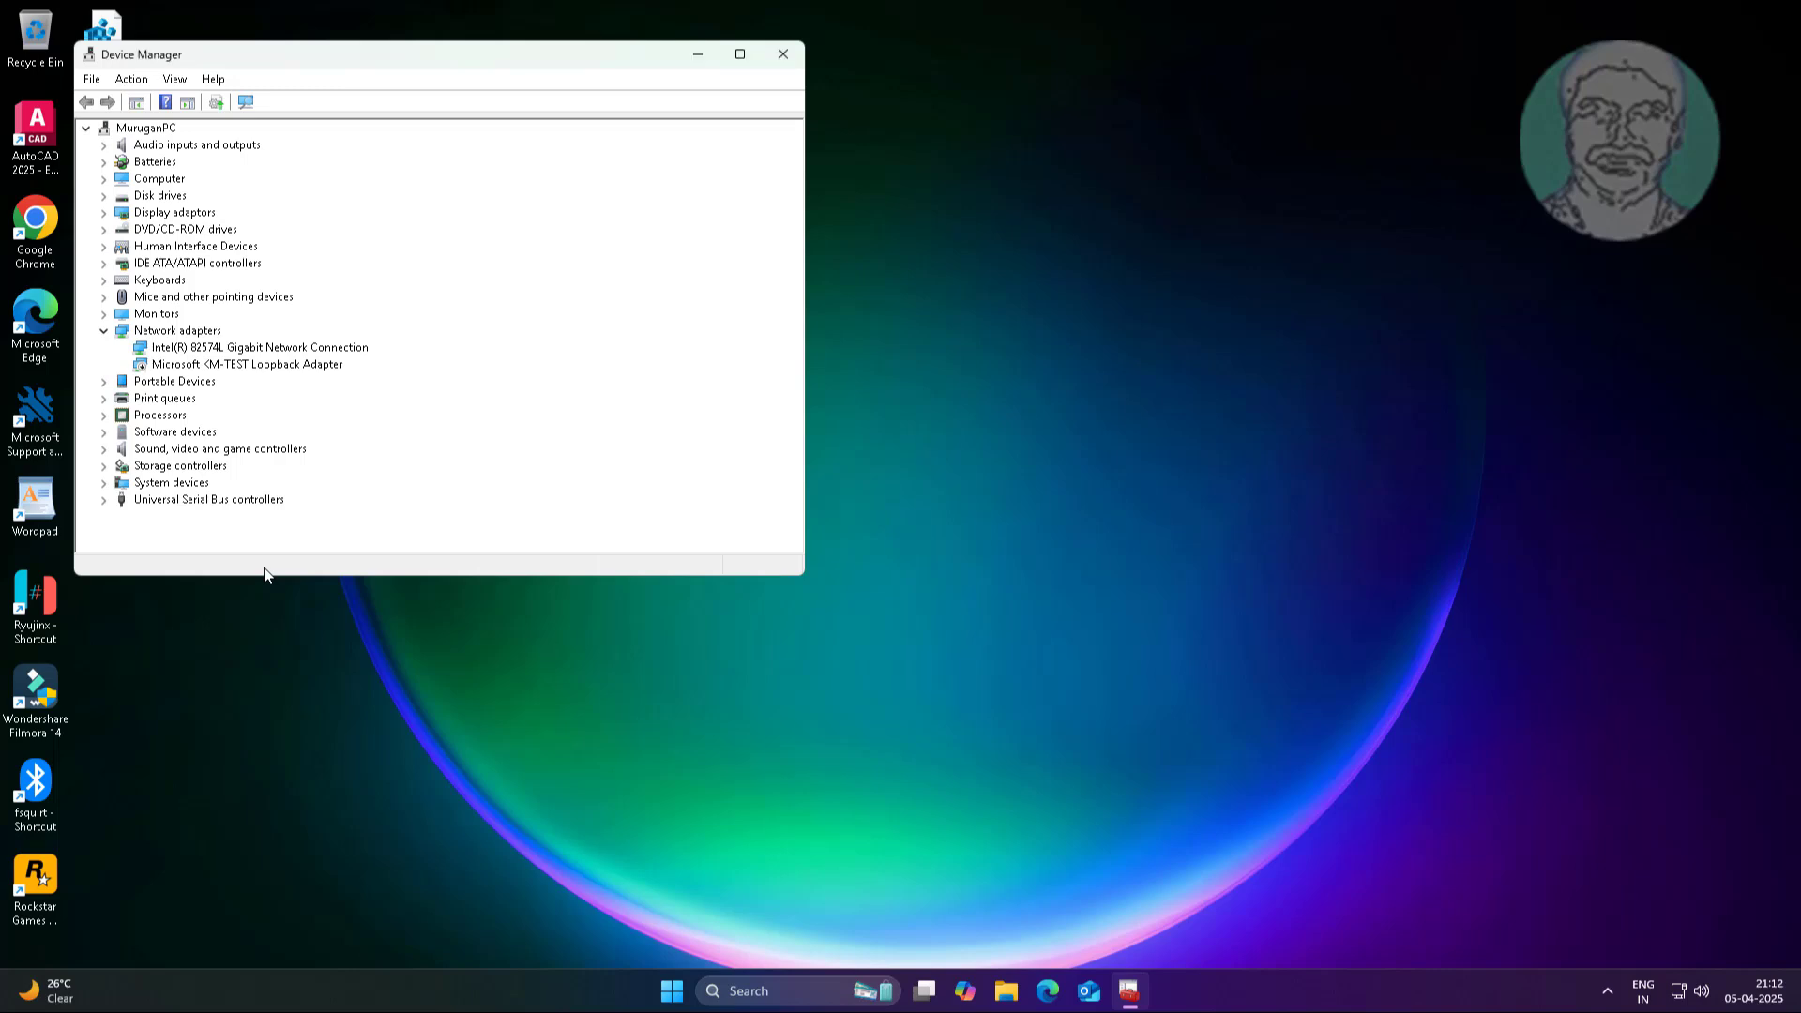
- Expand Universal Serial Bus controllers and disable the Generic USB Hub
click(208, 498)
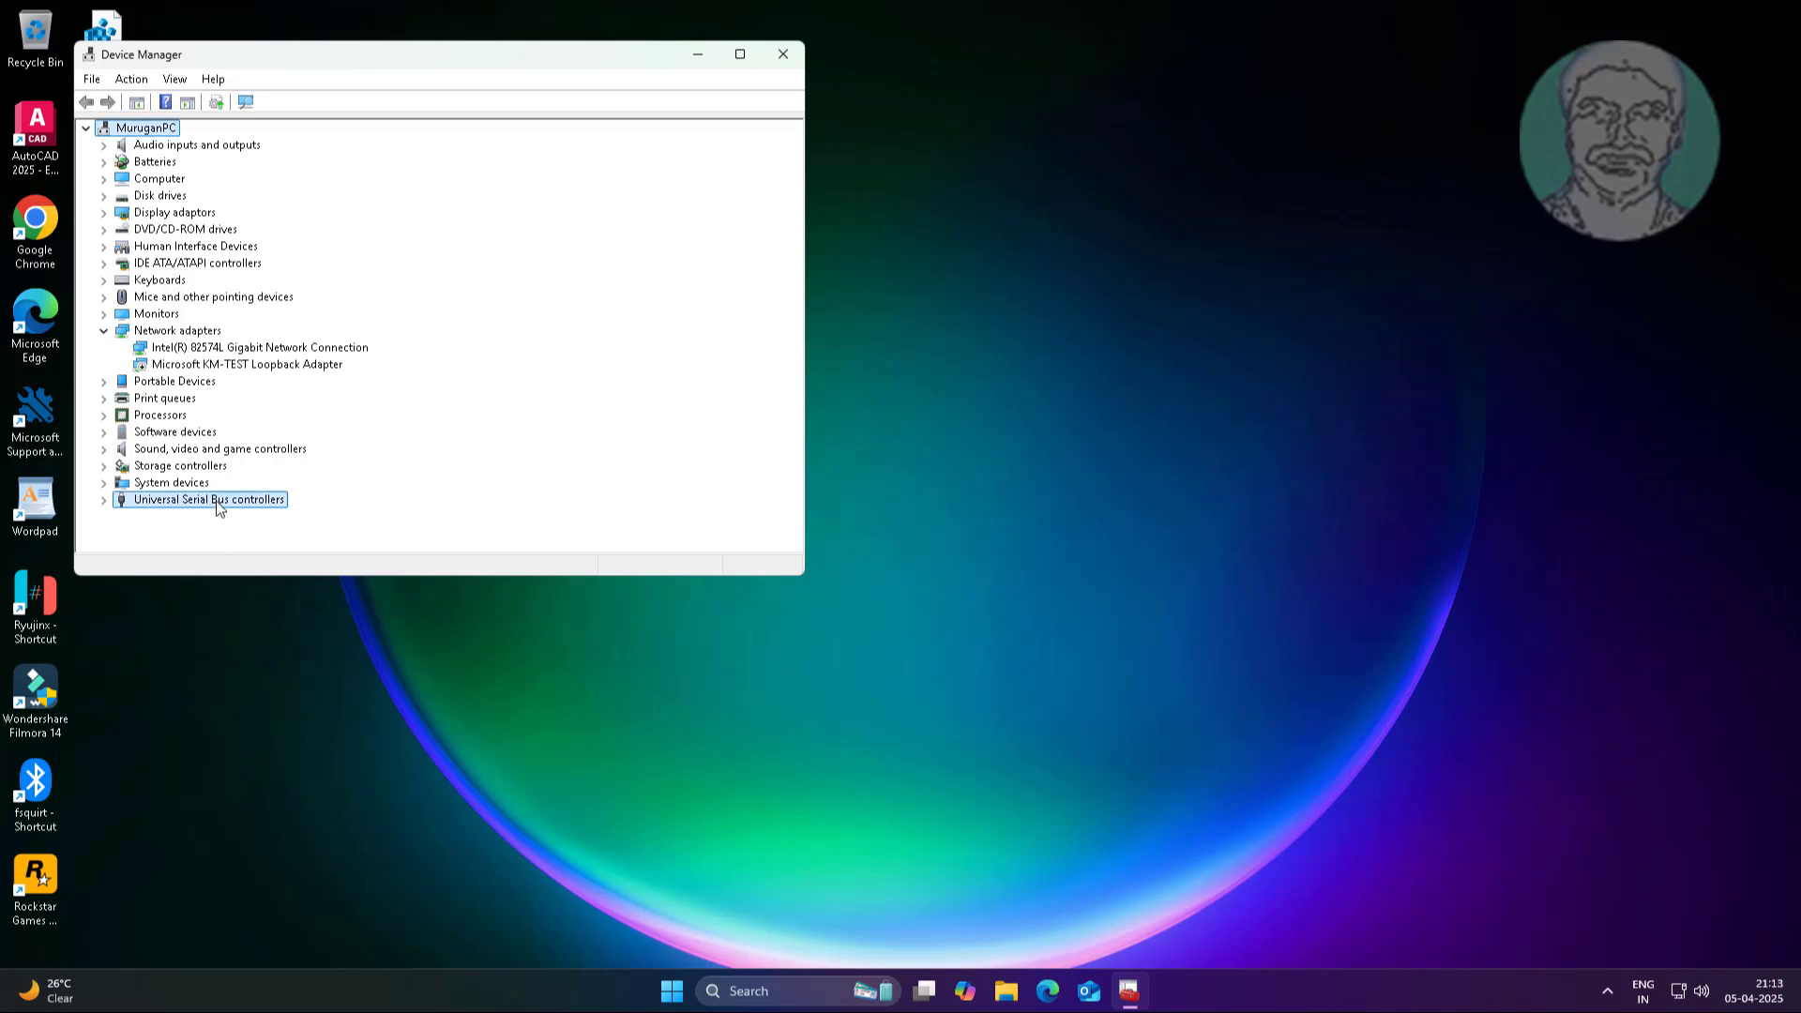
click(104, 498)
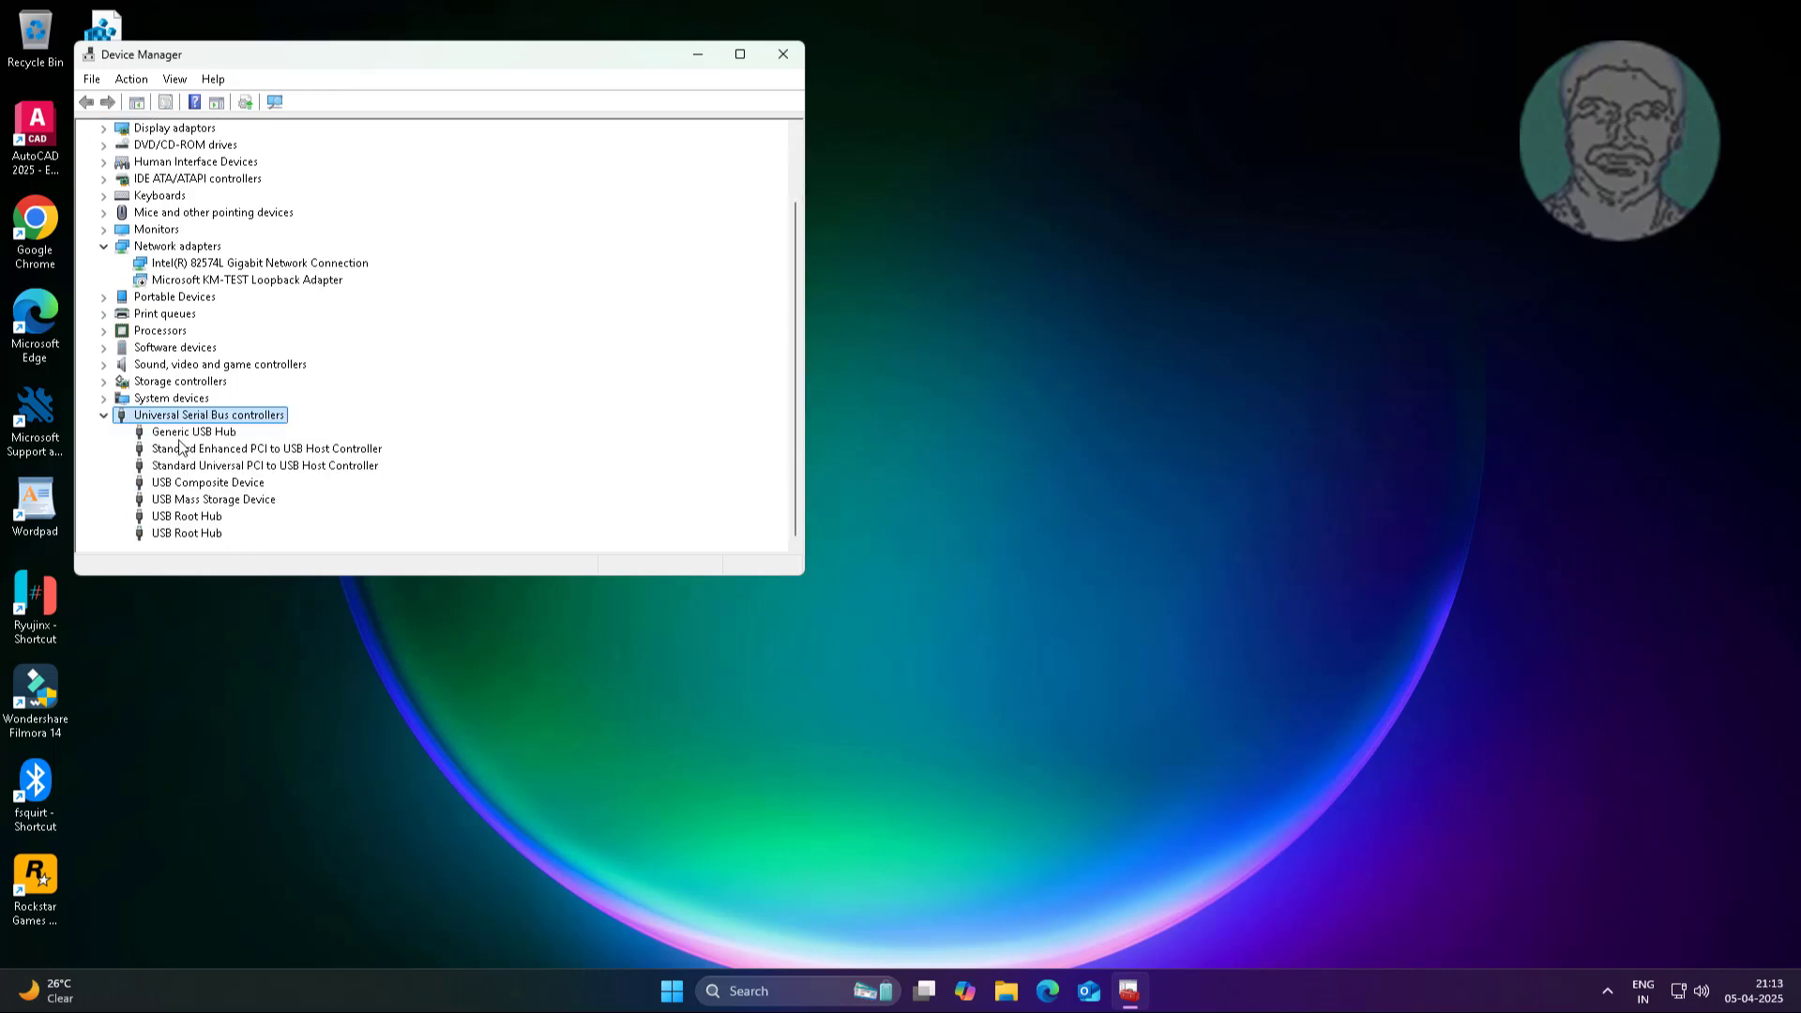
click(193, 431)
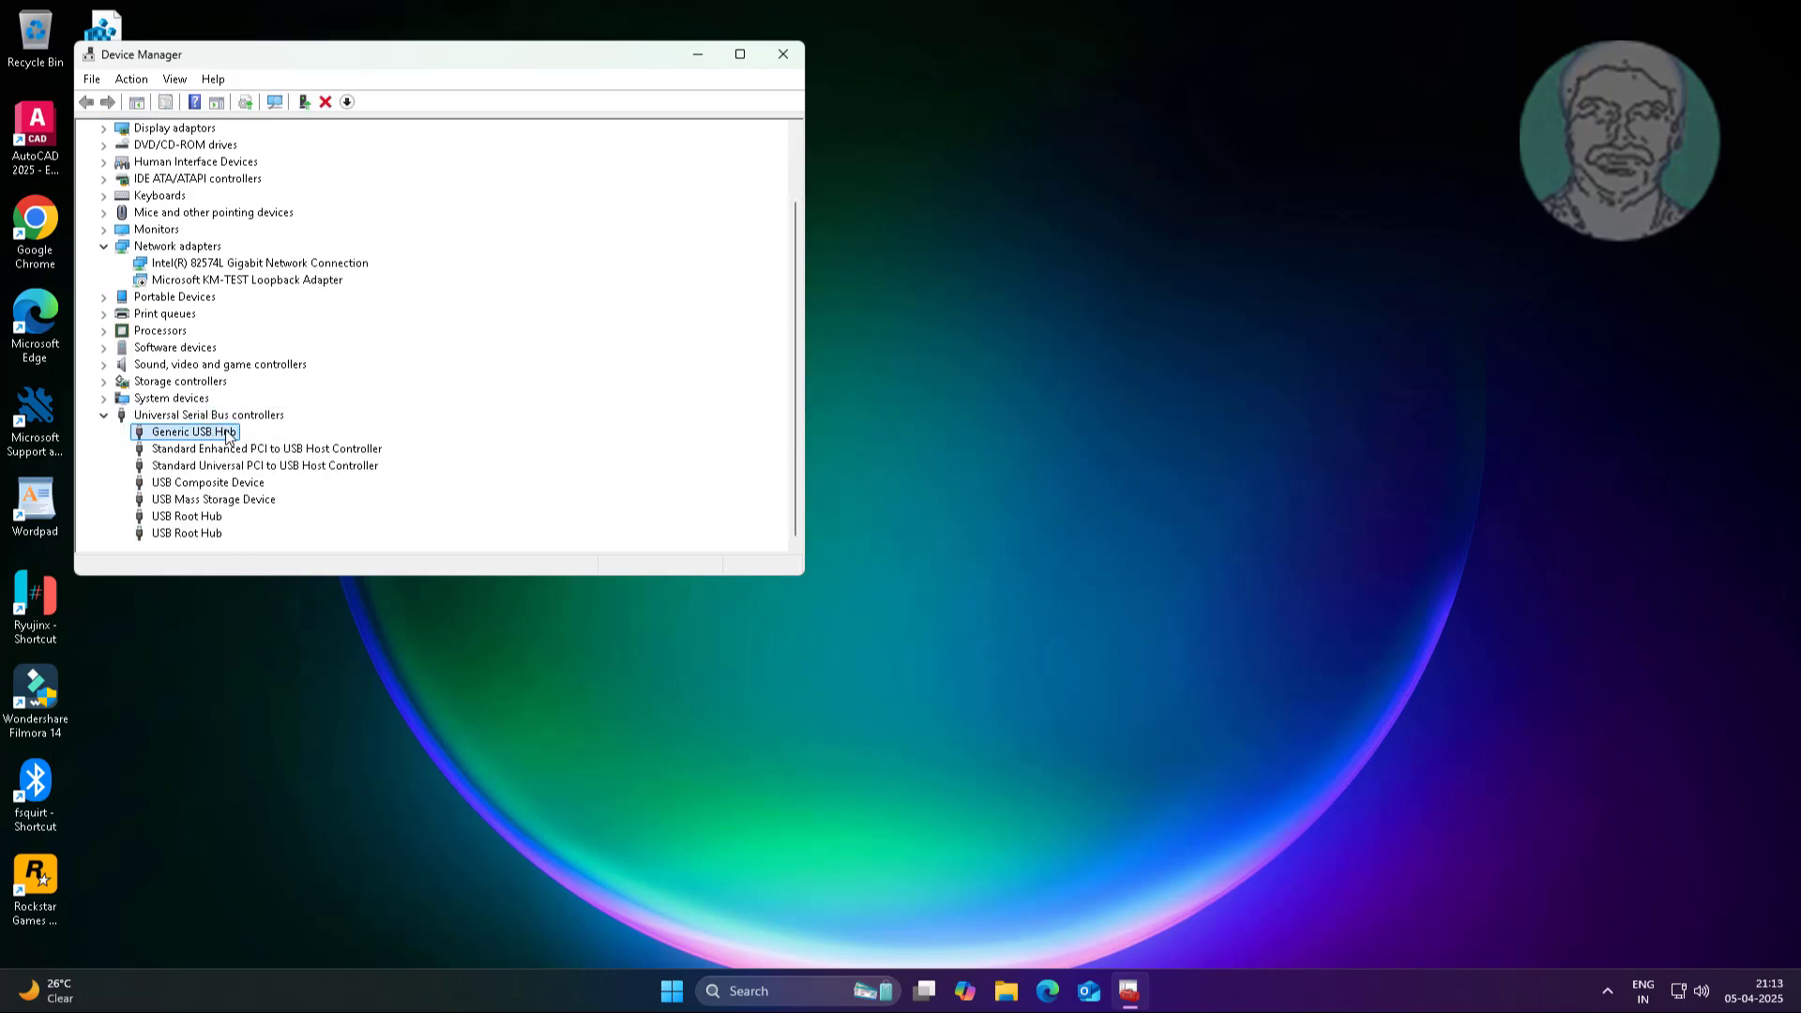
right_click(194, 431)
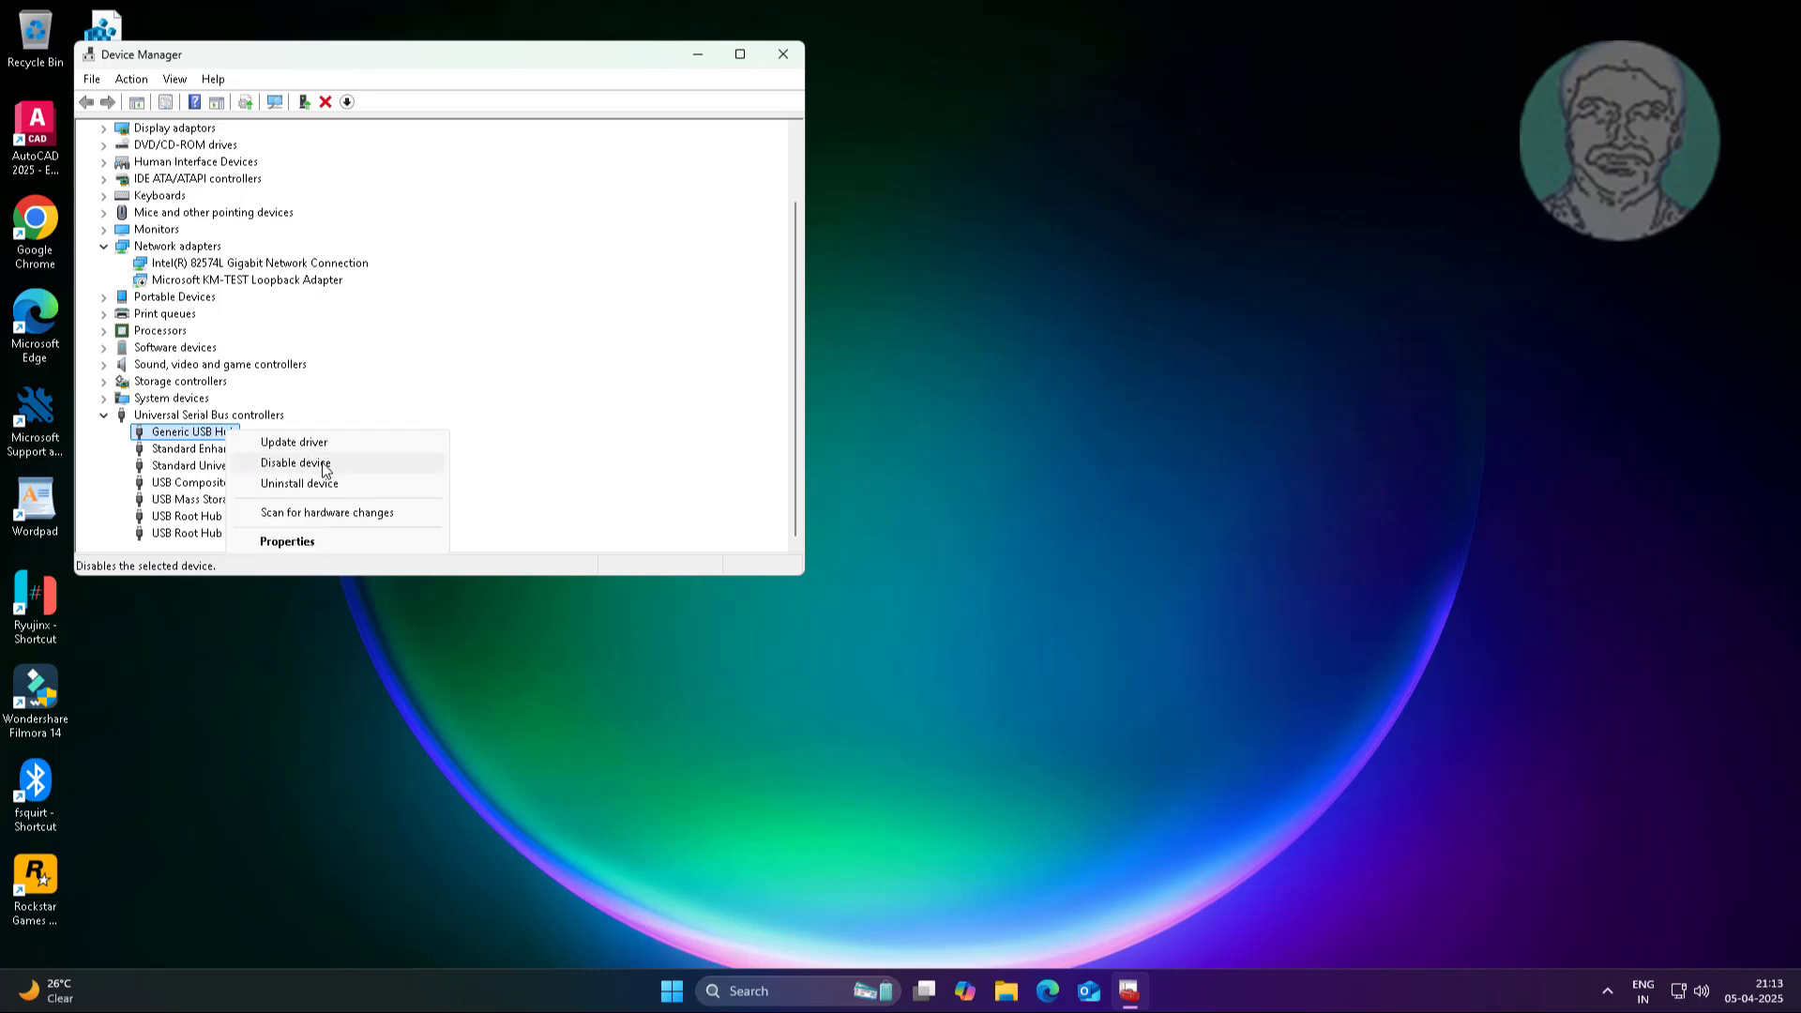
click(956, 519)
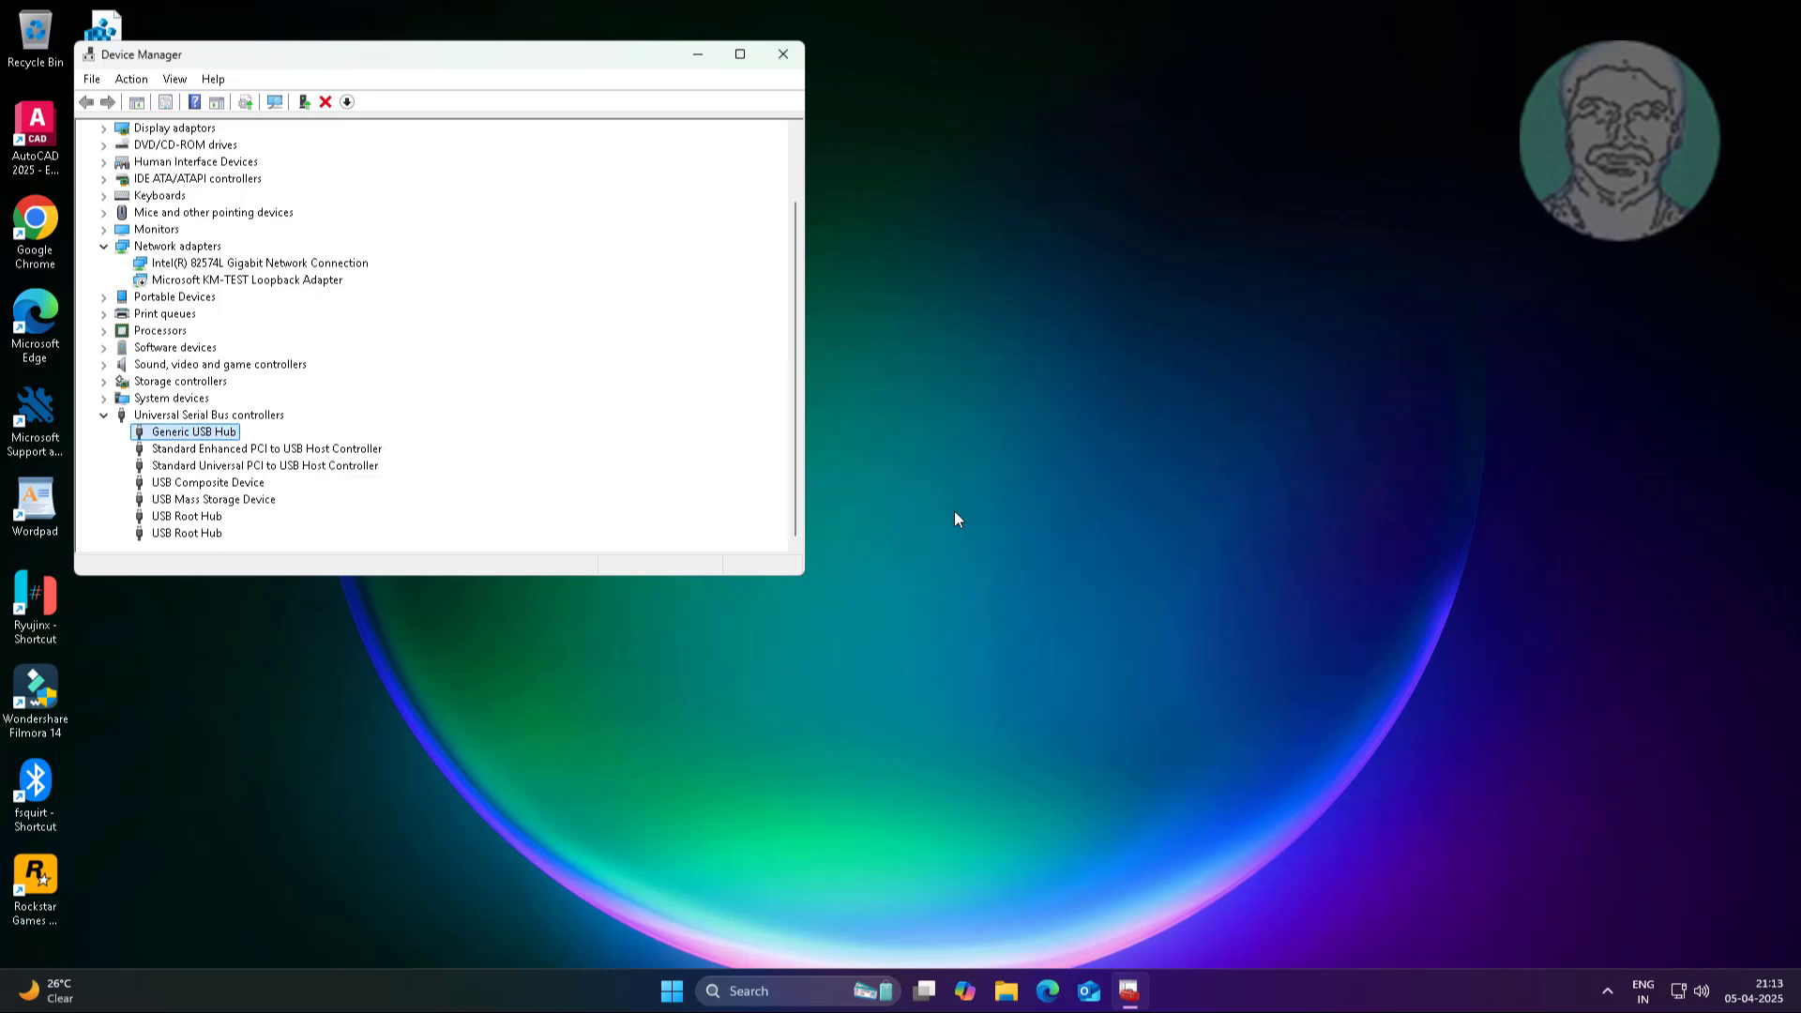
- Re-enable the Generic USB Hub and close Device Manager
scroll(up, 3)
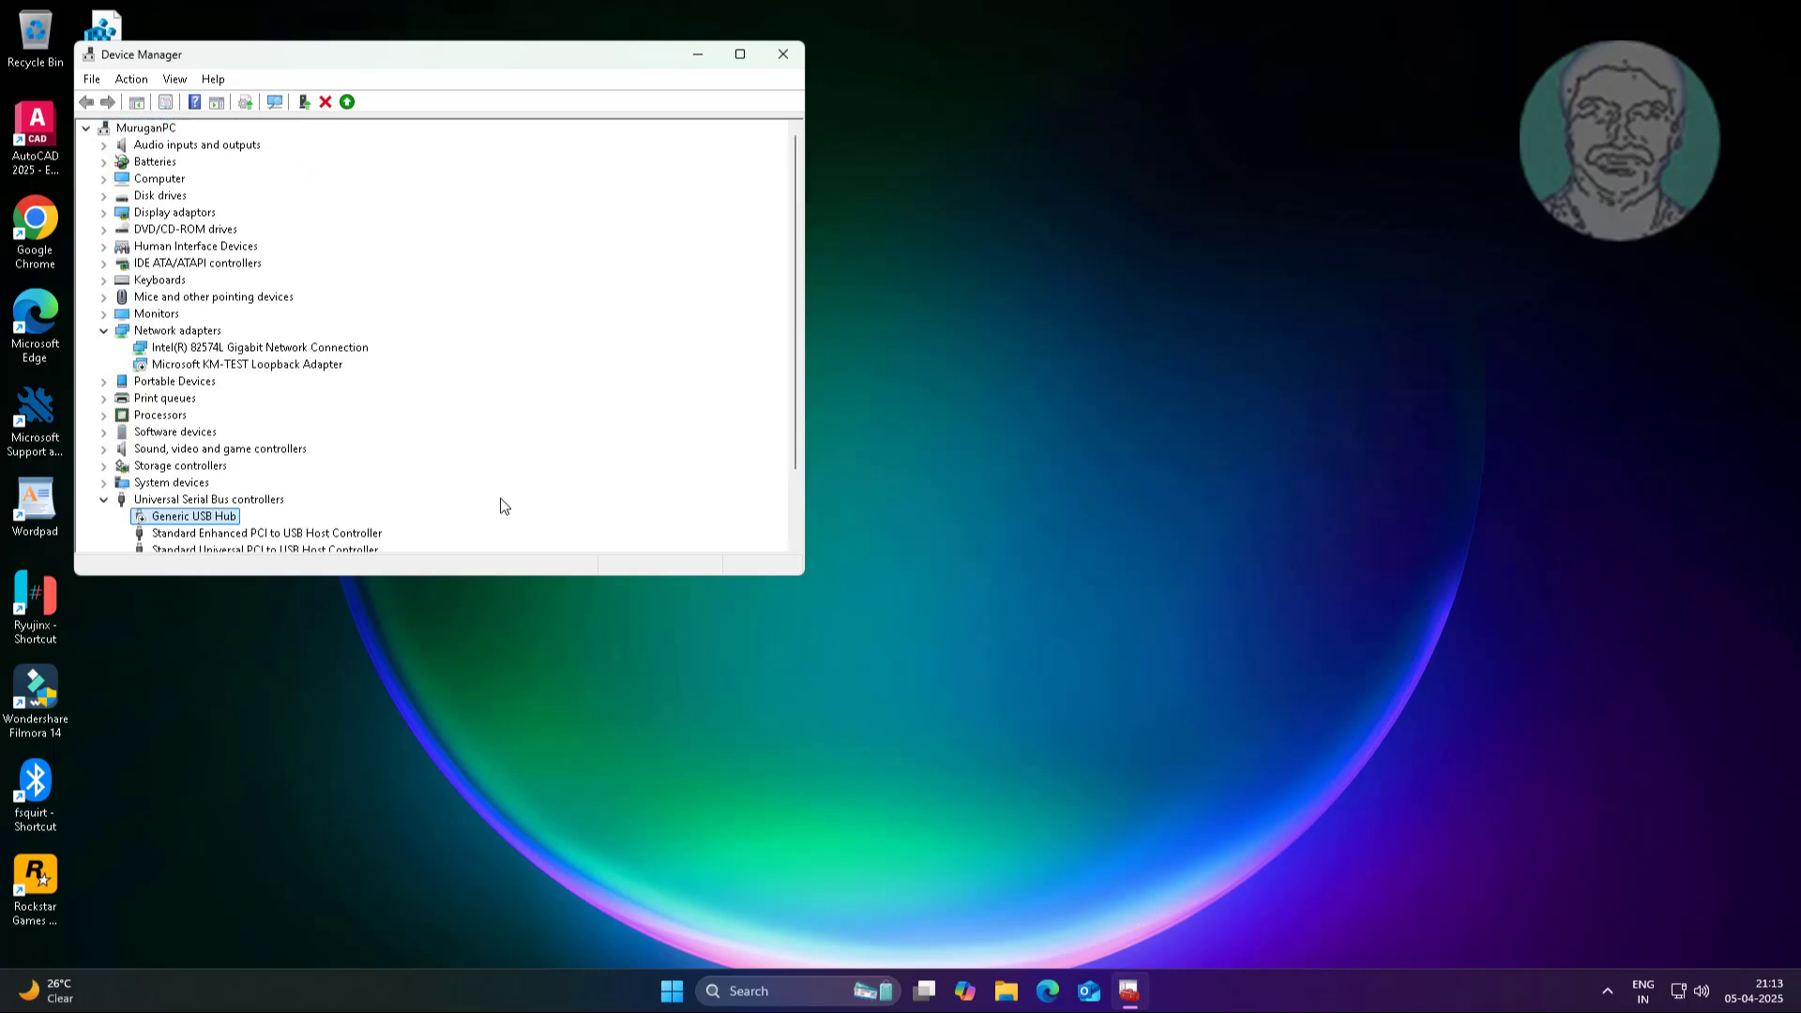
scroll(down, 3)
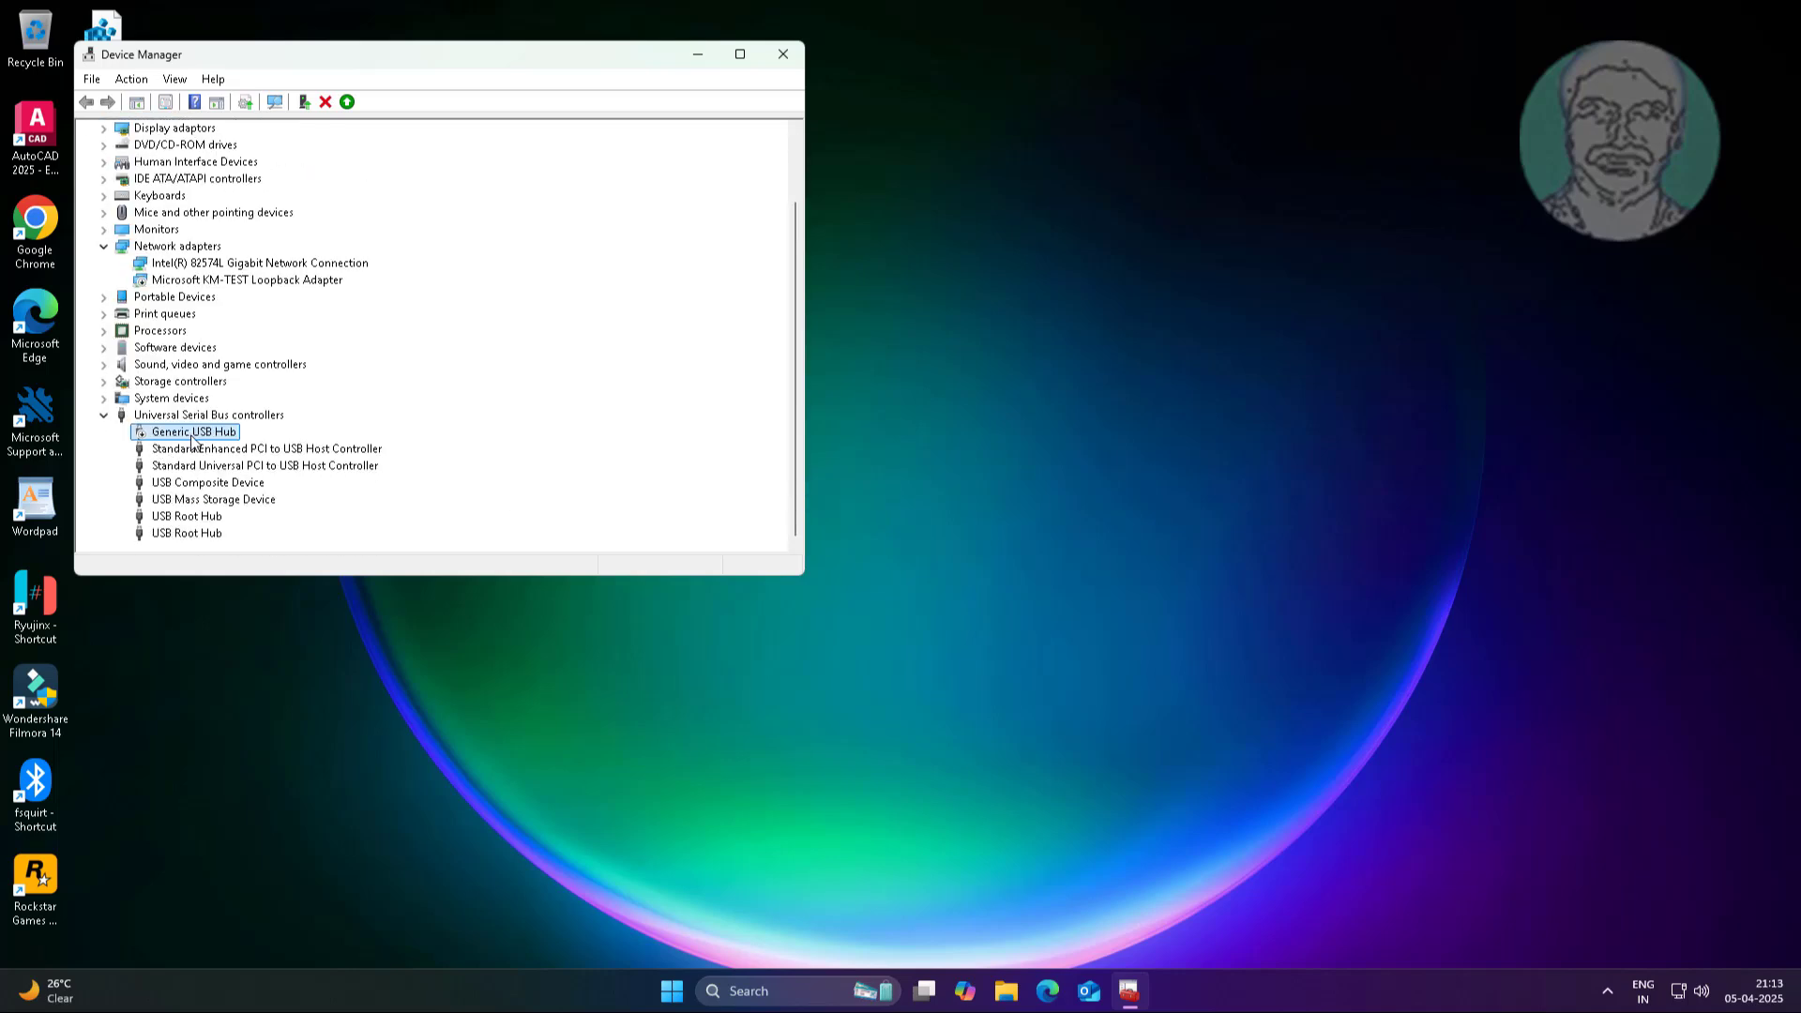
right_click(185, 430)
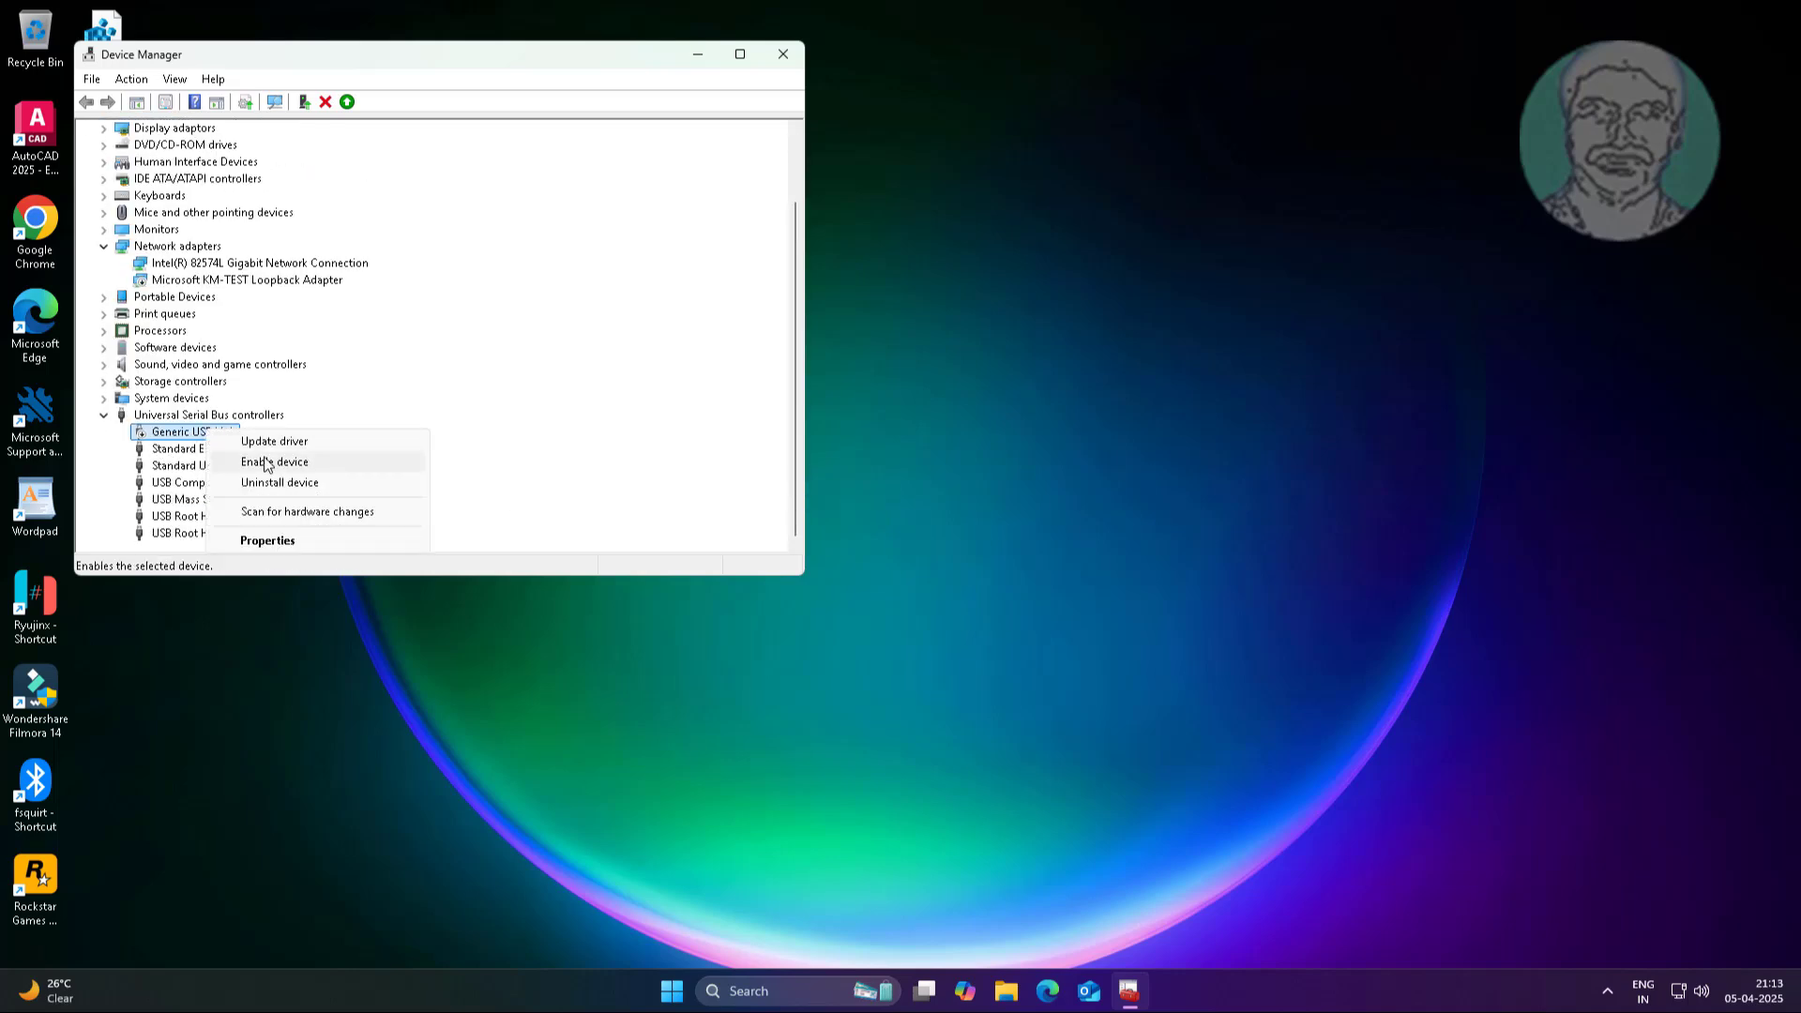
click(275, 461)
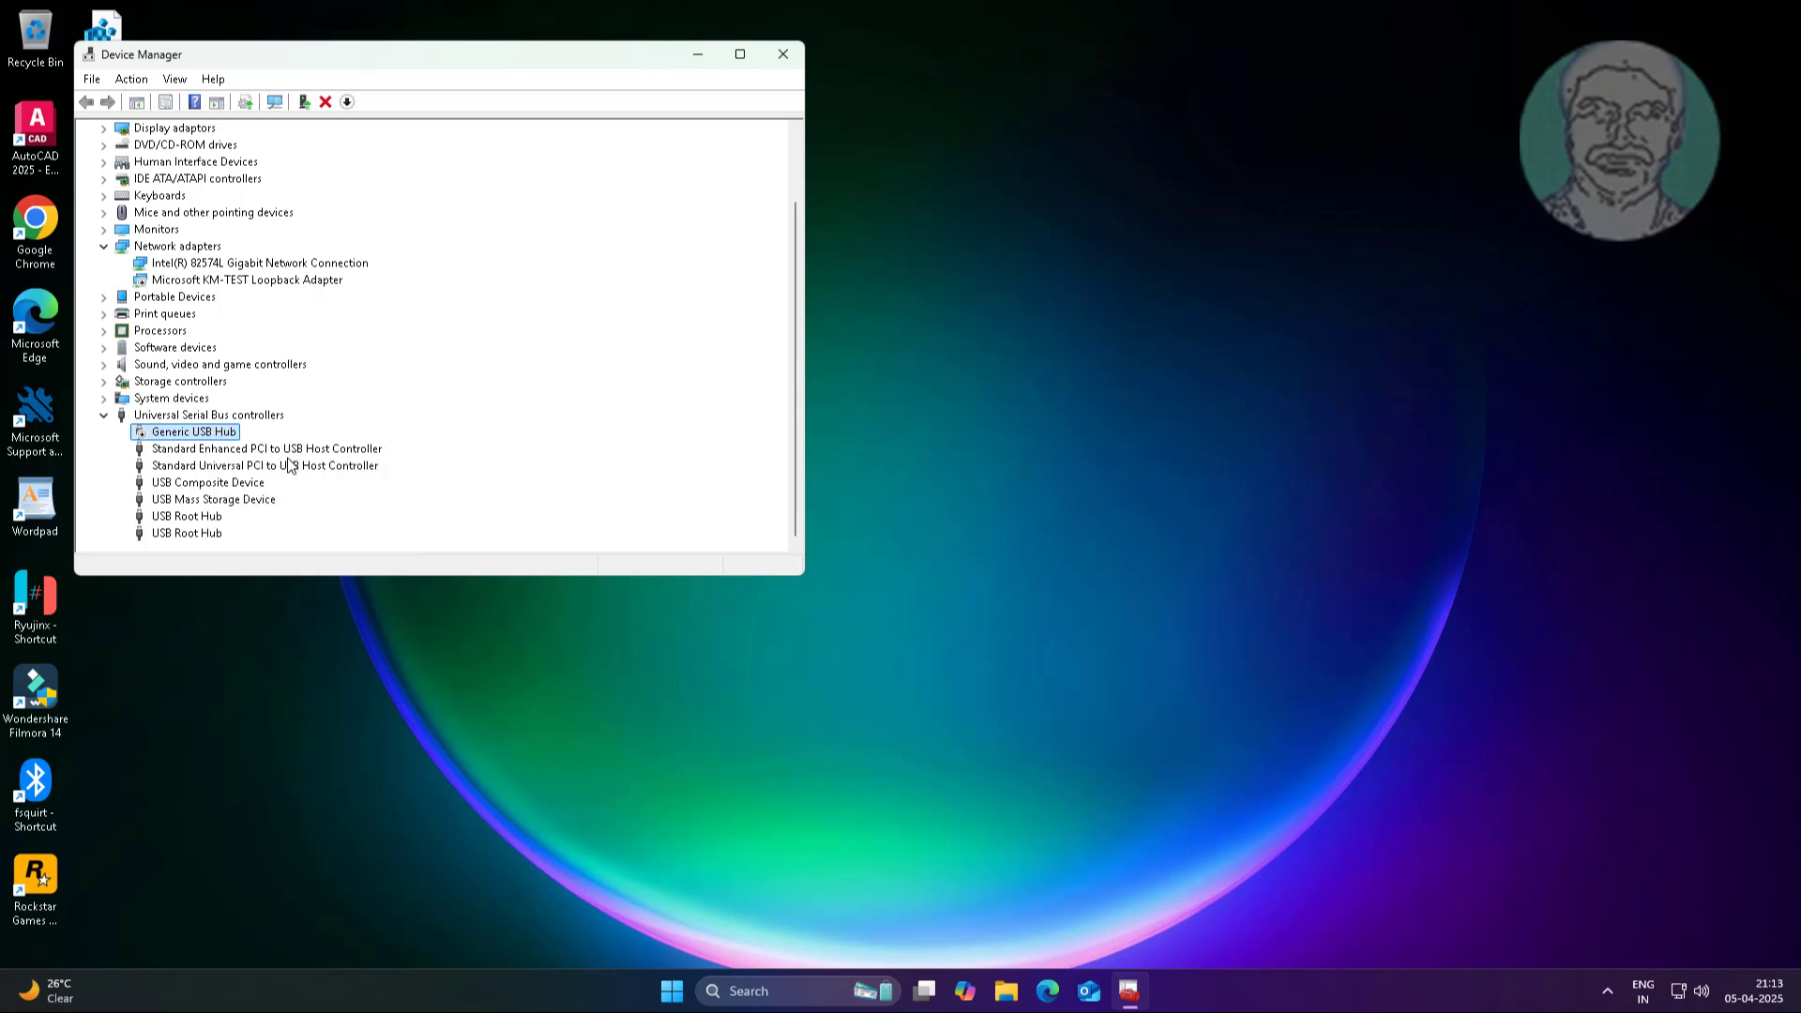
scroll(up, 3)
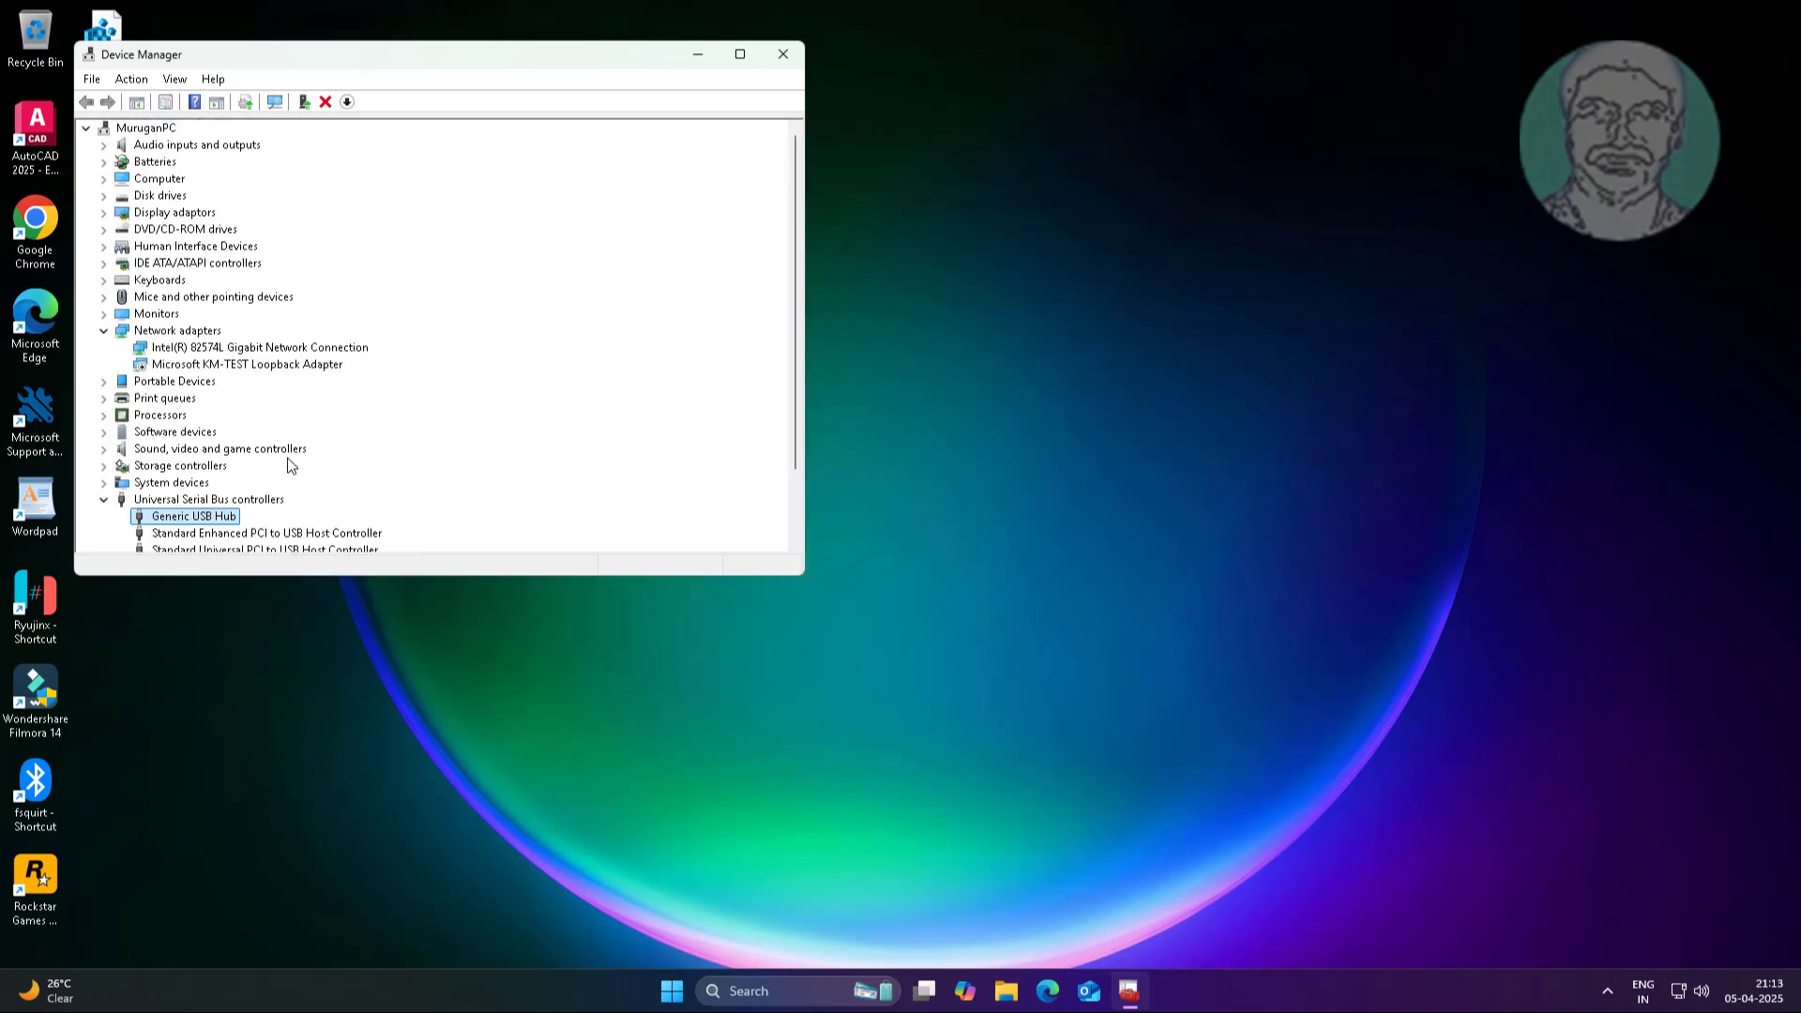
scroll(down, 3)
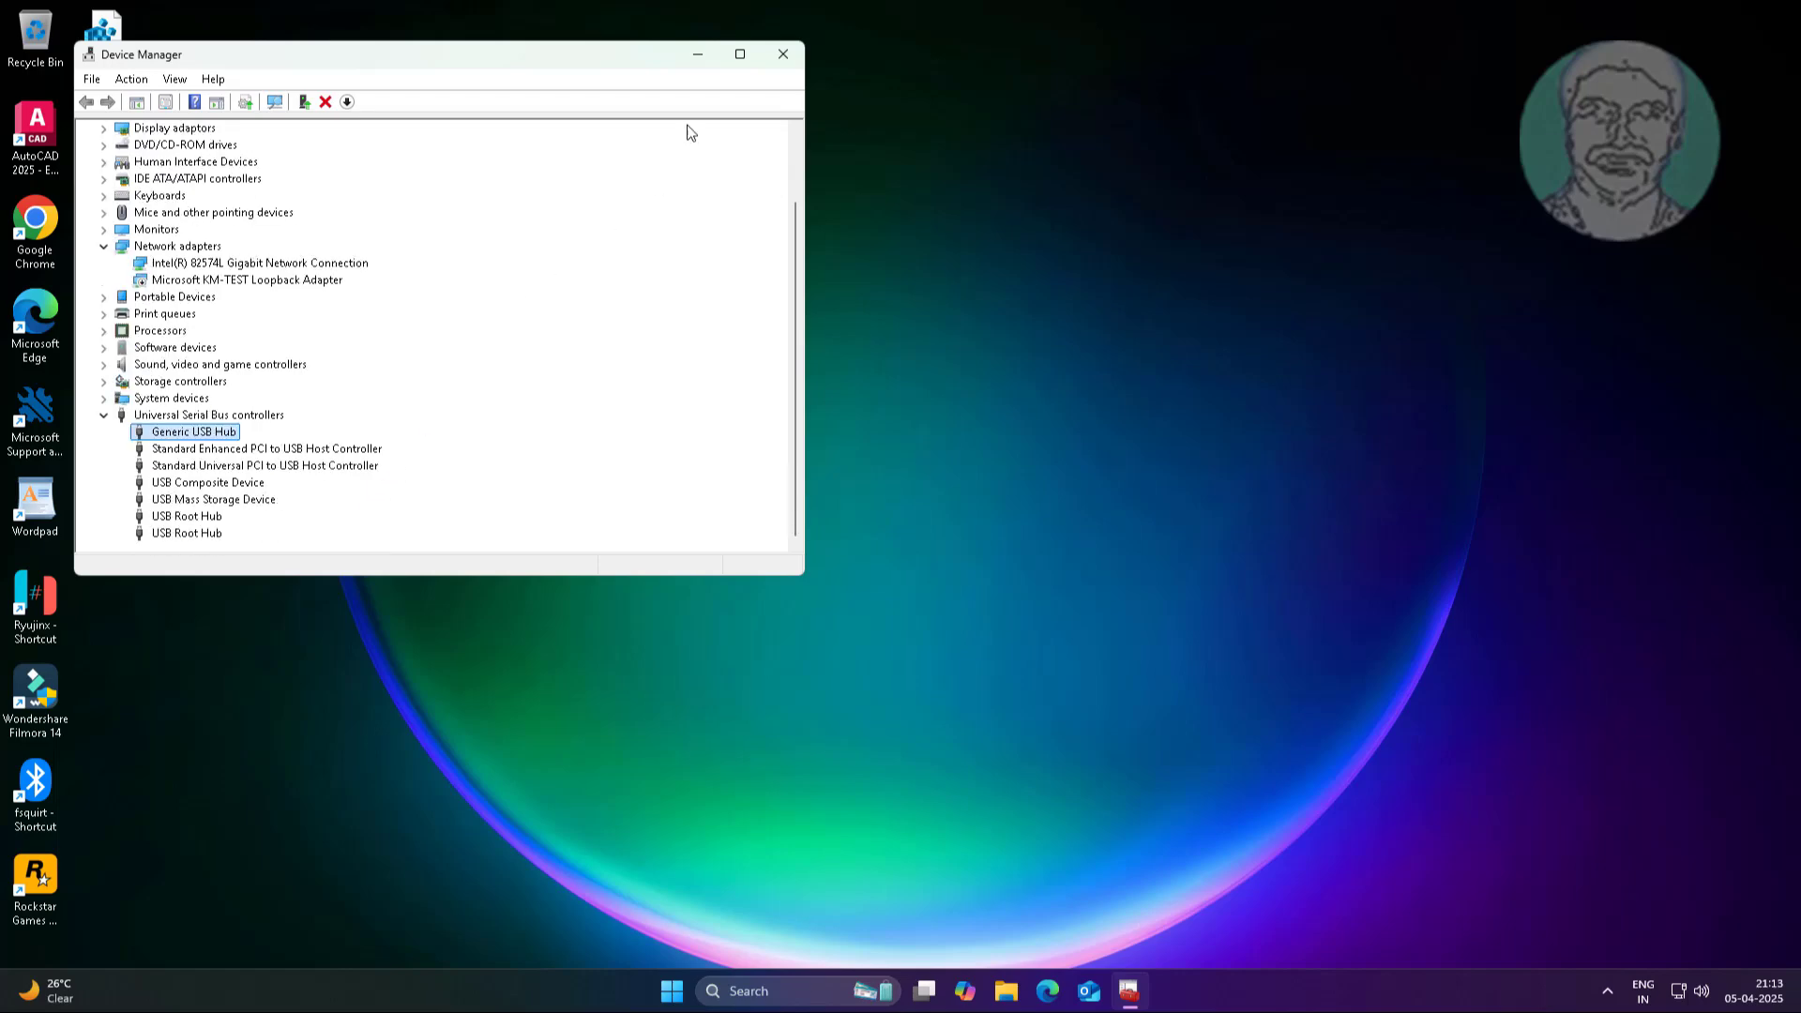
click(782, 55)
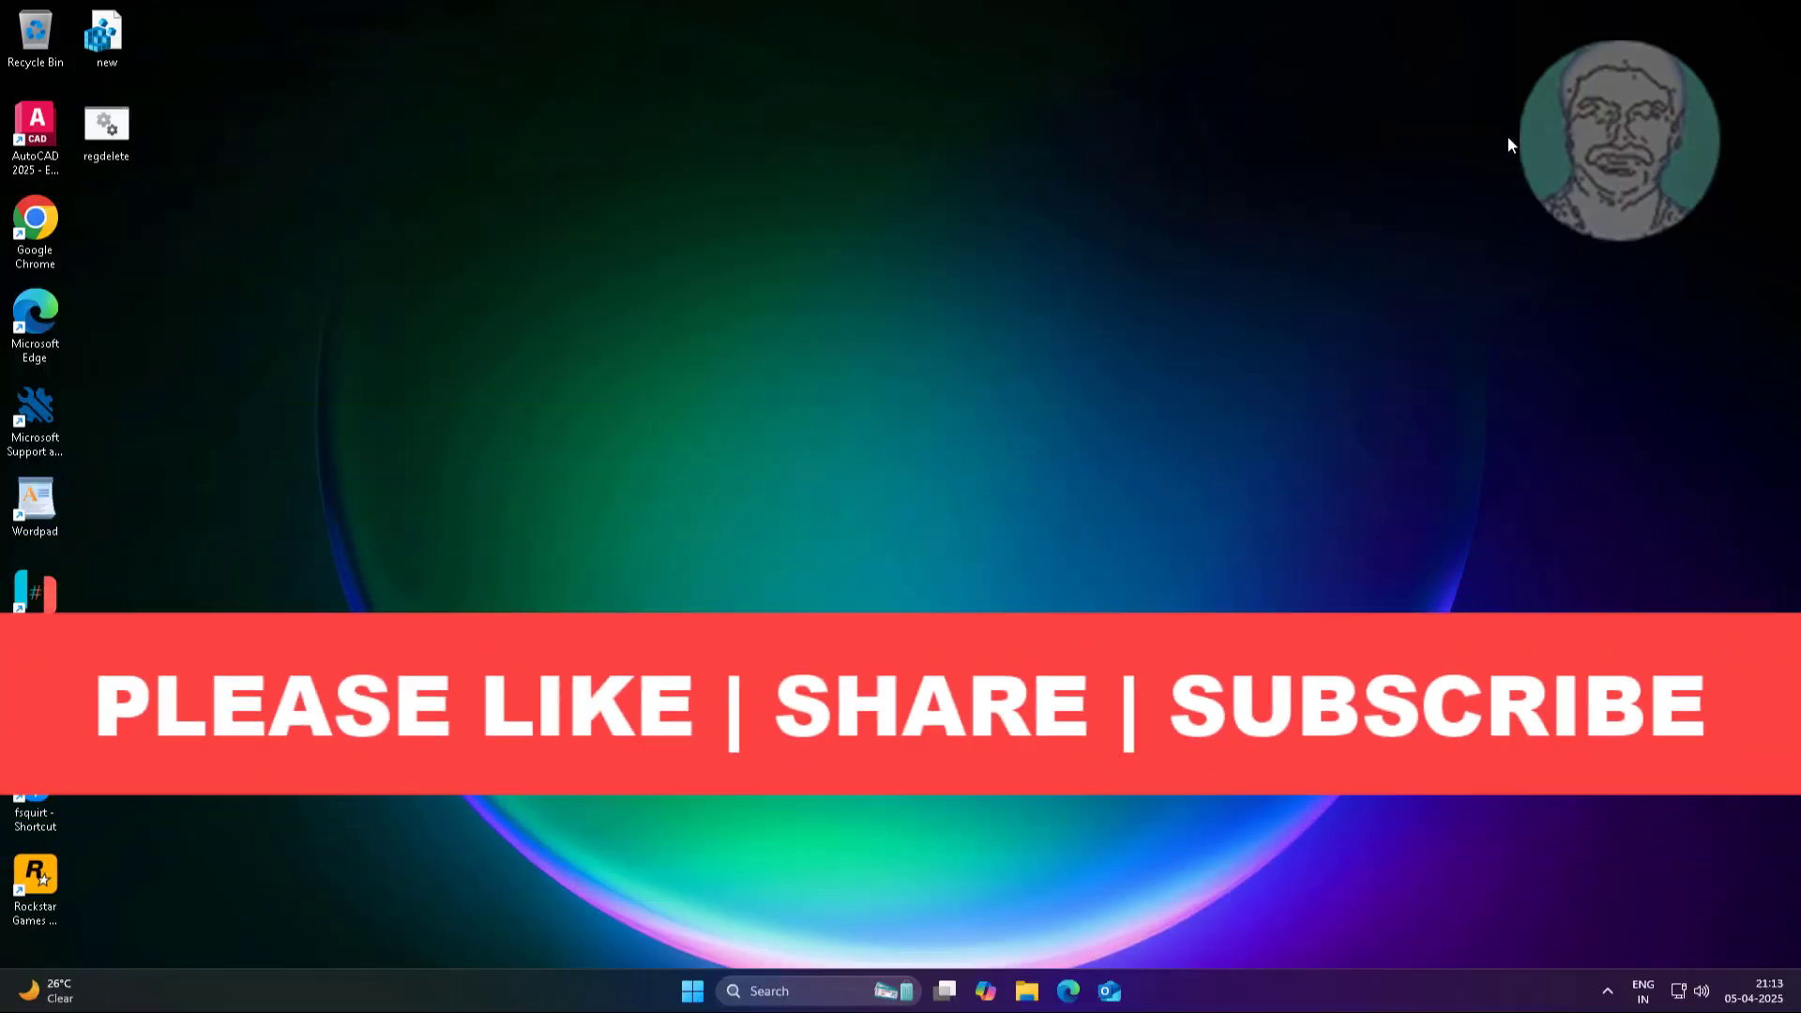